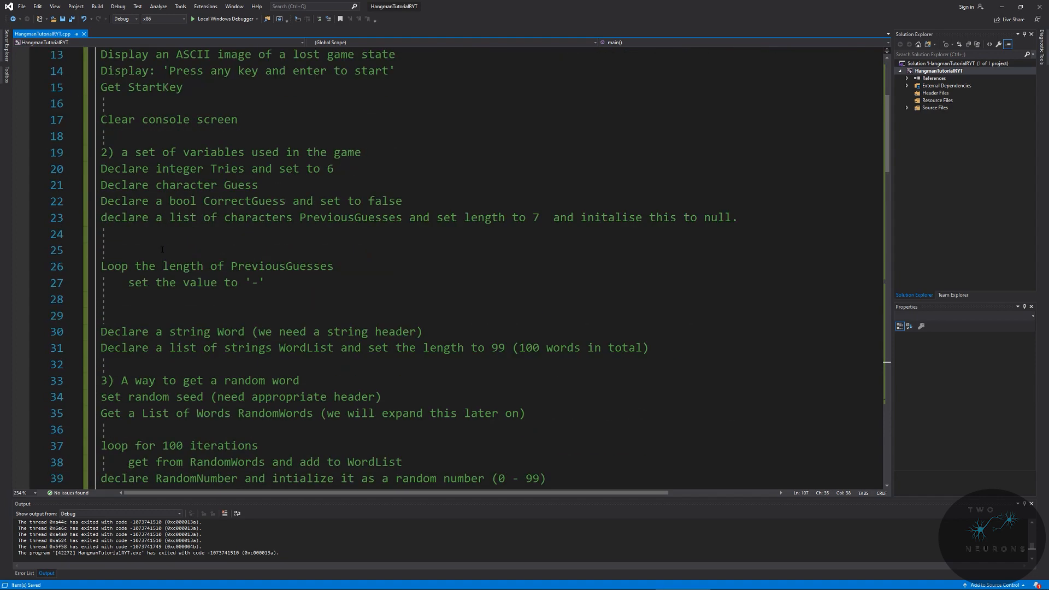
# Step: Open the HangmanTutorialRYT folder to reveal its .vs, Debug and solution files
pyautogui.scroll(-3)
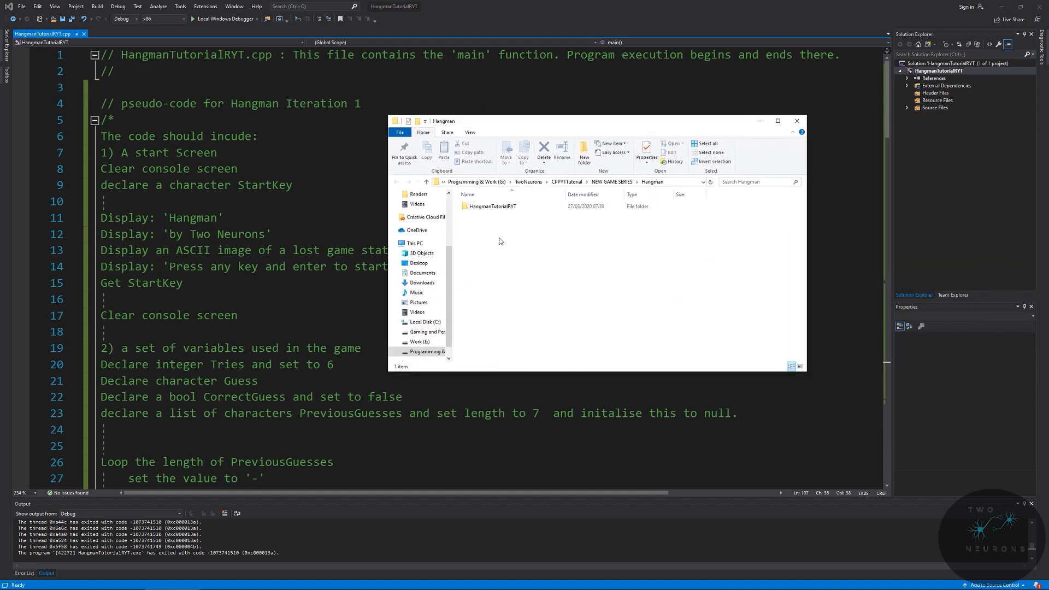
pyautogui.doubleClick(494, 206)
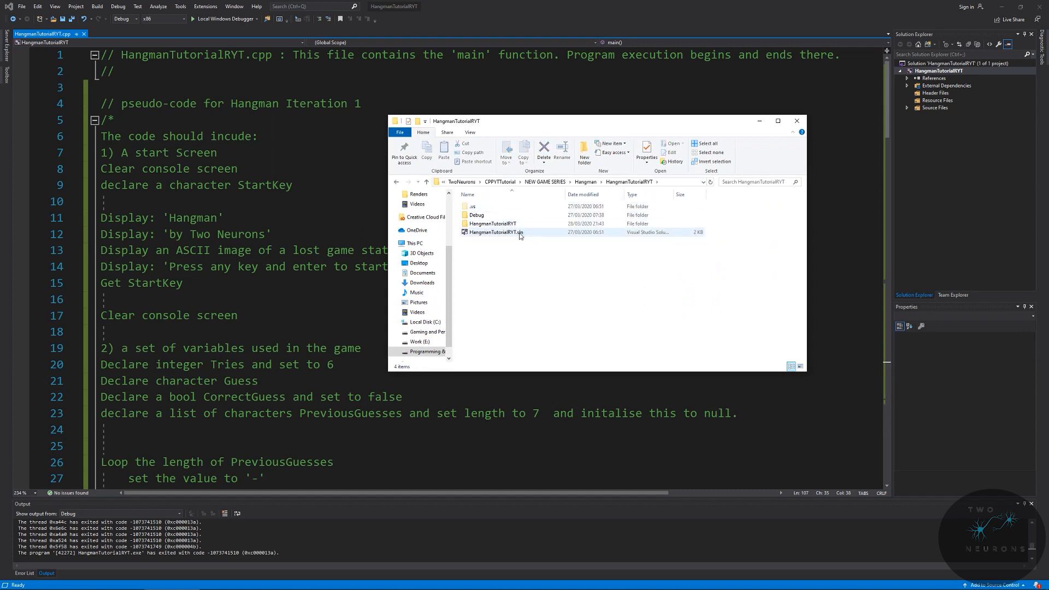
pyautogui.moveTo(502, 239)
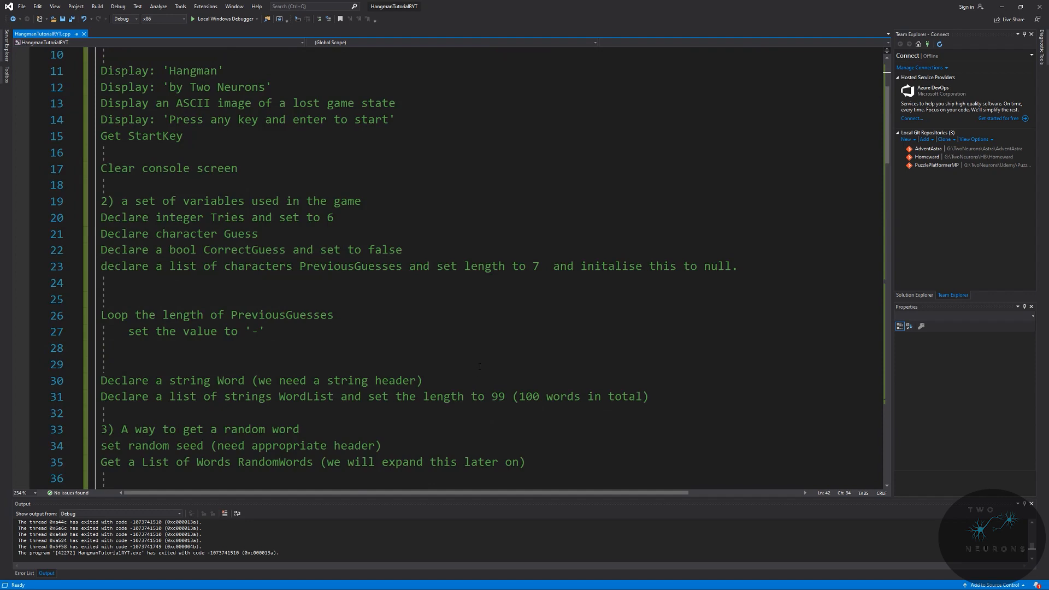
# Step: Add the comment '// 3) GET RANDOM WORD' on the empty line at main's end
pyautogui.doubleClick(498, 347)
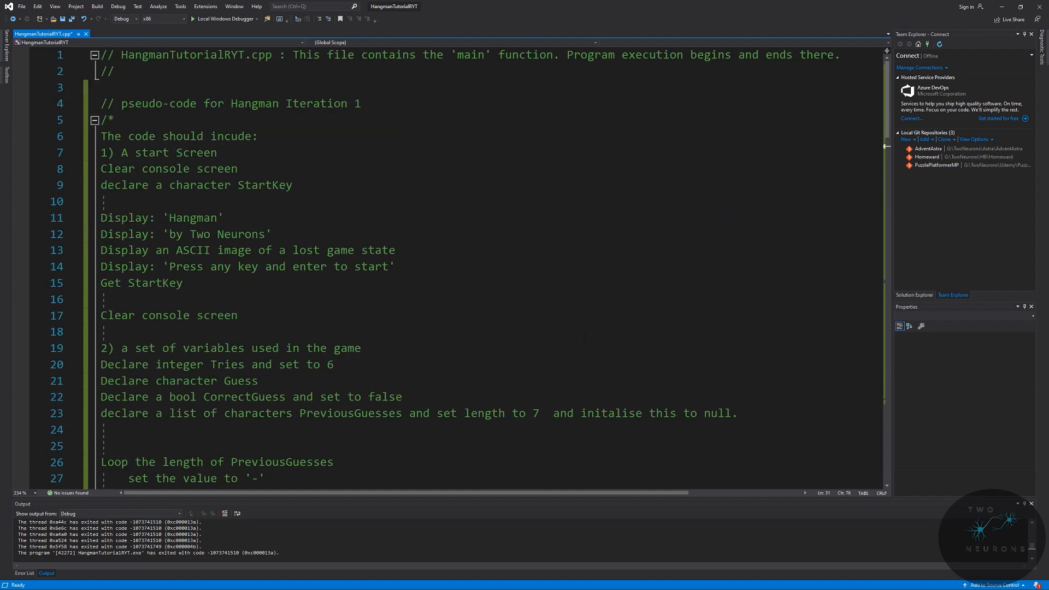
pyautogui.scroll(-3)
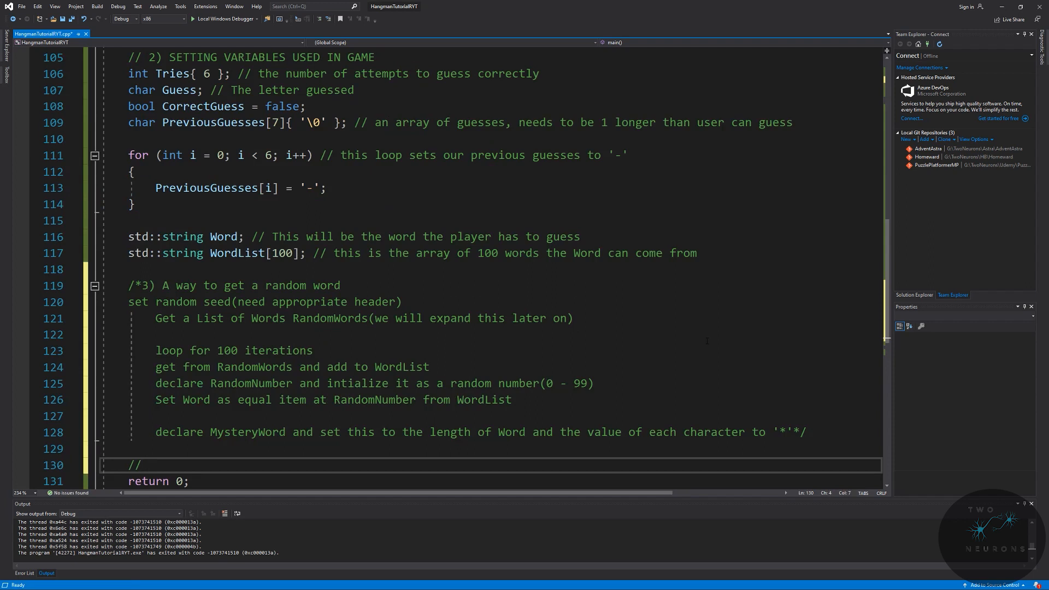
pyautogui.write('3) G')
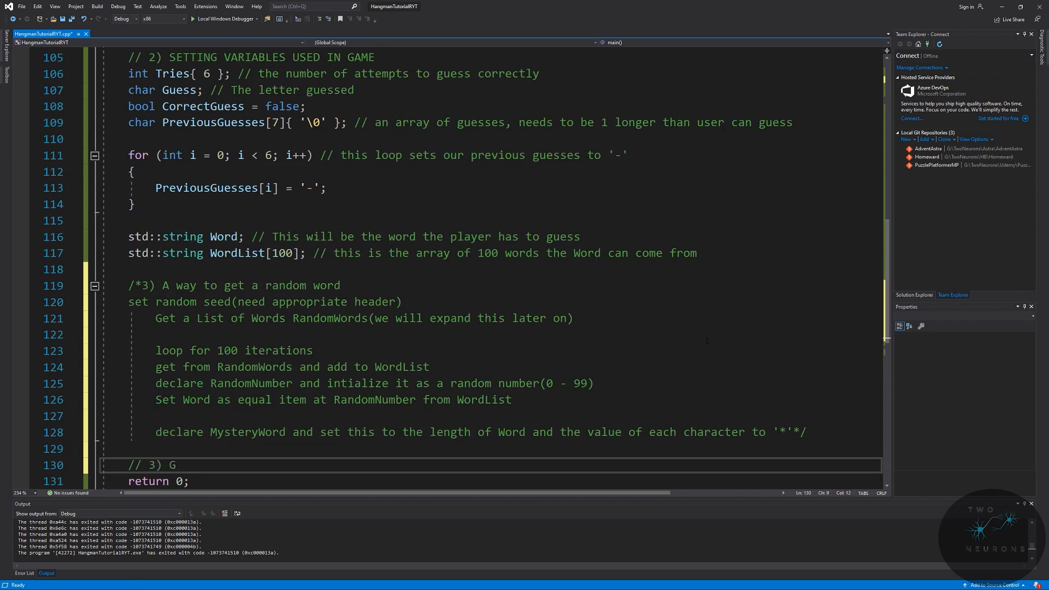
pyautogui.write('ET RANDOM WORD')
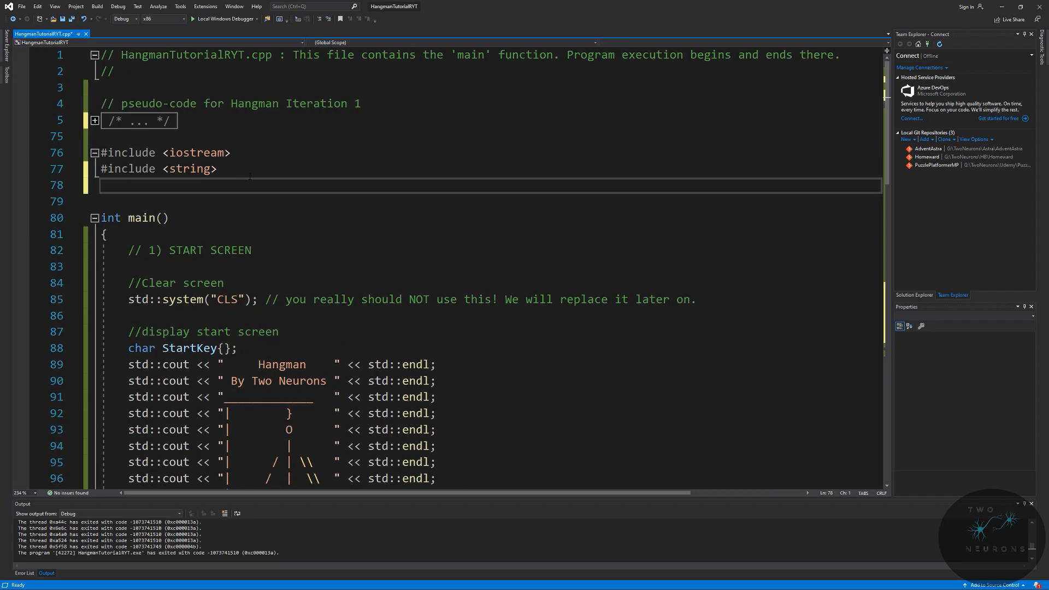
# Step: Add #include <ctime> and #include <cstdlib> below the string include
pyautogui.write('#include <>')
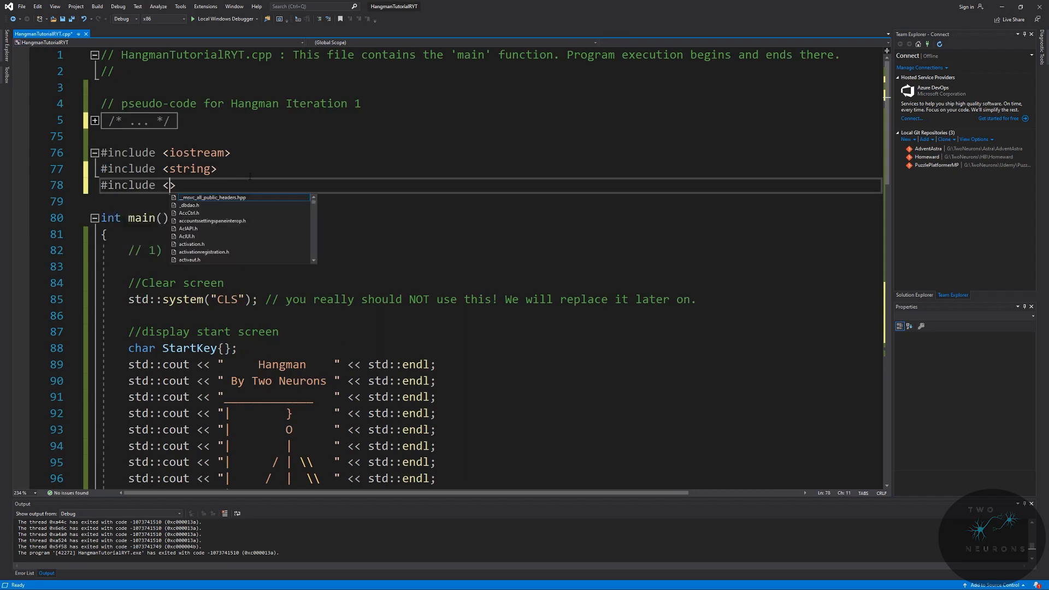
pyautogui.write('ctime>')
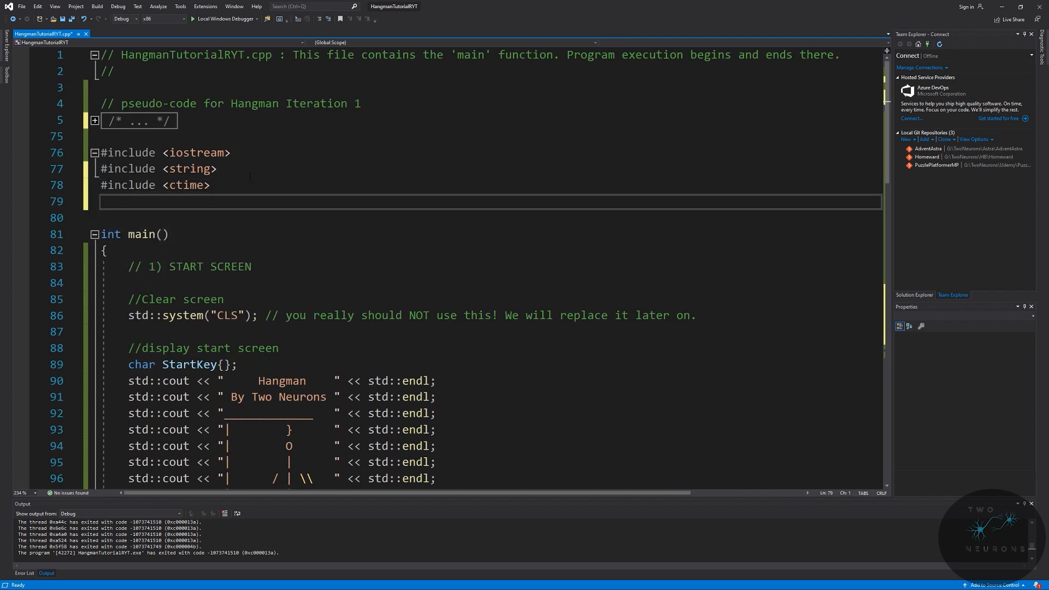
pyautogui.write('#include <cstdl>')
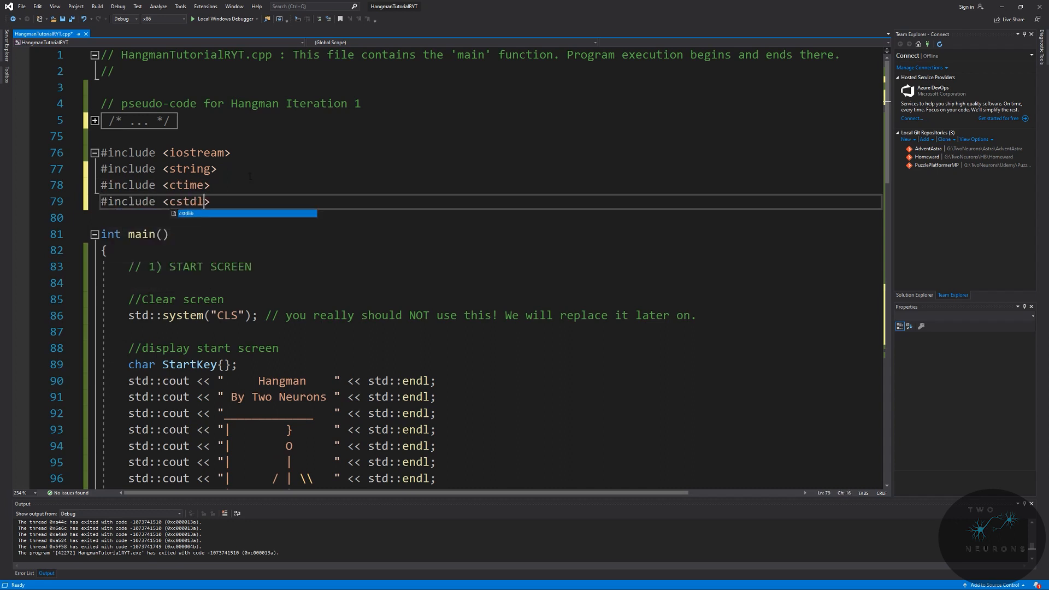
pyautogui.scroll(-3)
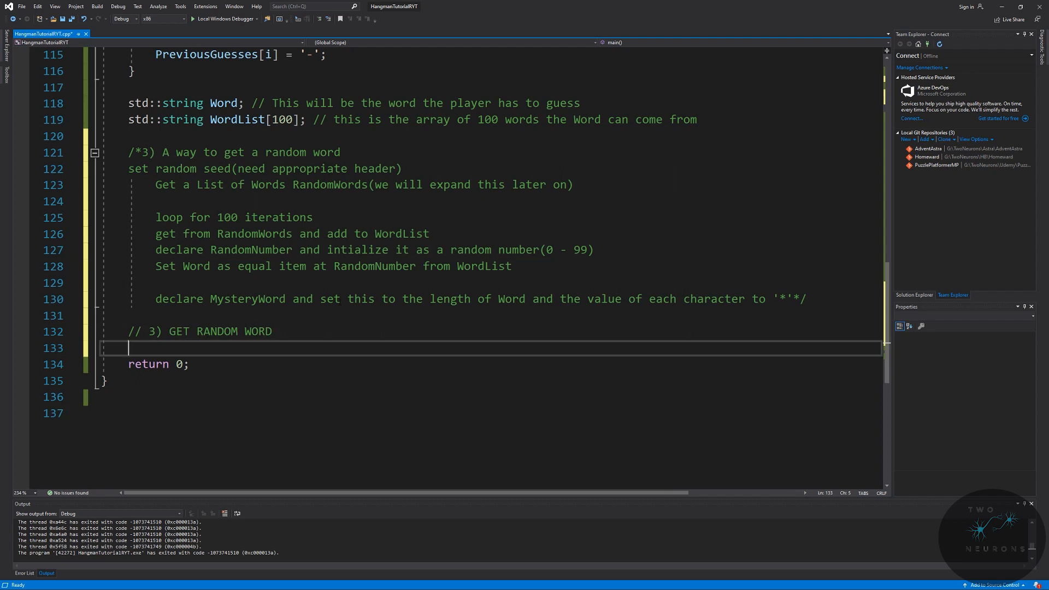
# Step: Add srand(time(NULL)); with a comment that it creates a random seed for WordList
pyautogui.write('srand()')
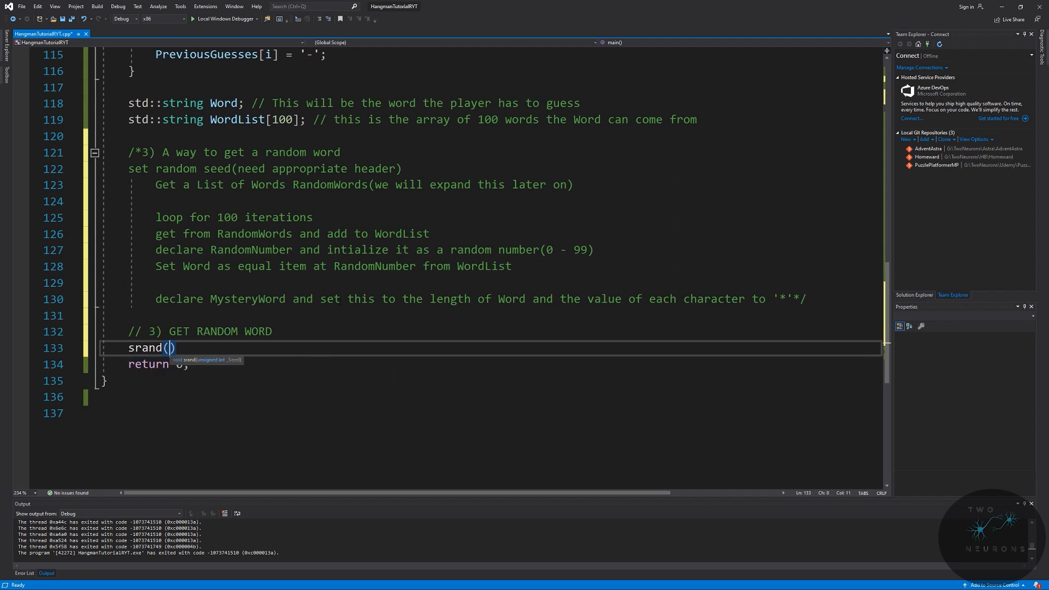
pyautogui.write('time(NU')
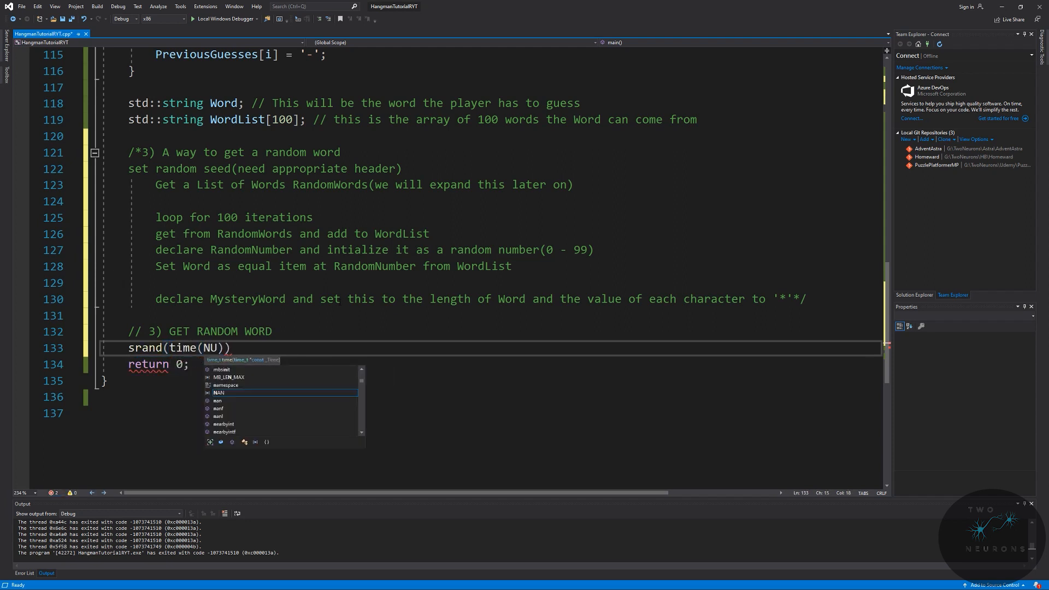
pyautogui.write('LL')
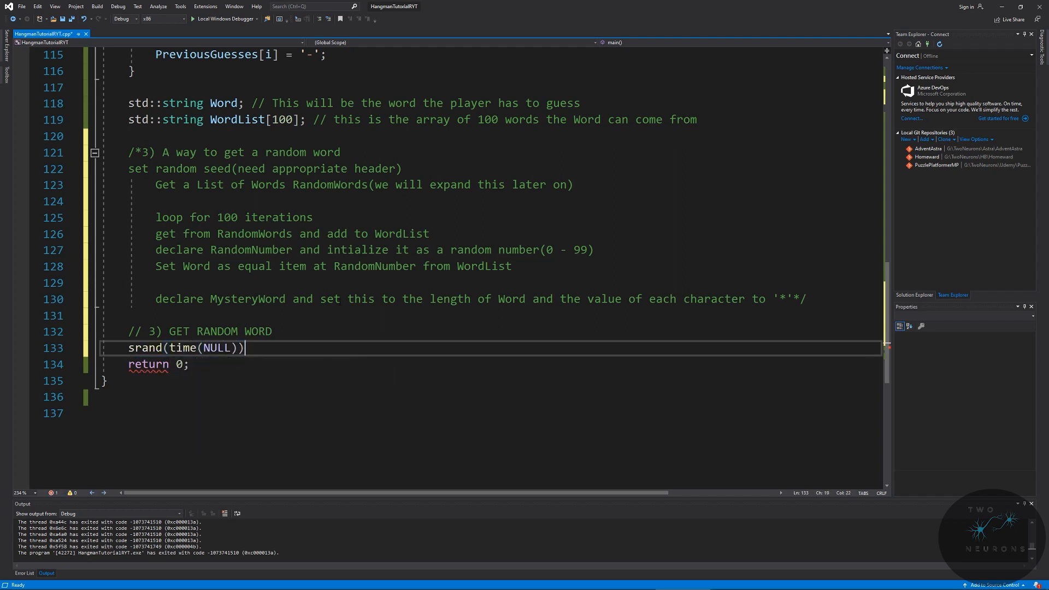
pyautogui.write(';')
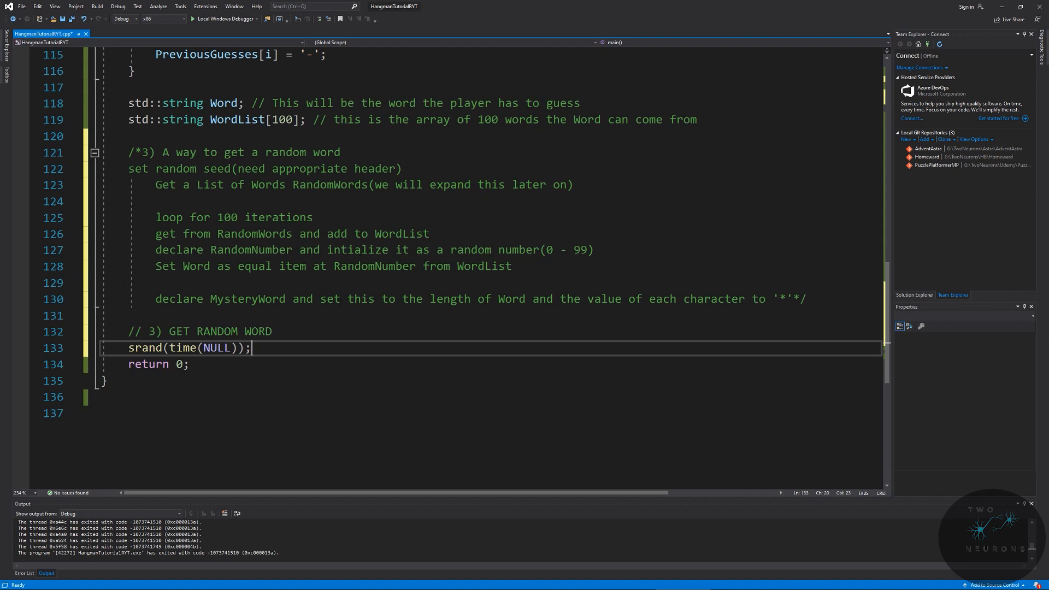
pyautogui.write('// create a random seed')
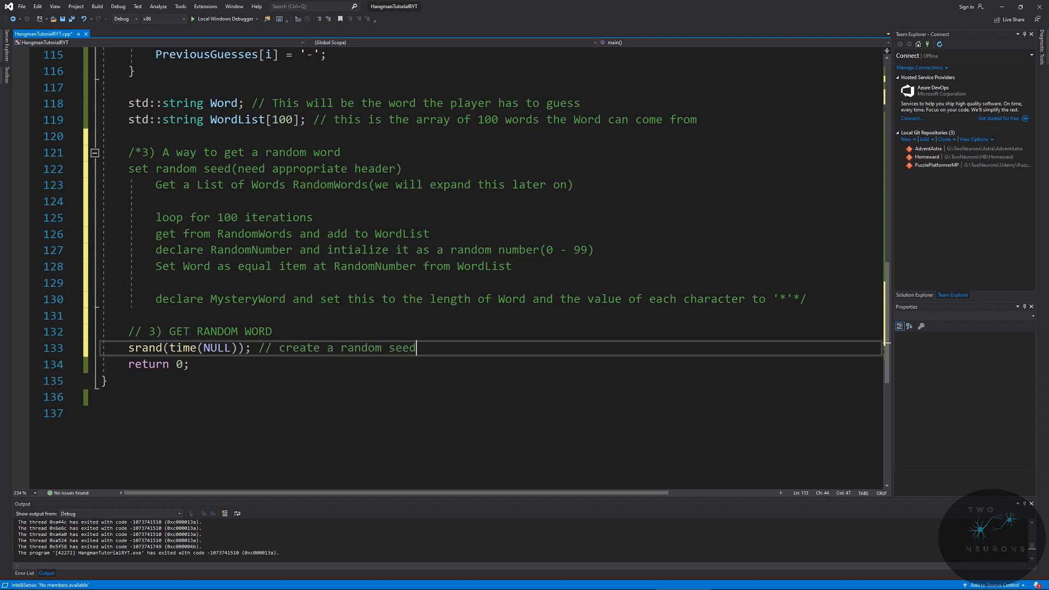
pyautogui.write('- used to get a random word from the WordList array')
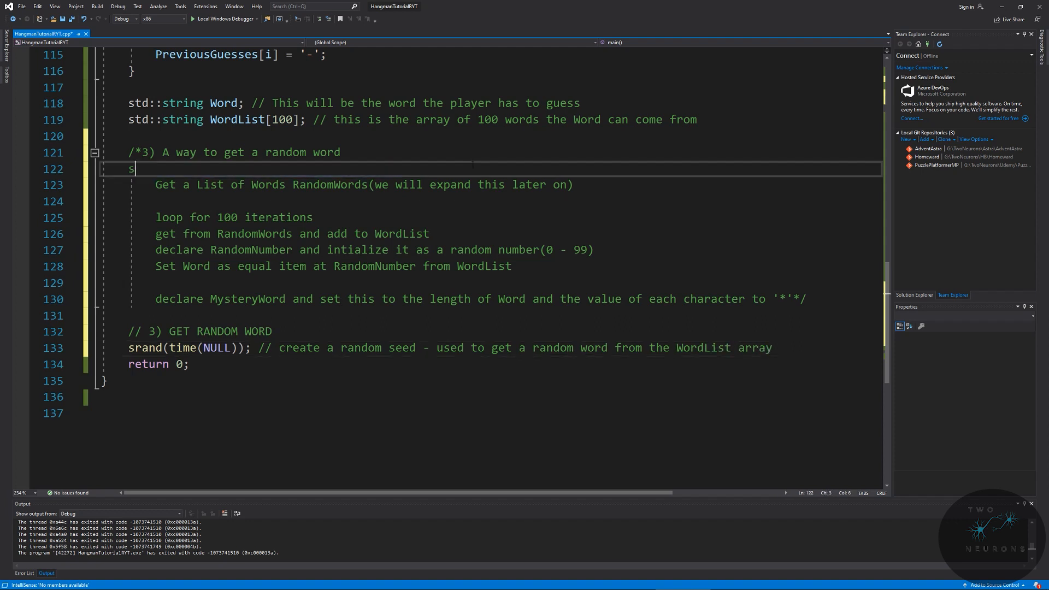
# Step: Delete the finished 'set random seed' pseudo-code line
pyautogui.press('BackSpace')
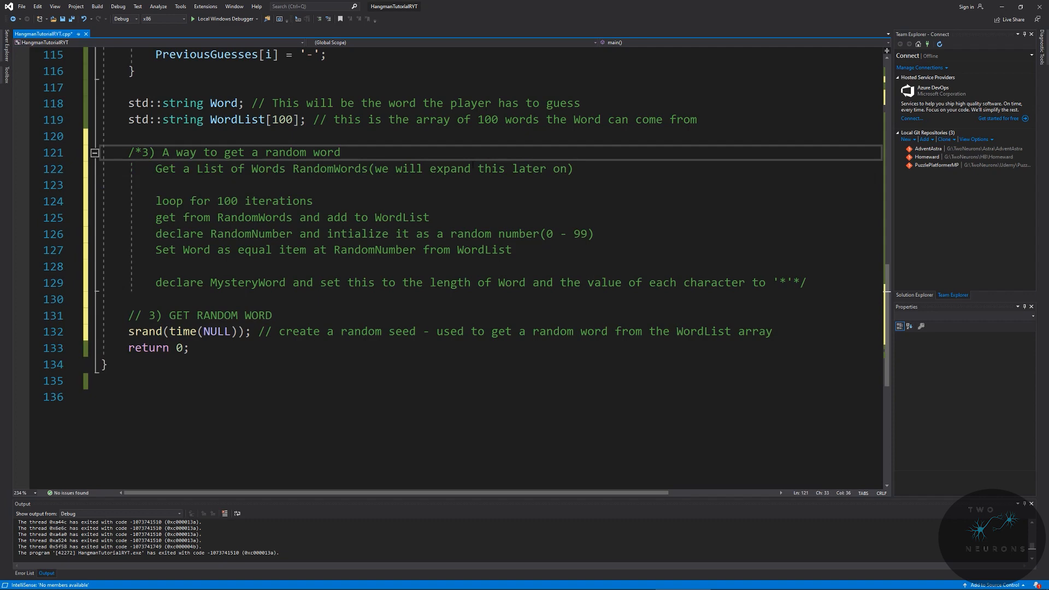
pyautogui.moveTo(390, 169); pyautogui.dragTo(572, 169)
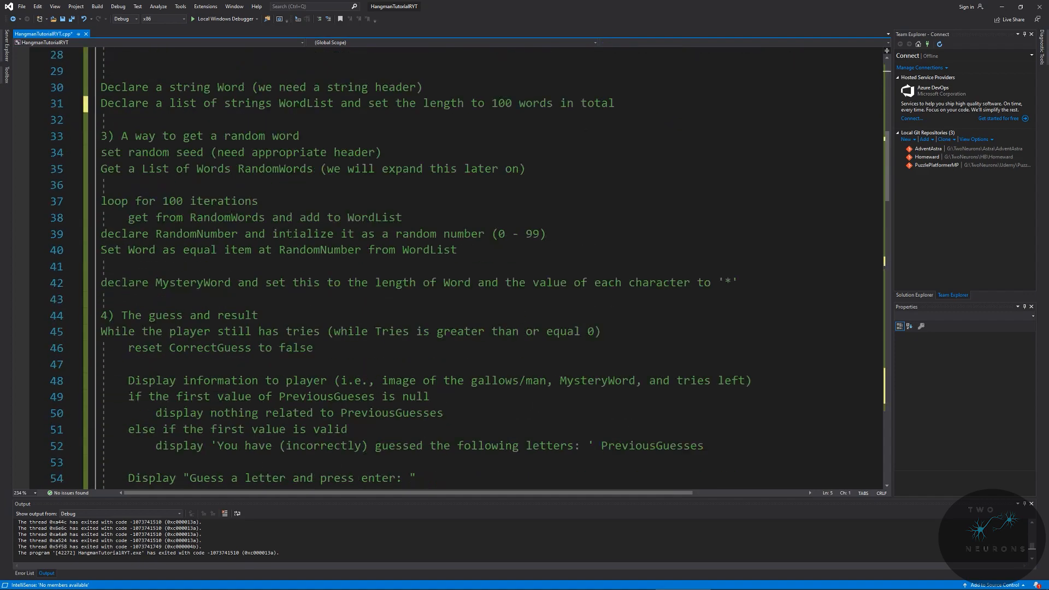
pyautogui.scroll(3)
pyautogui.write('se')
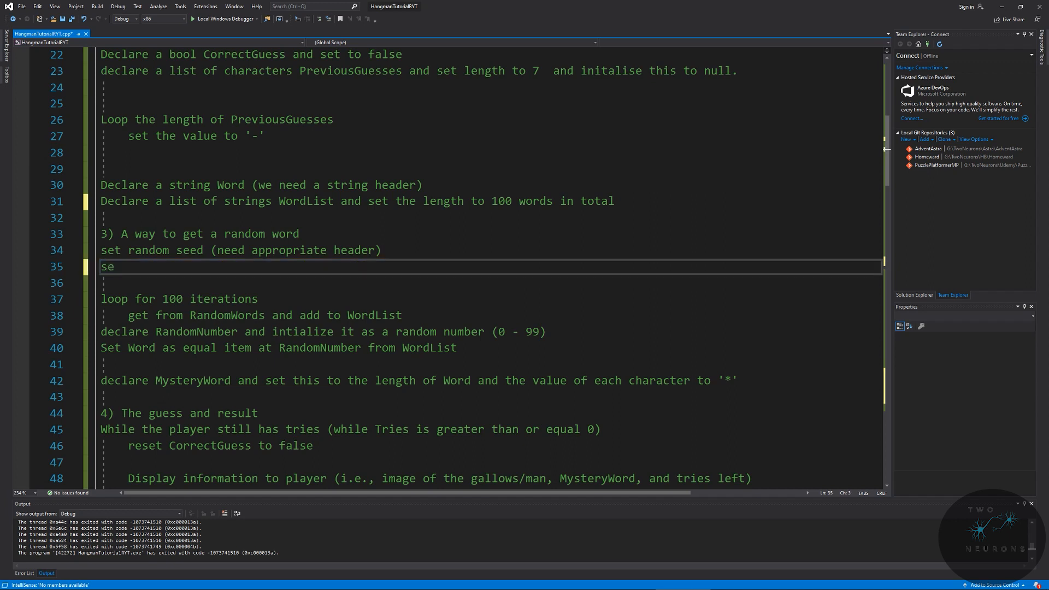
# Step: Write pseudo-code to set a RandomWord streaming variable and open a textfile into it
pyautogui.write('Set Variable for streaming in words - RandomWord')
pyautogui.write('Ope')
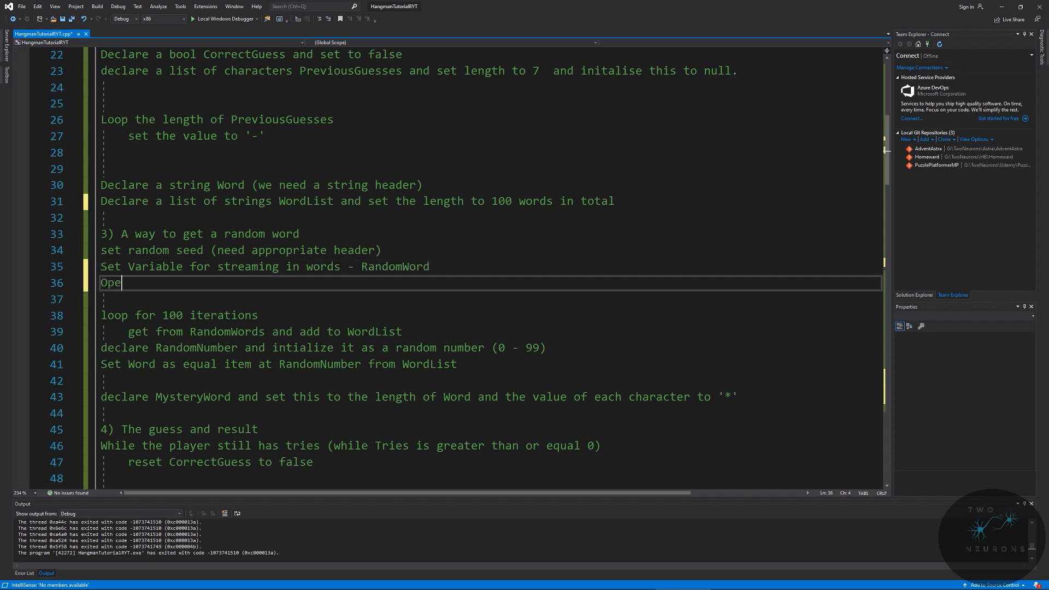
pyautogui.write('n textfile of words')
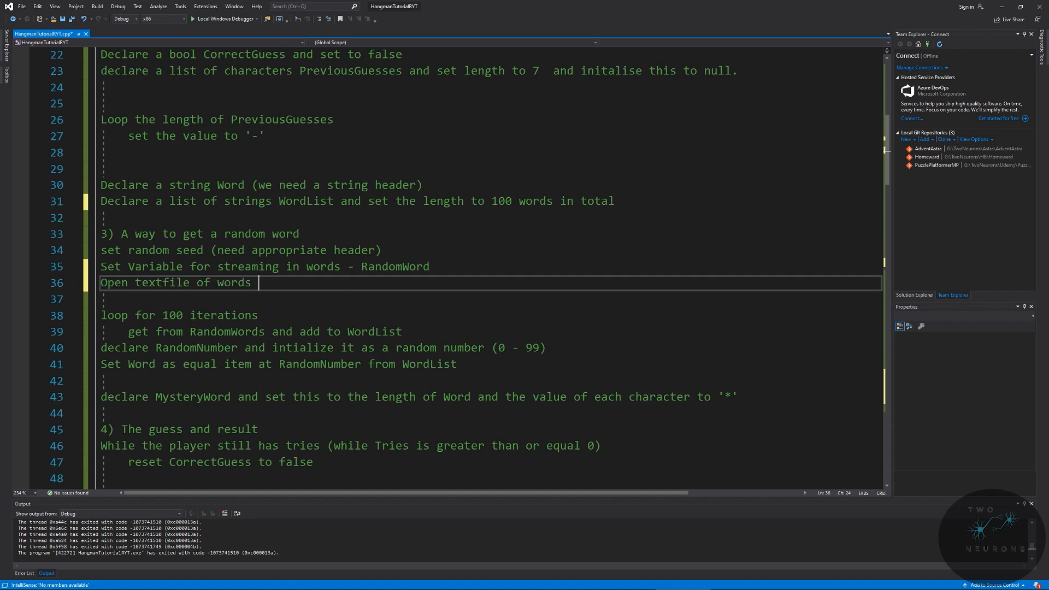
pyautogui.write('and stream into')
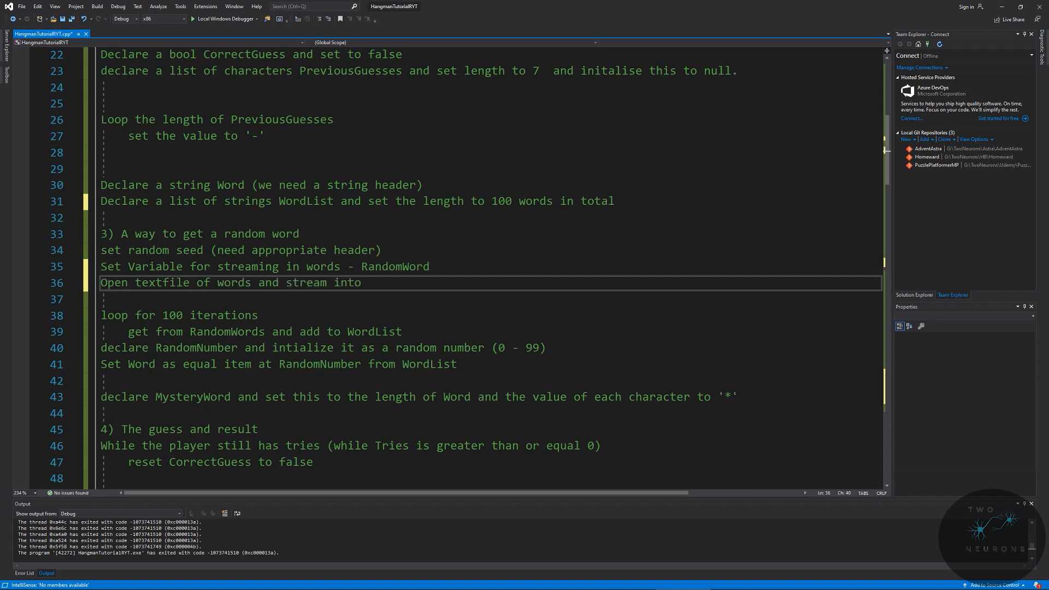
pyautogui.write('RandomWord')
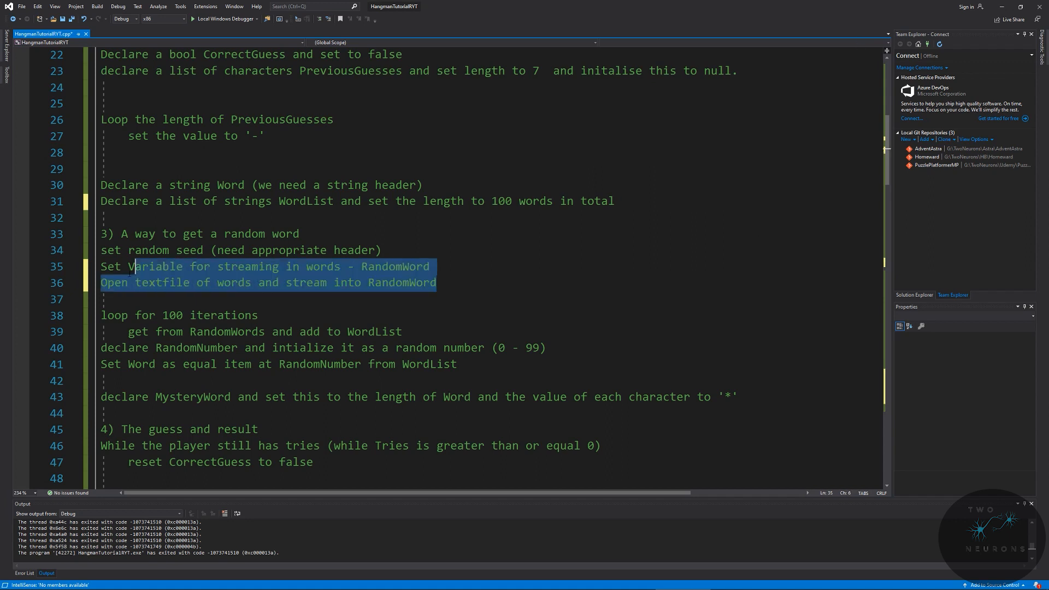
pyautogui.click(429, 266)
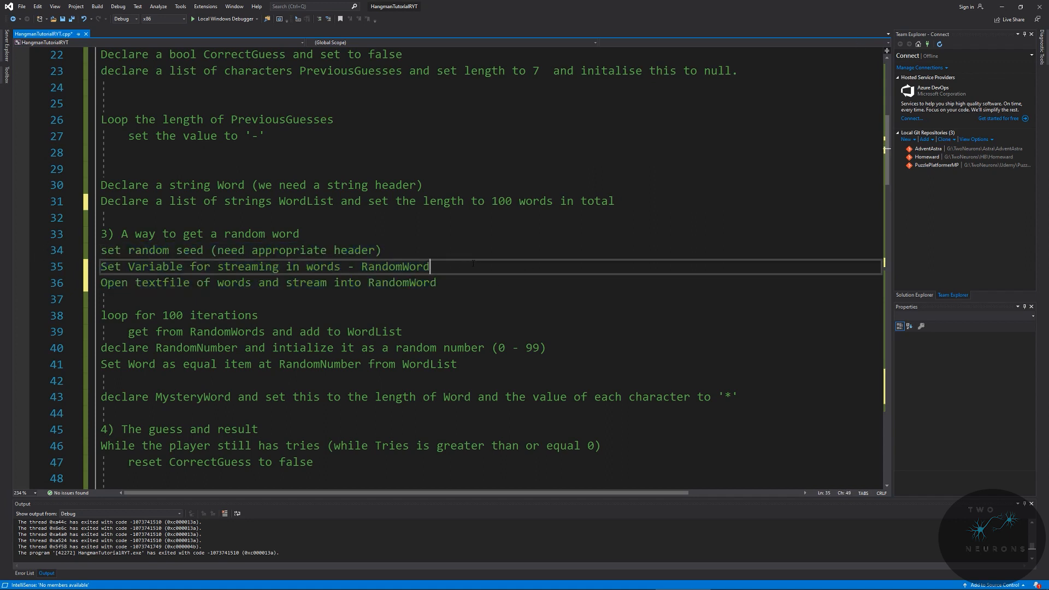
pyautogui.write('(appropriate')
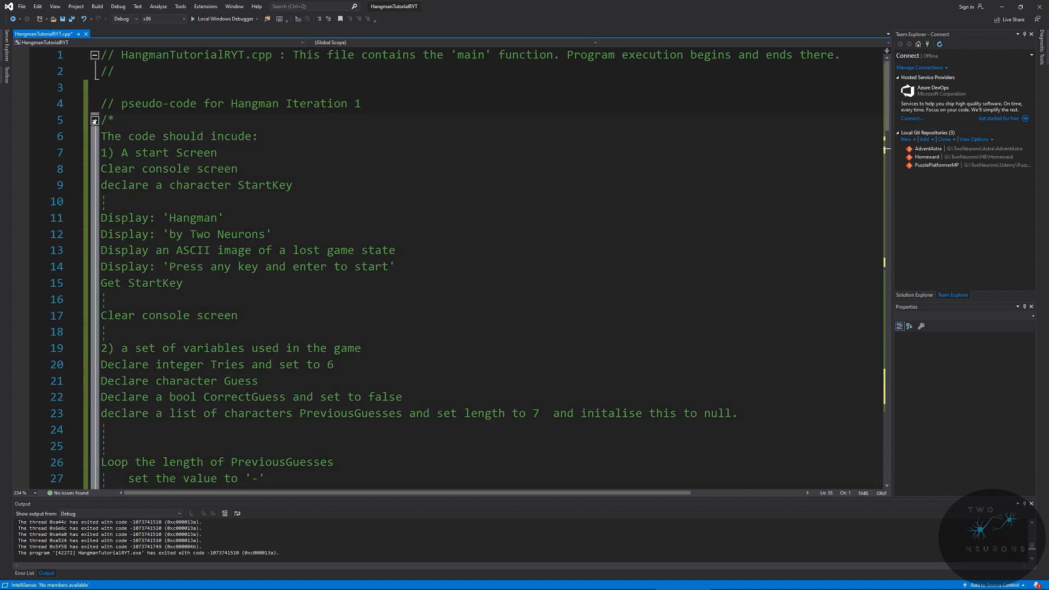
# Step: Add #include <fstream> after cstdlib, then return to the end of the srand line
pyautogui.click(94, 120)
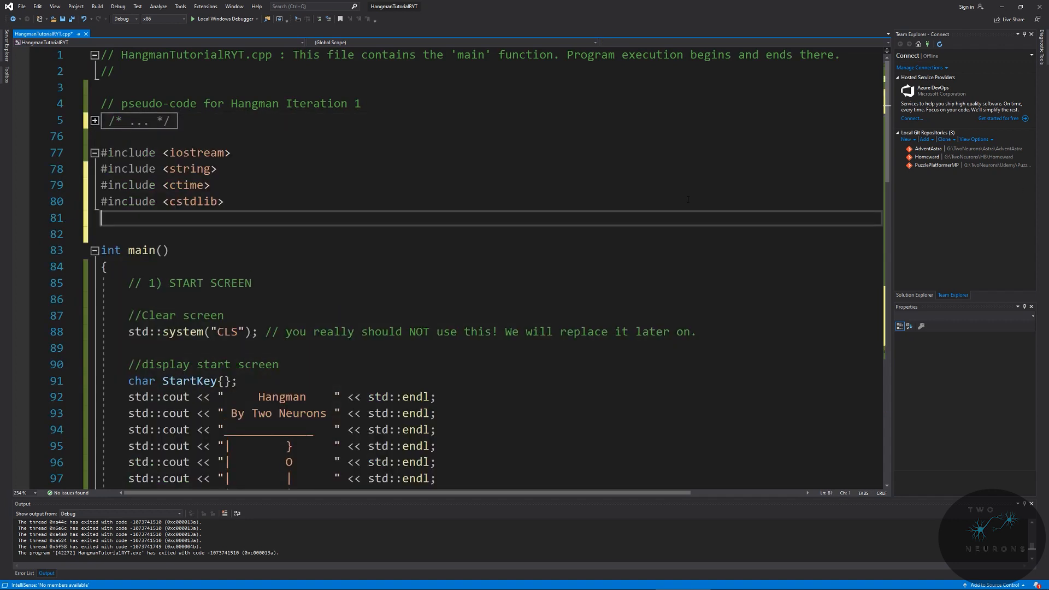
pyautogui.write('#include <fstream>')
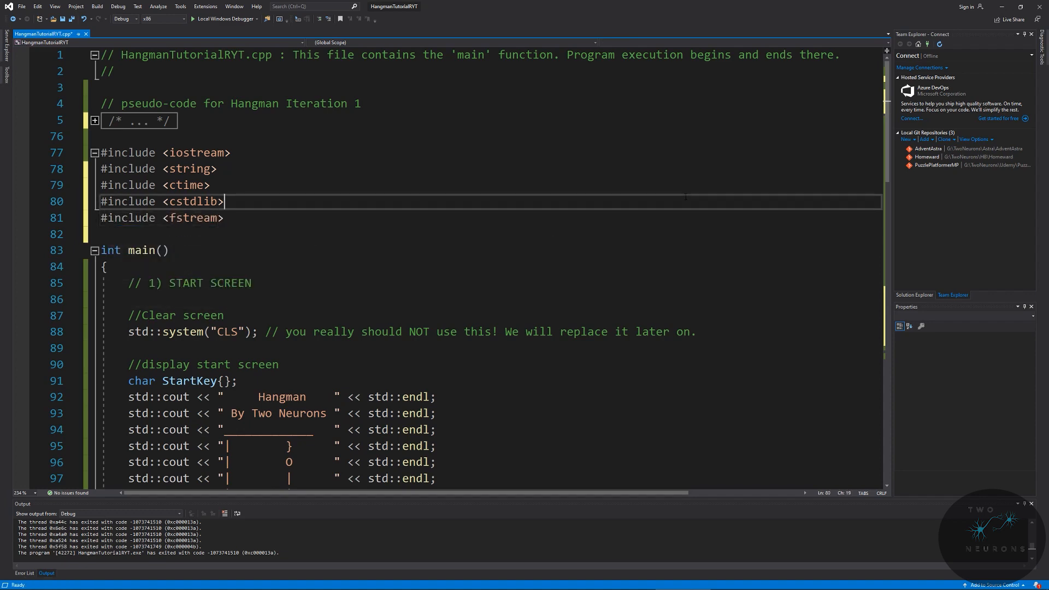
pyautogui.scroll(-3)
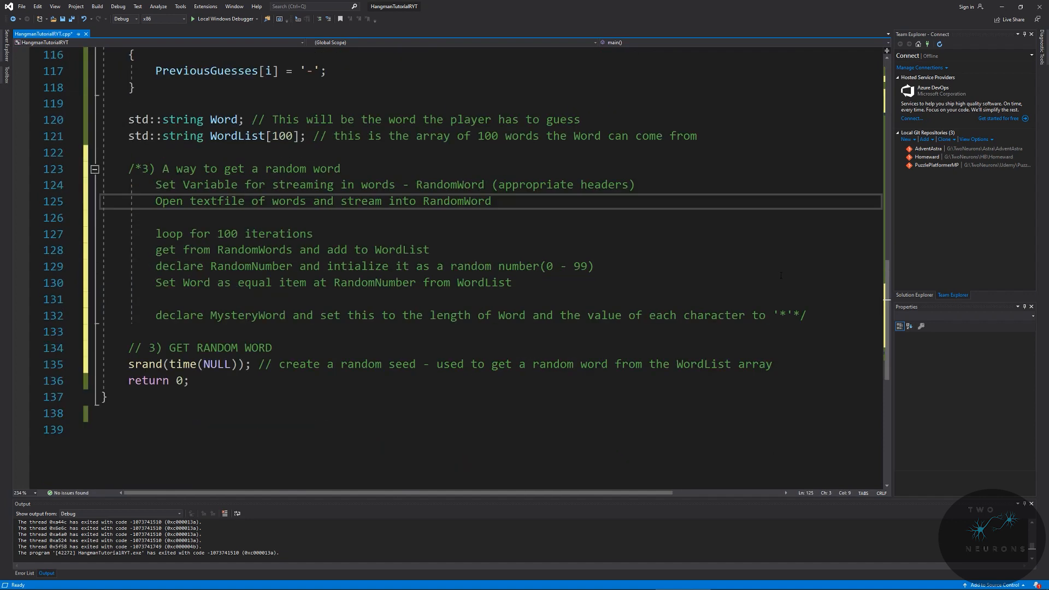
pyautogui.click(771, 363)
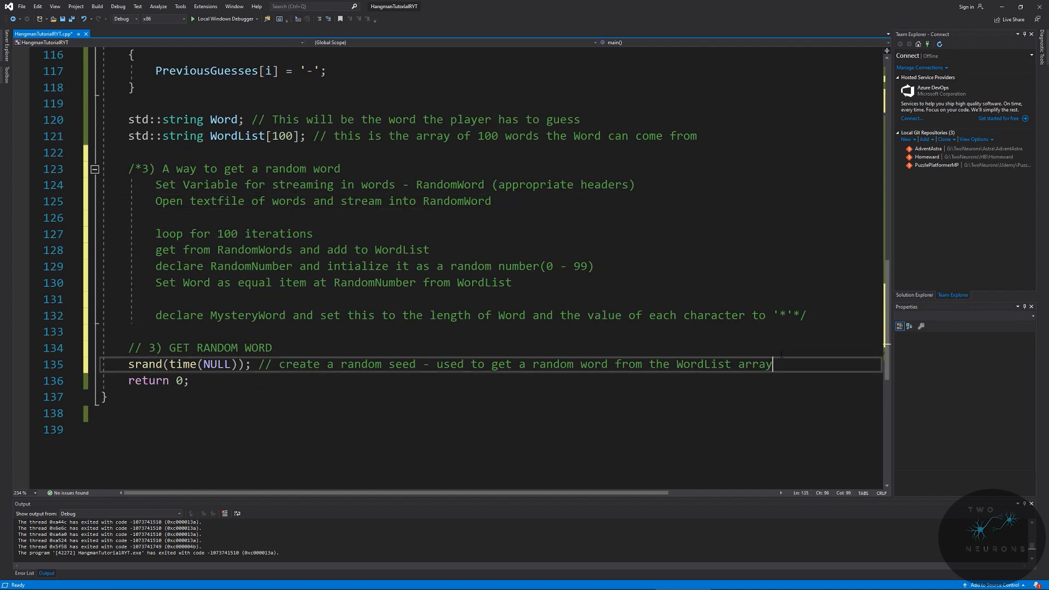
# Step: Declare std::ifstream RandomWord; with an explanatory comment about the variable
pyautogui.write('std::f')
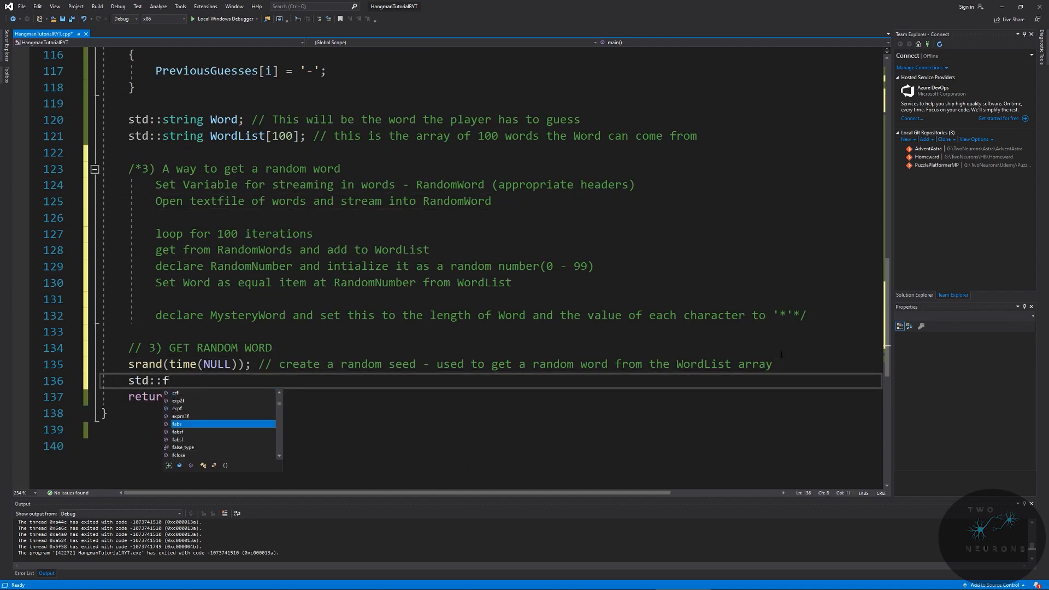
pyautogui.press('Backspace')
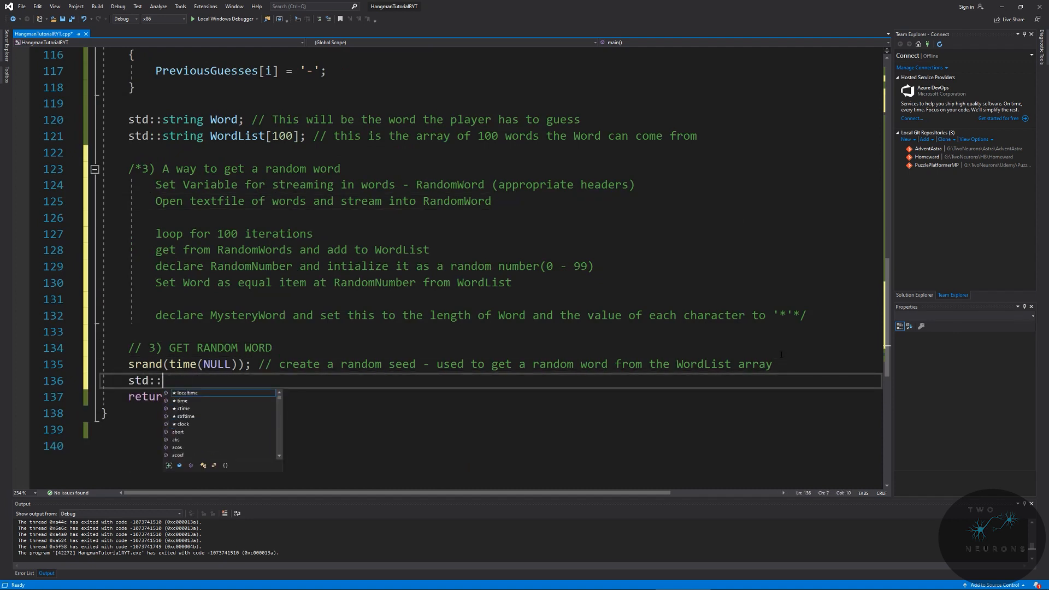
pyautogui.write('ifstream')
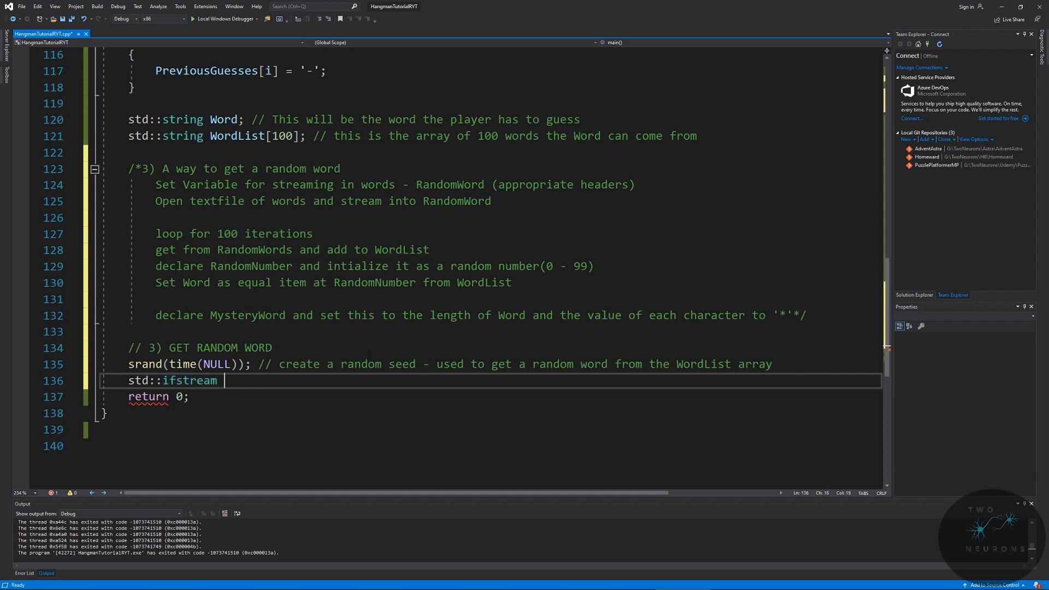
pyautogui.write('Random')
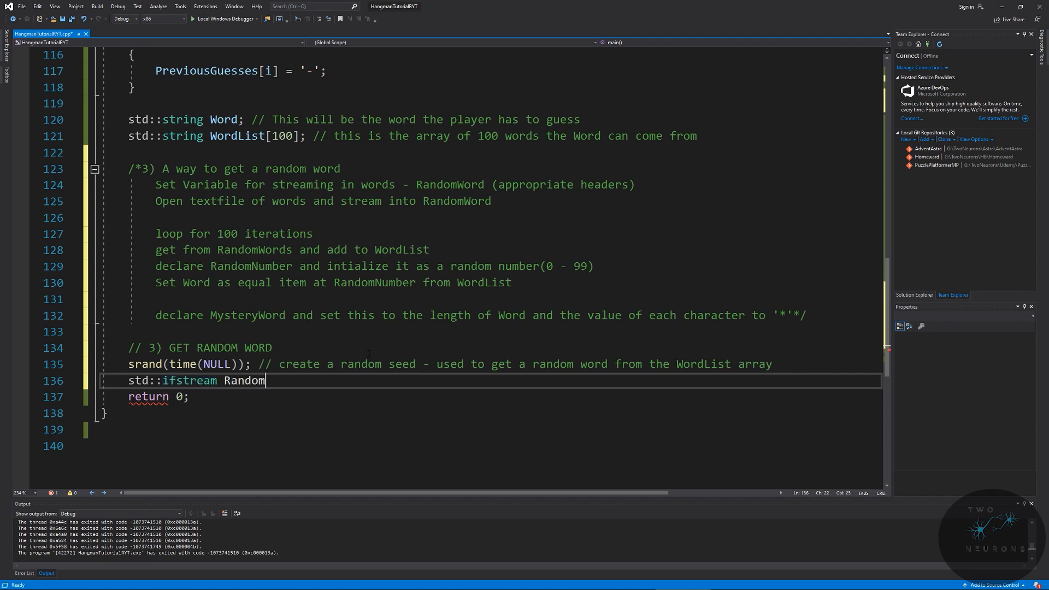
pyautogui.write('Word; // This file stream reads into the')
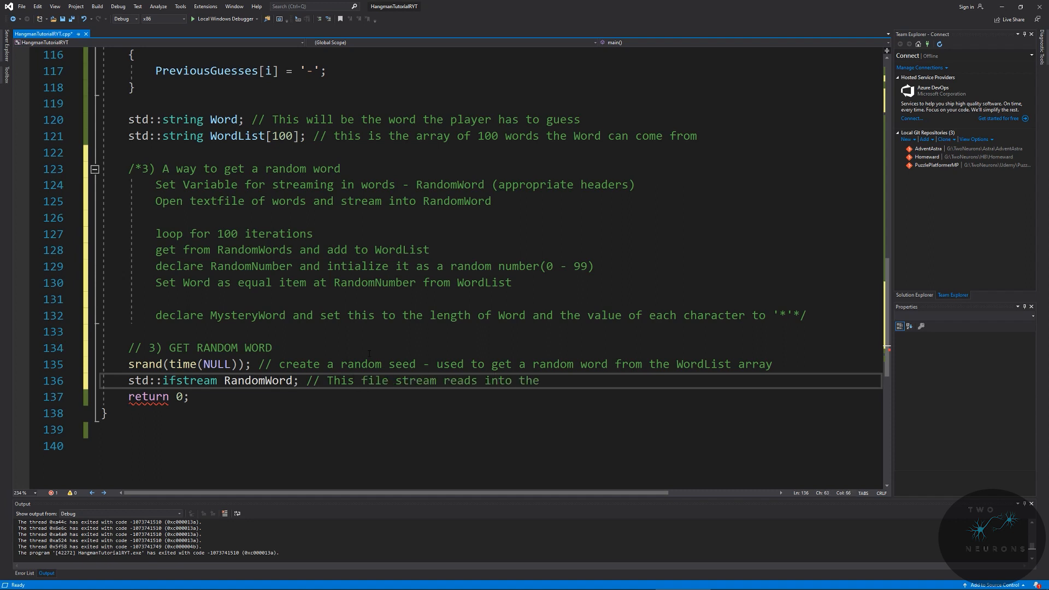
pyautogui.write('variable')
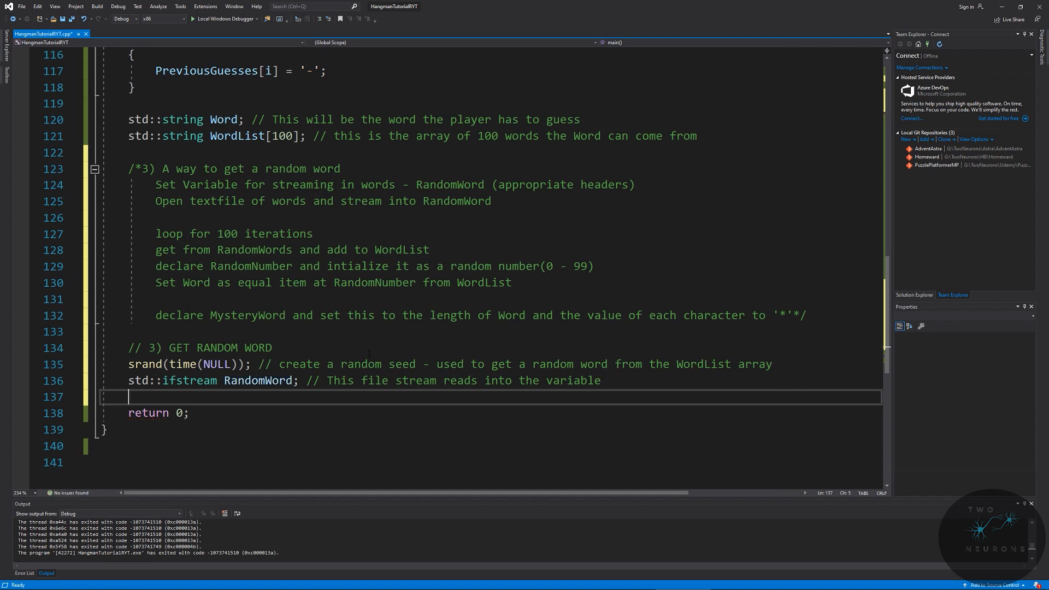
# Step: Open the word file with RandomWord.open("Words.txt");
pyautogui.write('Random')
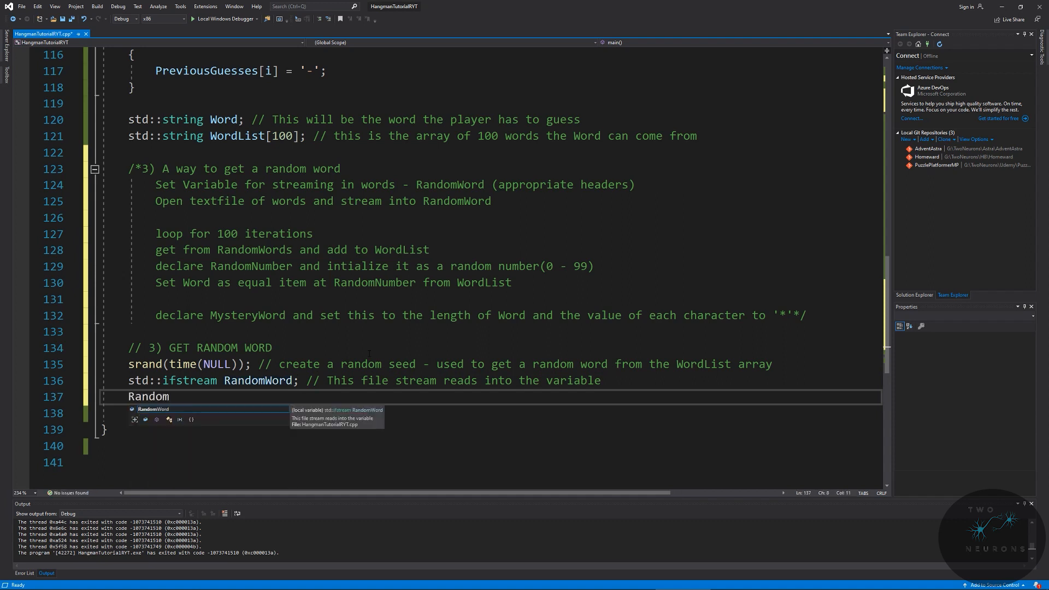
pyautogui.write('.')
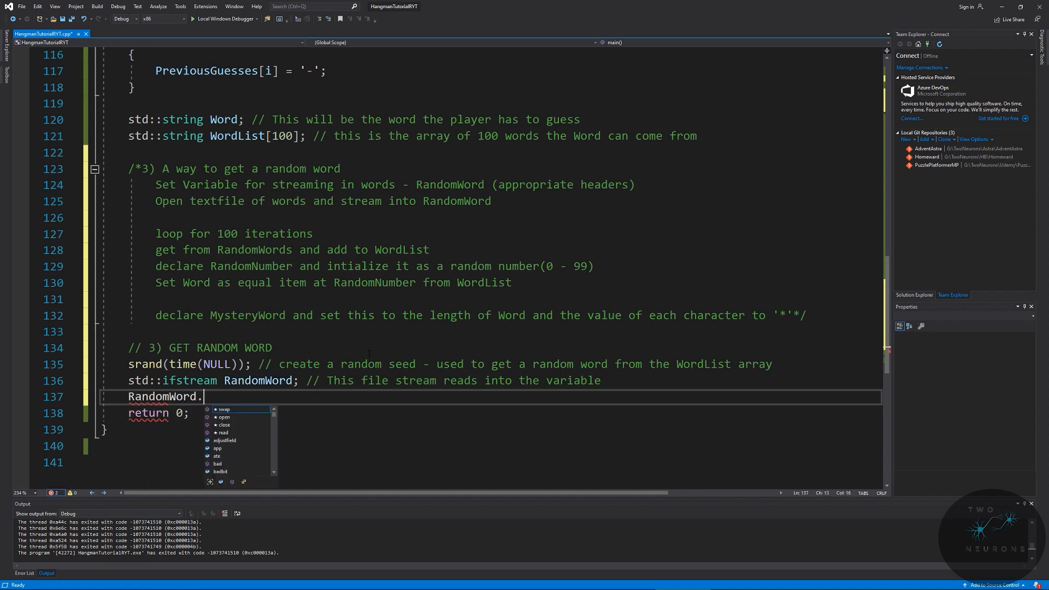
pyautogui.write('op')
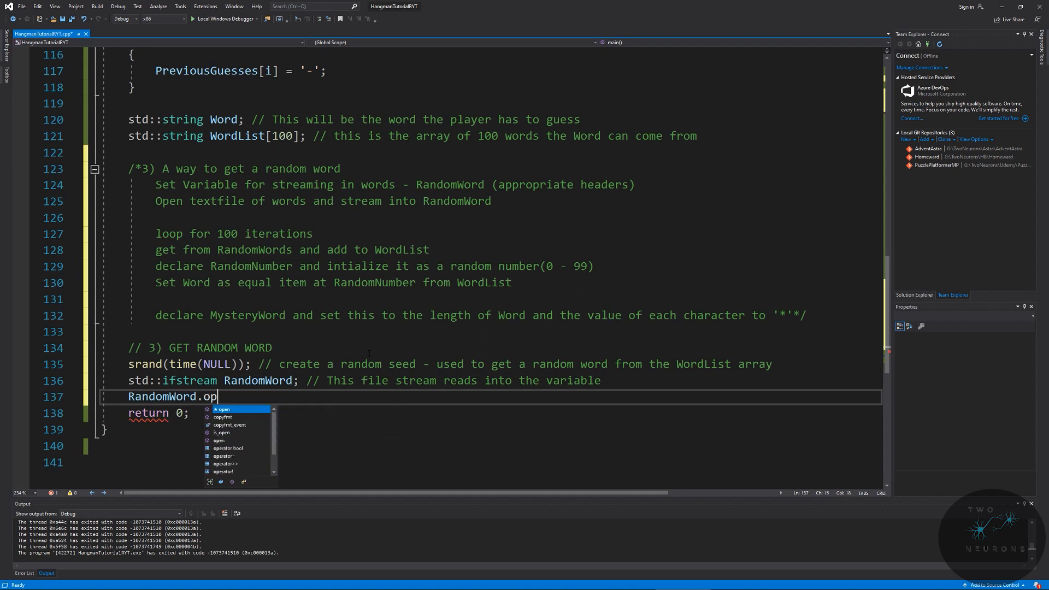
pyautogui.write('en(Wor')
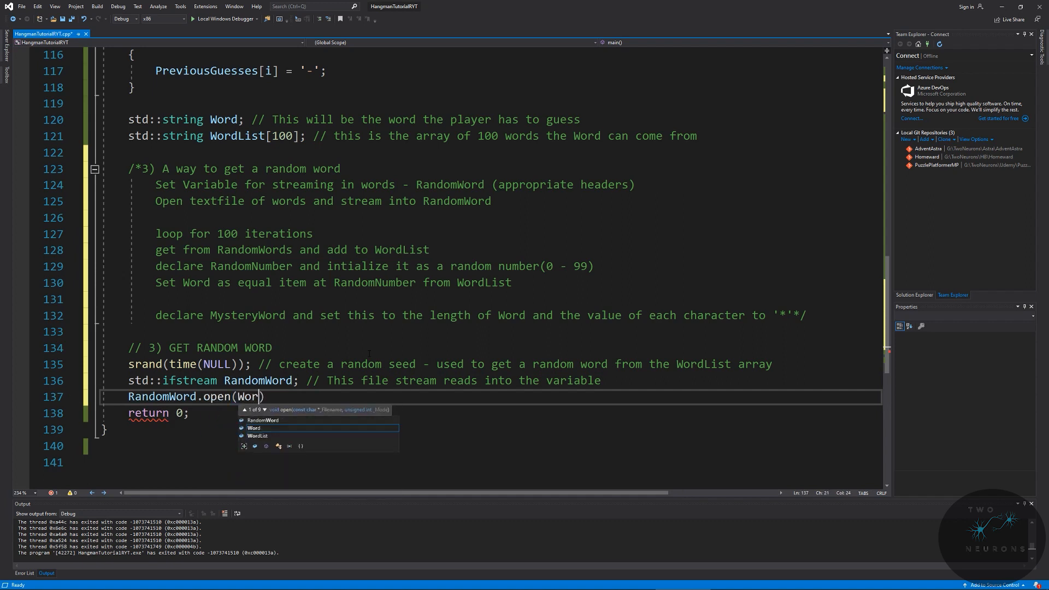
pyautogui.write('"Words.t")')
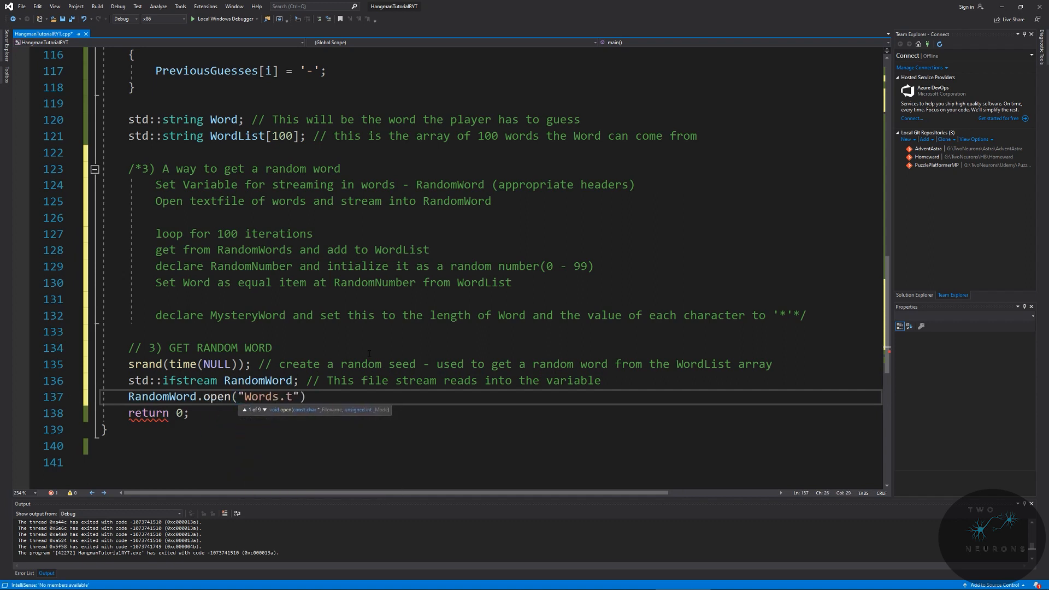
pyautogui.write('xt);')
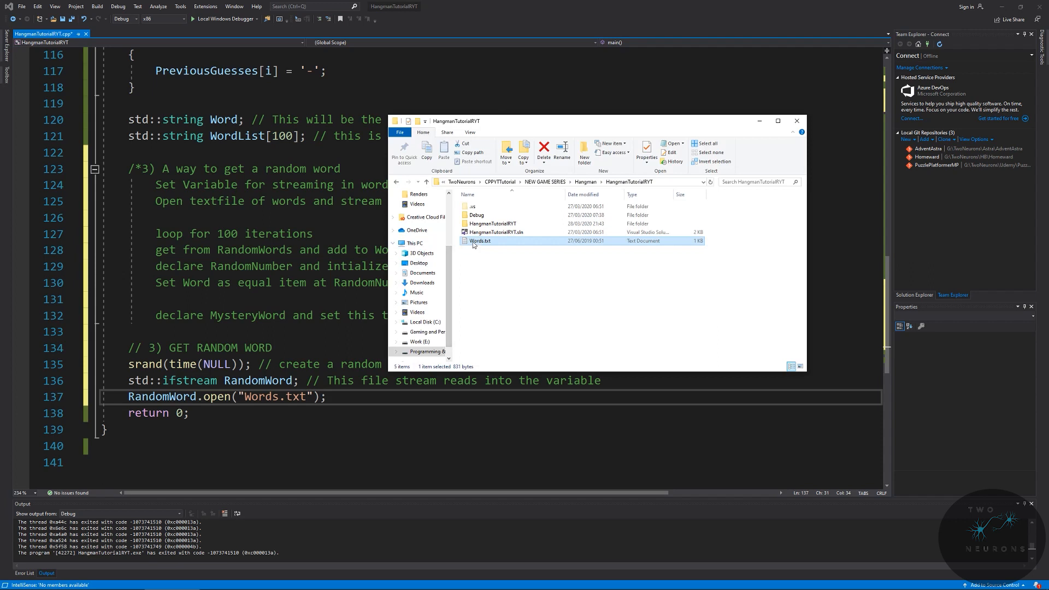
pyautogui.moveTo(480, 240)
pyautogui.write(' // this')
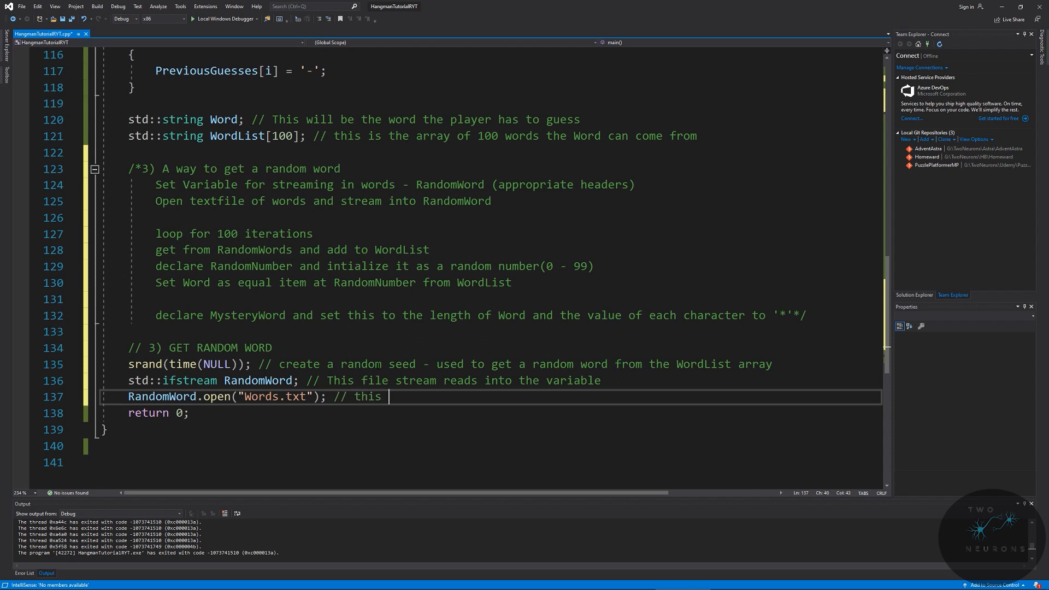
# Step: Append '// this reads the file (list of words)' to the open line
pyautogui.write('reads the file (list of words')
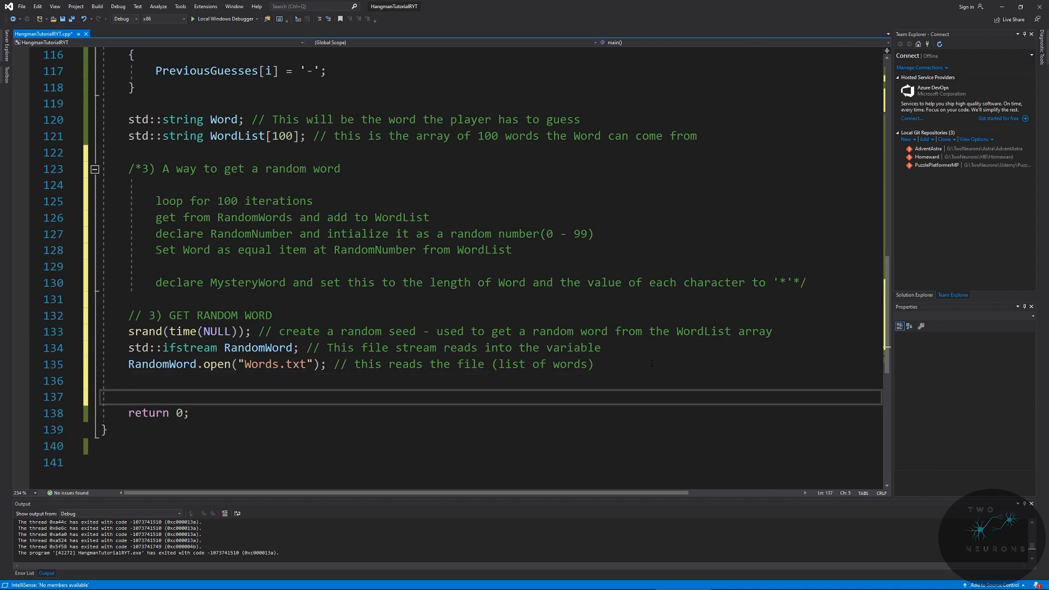
# Step: Write for (int i = 0; i <= 99; i++) with an empty braced body
pyautogui.write('for (i')
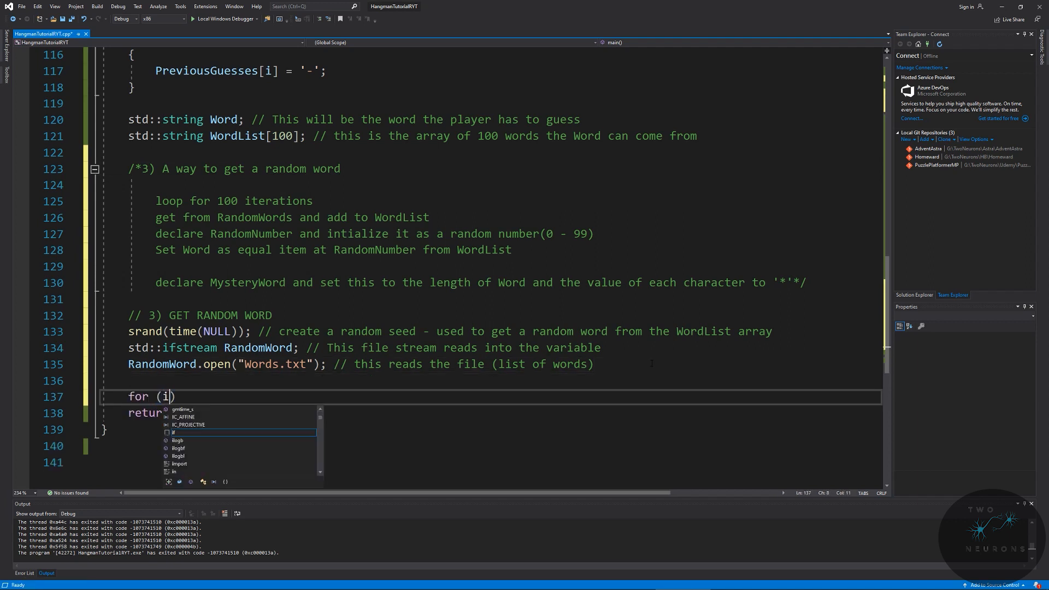
pyautogui.write('nt i = 0; i <= 99; i++')
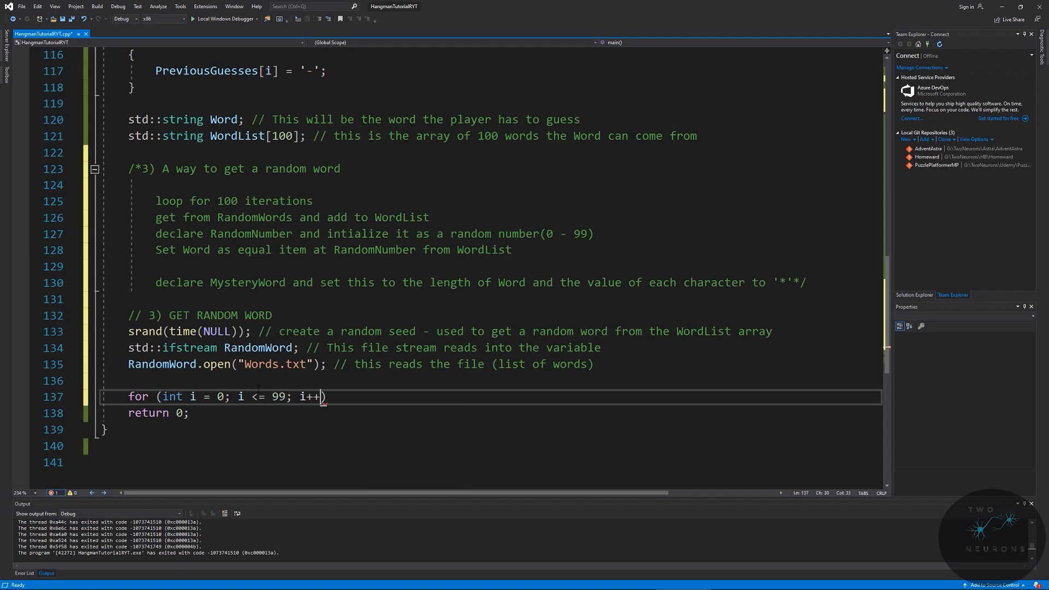
pyautogui.moveTo(240, 396)
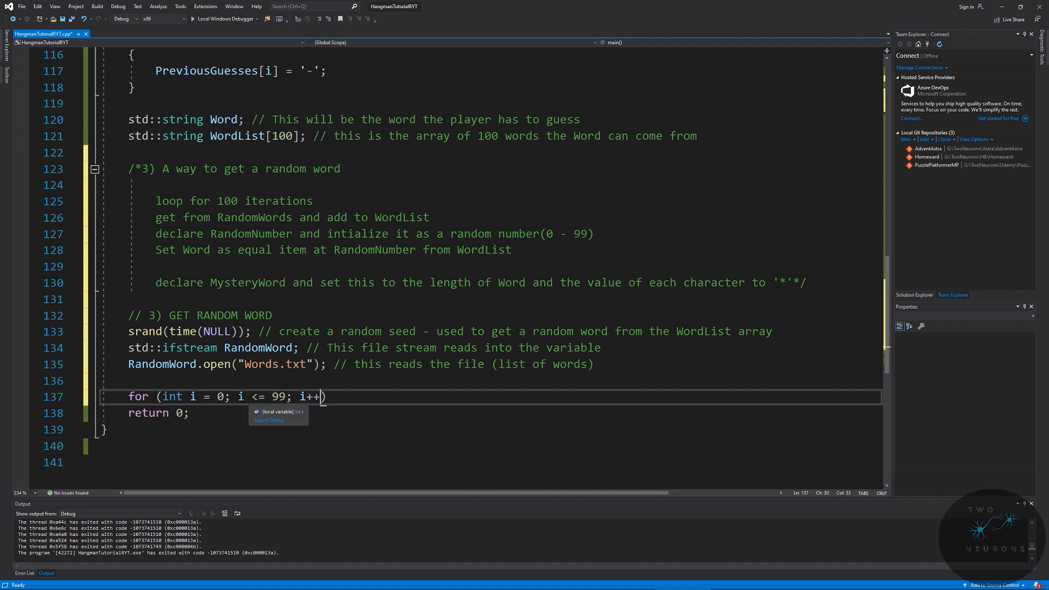
pyautogui.scroll(3)
pyautogui.write('{')
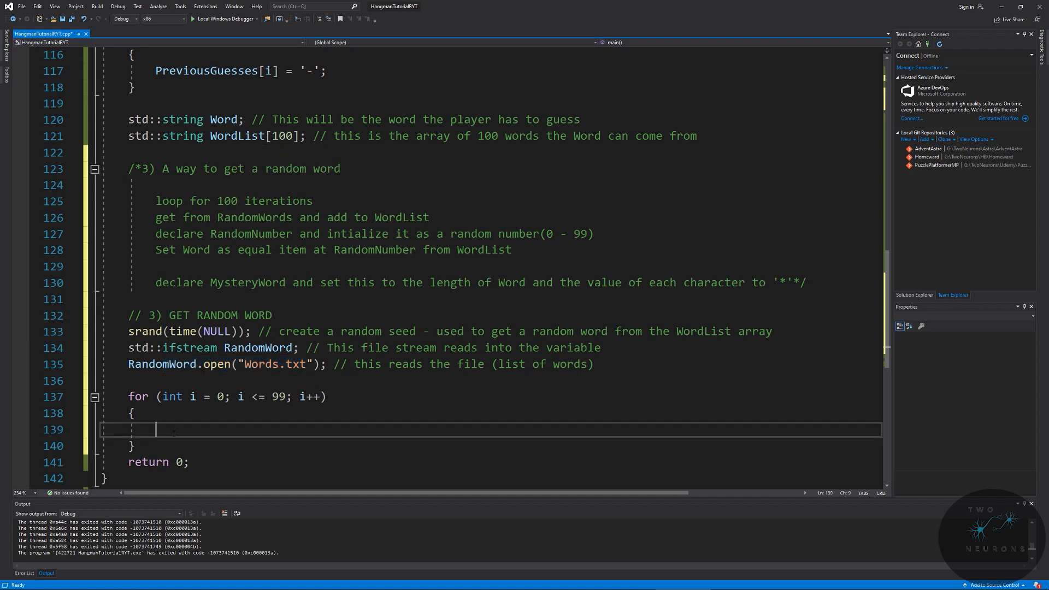
pyautogui.write('RandomWord')
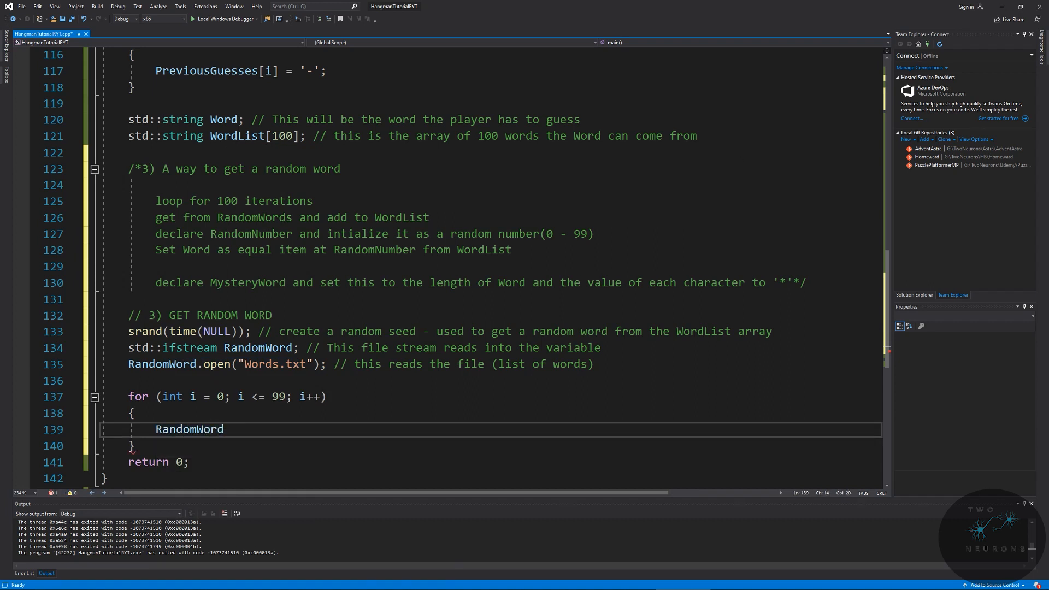
pyautogui.write('>>')
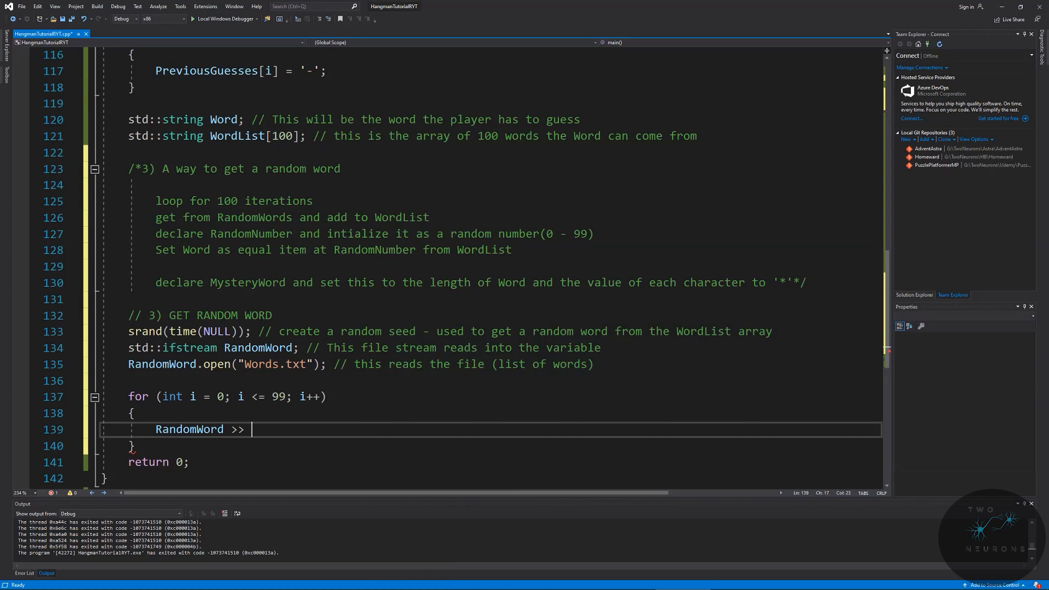
pyautogui.write('Wordlist[')
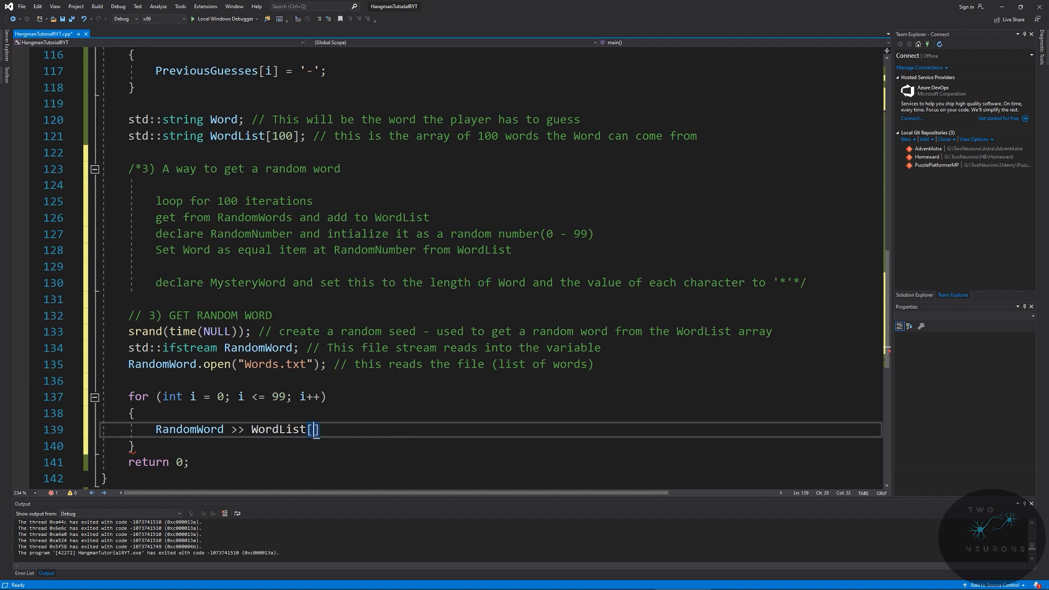
pyautogui.write('i')
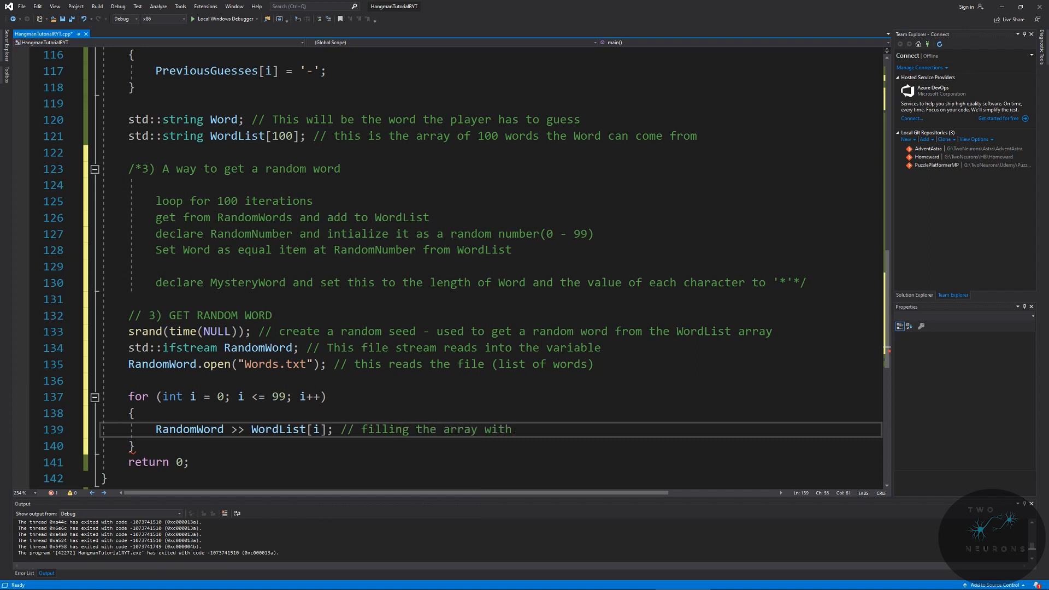
pyautogui.write('words from the list')
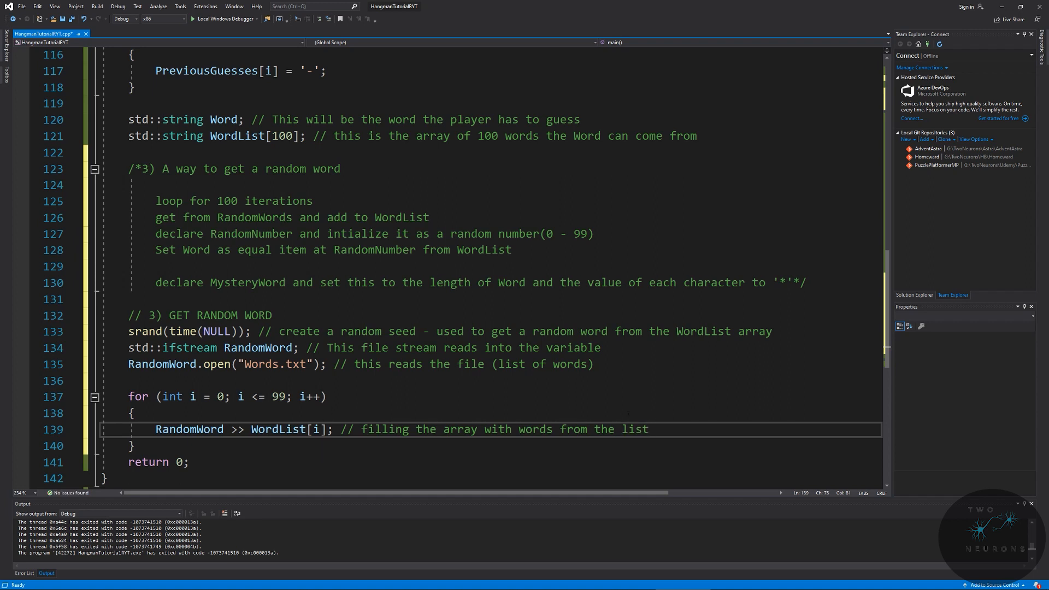
pyautogui.press('Enter')
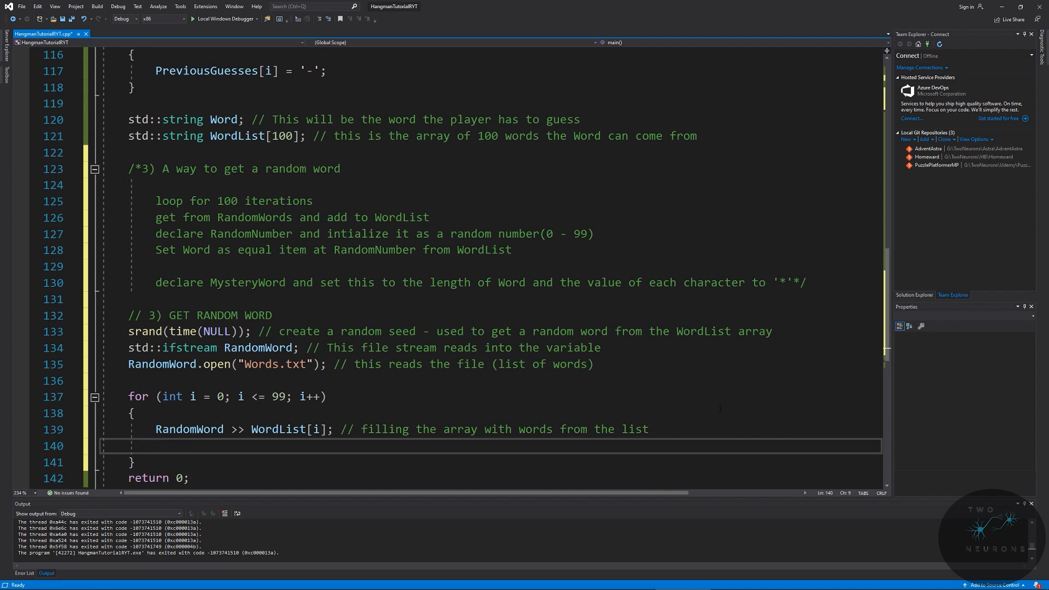
# Step: Print std::cout << WordList[i] << std::endl; inside the loop, commented // FOR TESTING PURPOSES ONLY
pyautogui.write('std::')
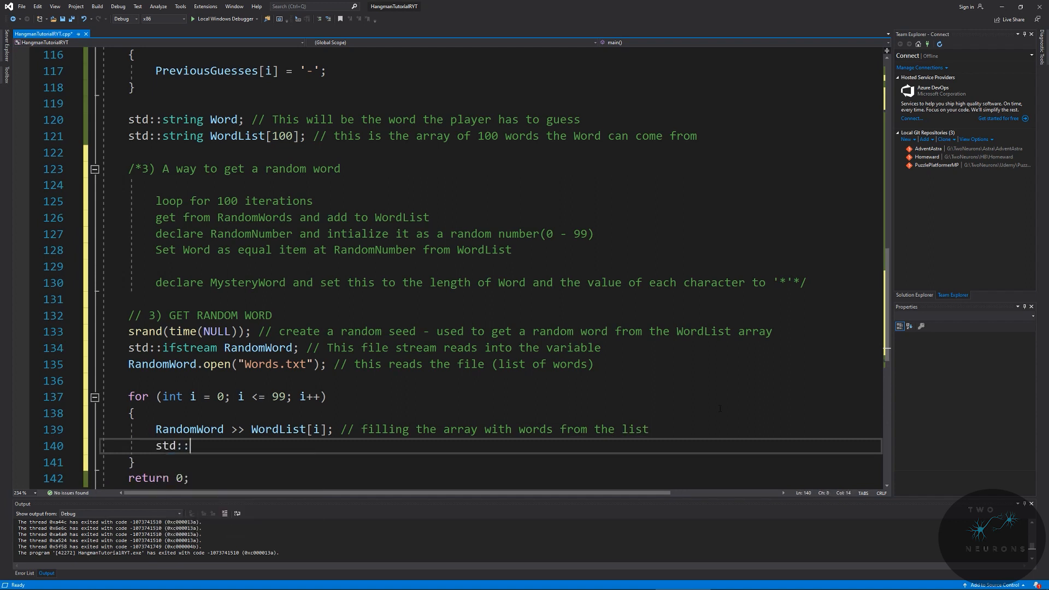
pyautogui.write('cout')
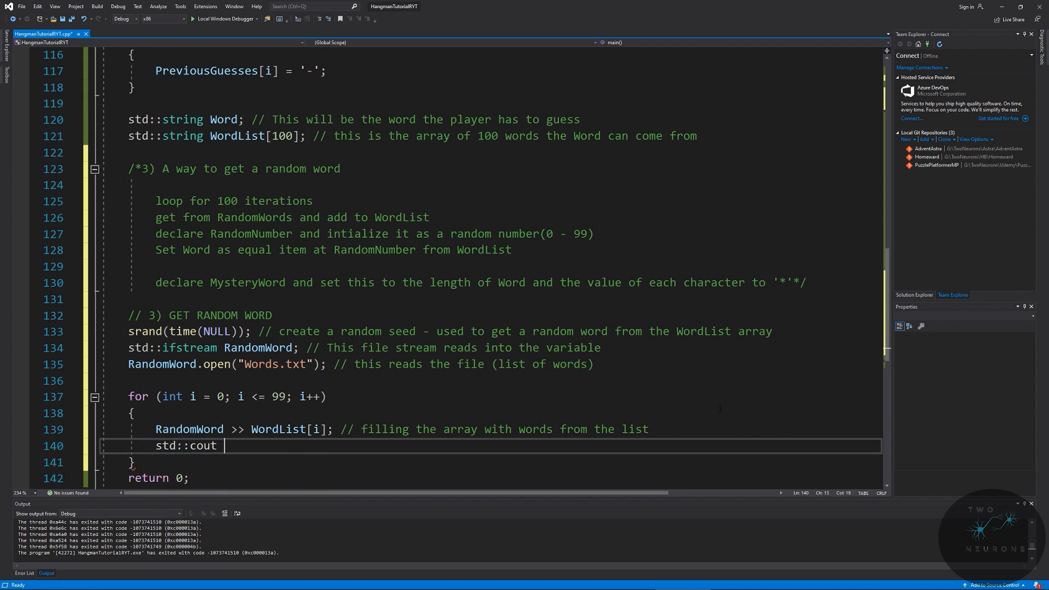
pyautogui.write('<<')
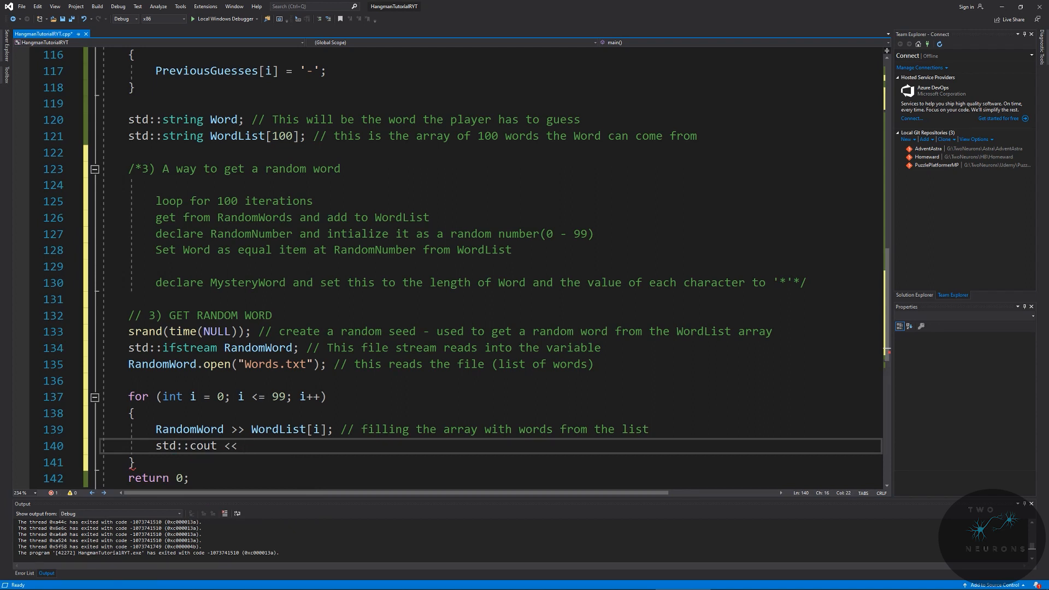
pyautogui.write('W')
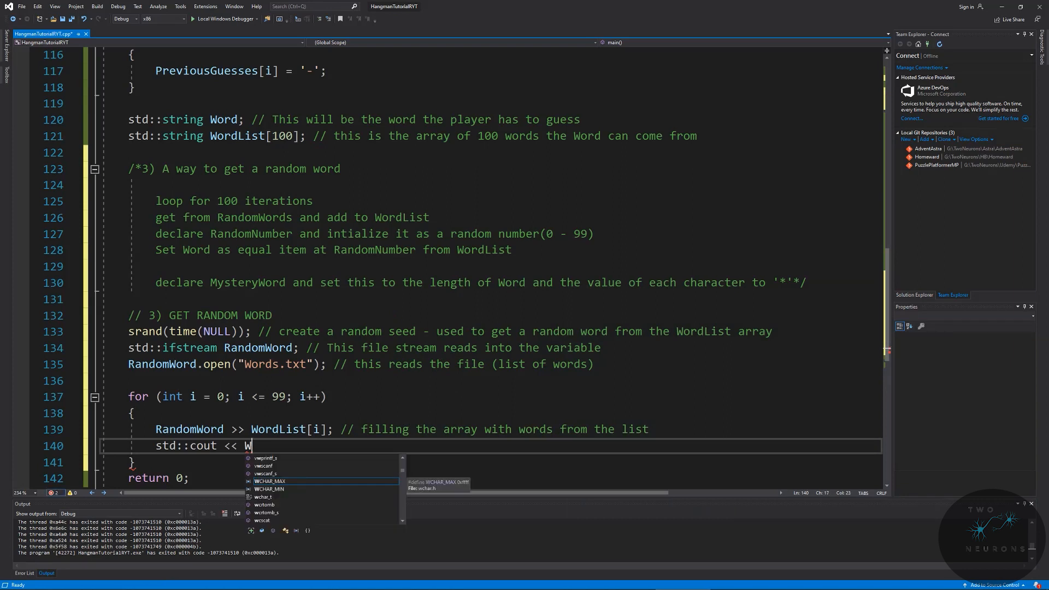
pyautogui.write('ordLis')
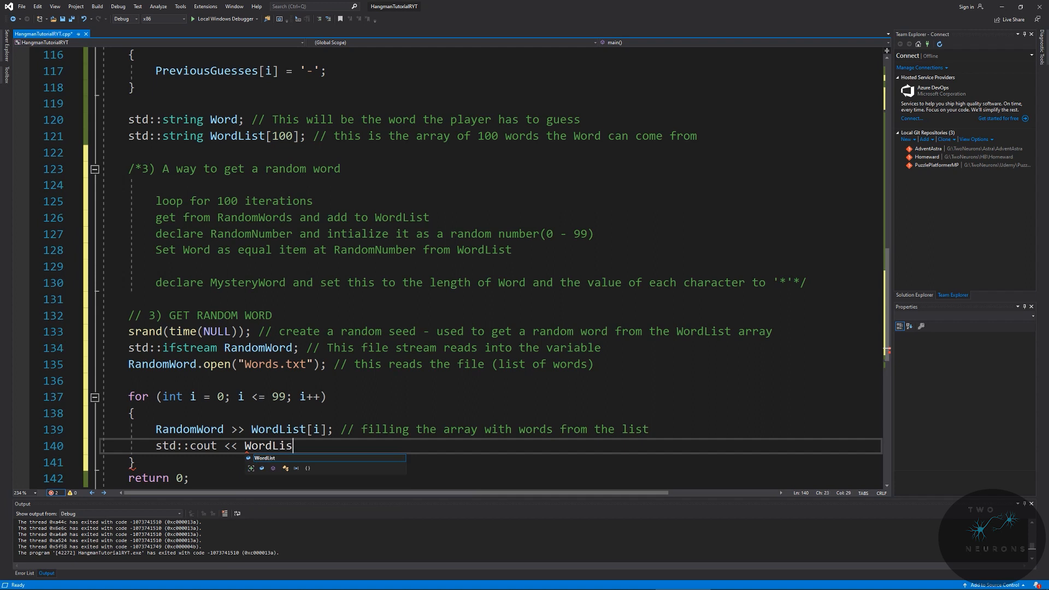
pyautogui.write('t[i]')
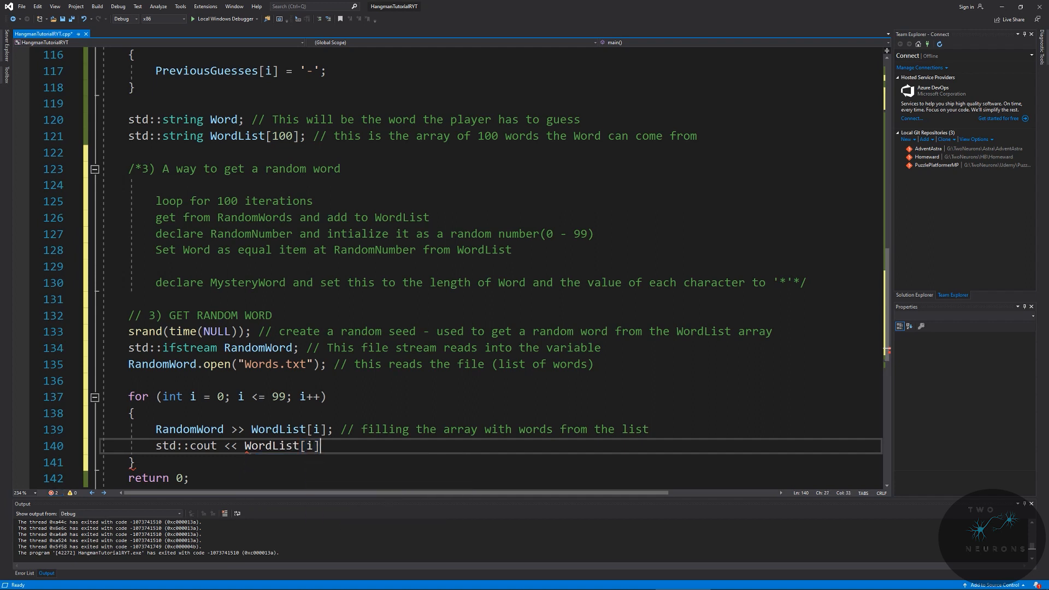
pyautogui.write('; <')
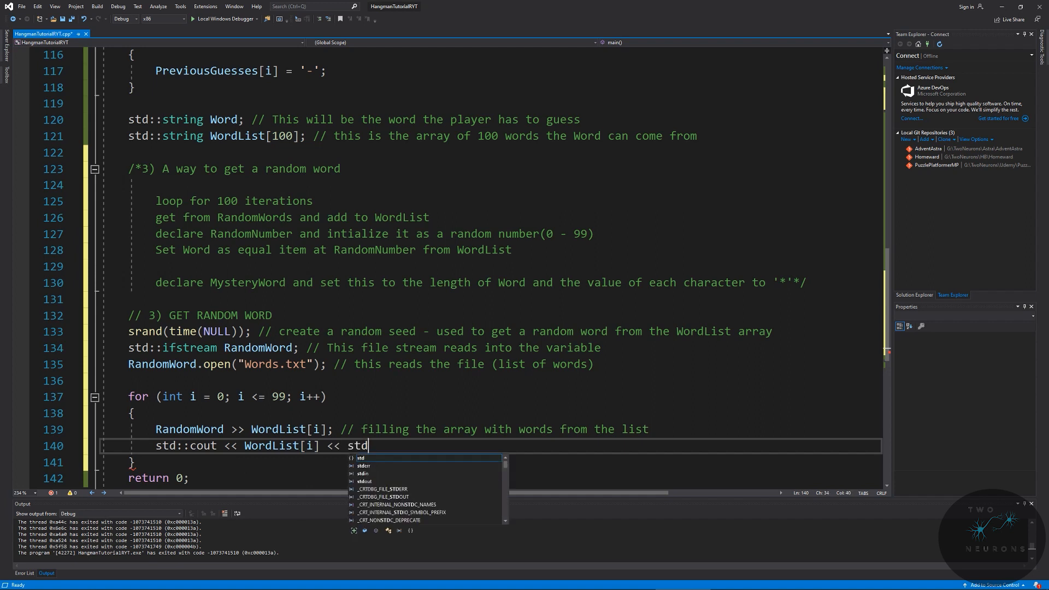
pyautogui.write('::endl;')
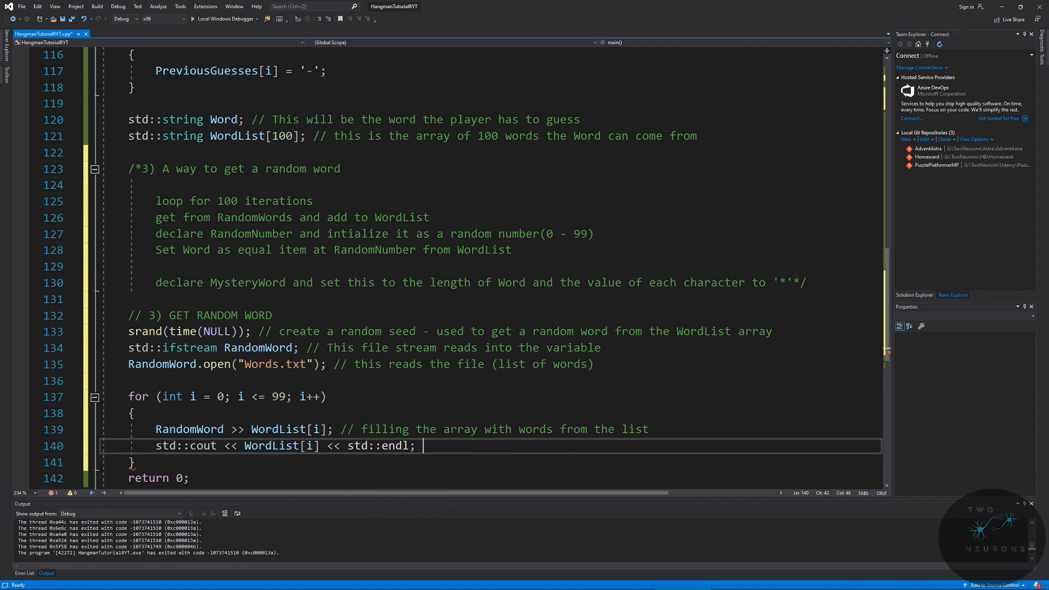
pyautogui.write('// FOR TESTING PURPSOES ONLY')
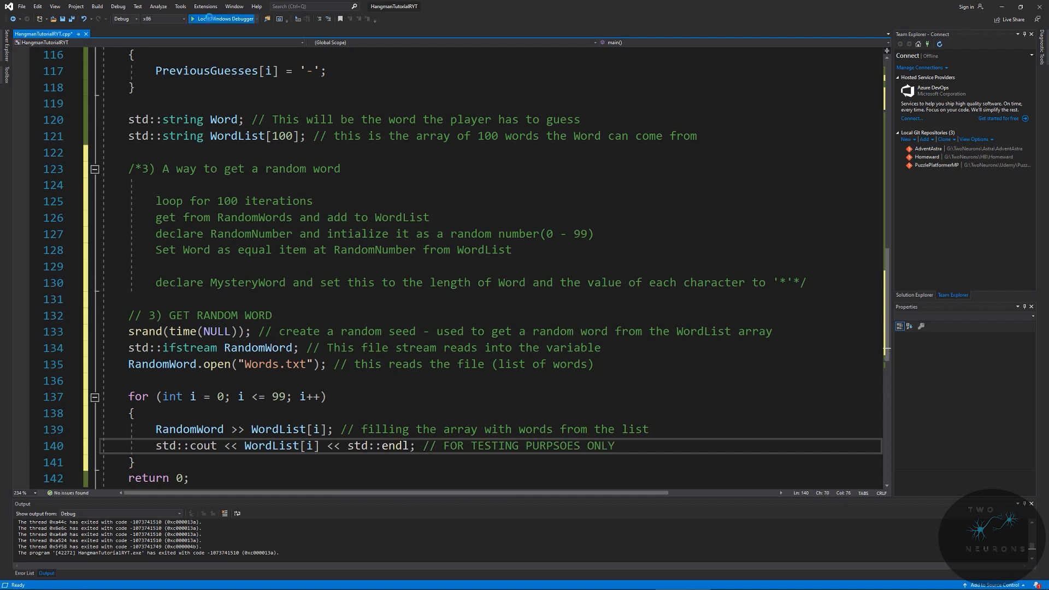
# Step: Run Hangman with Local Windows Debugger, check the printed words, then close its console
pyautogui.click(223, 18)
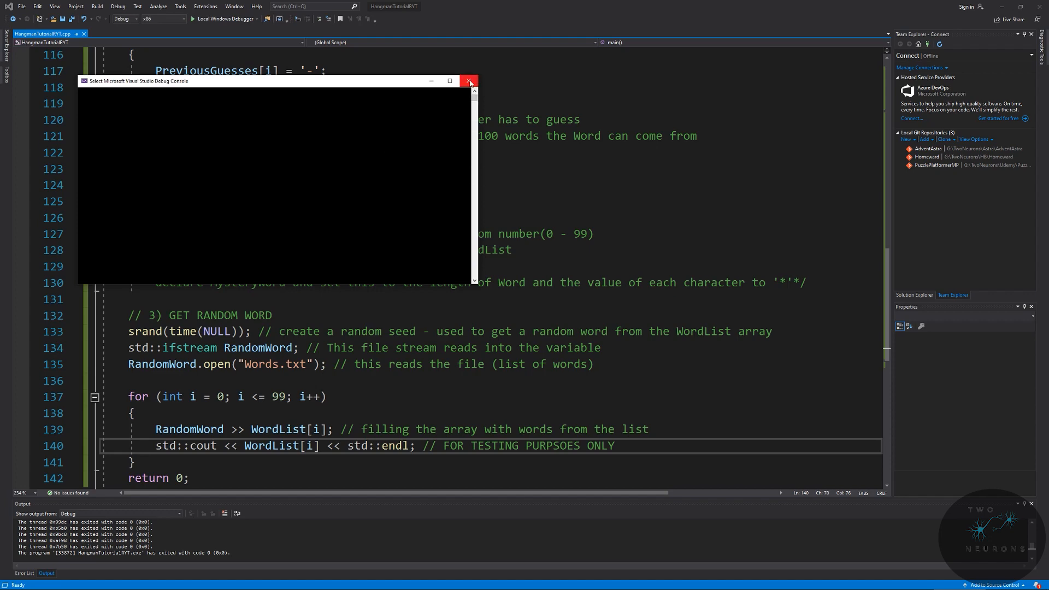
pyautogui.click(469, 81)
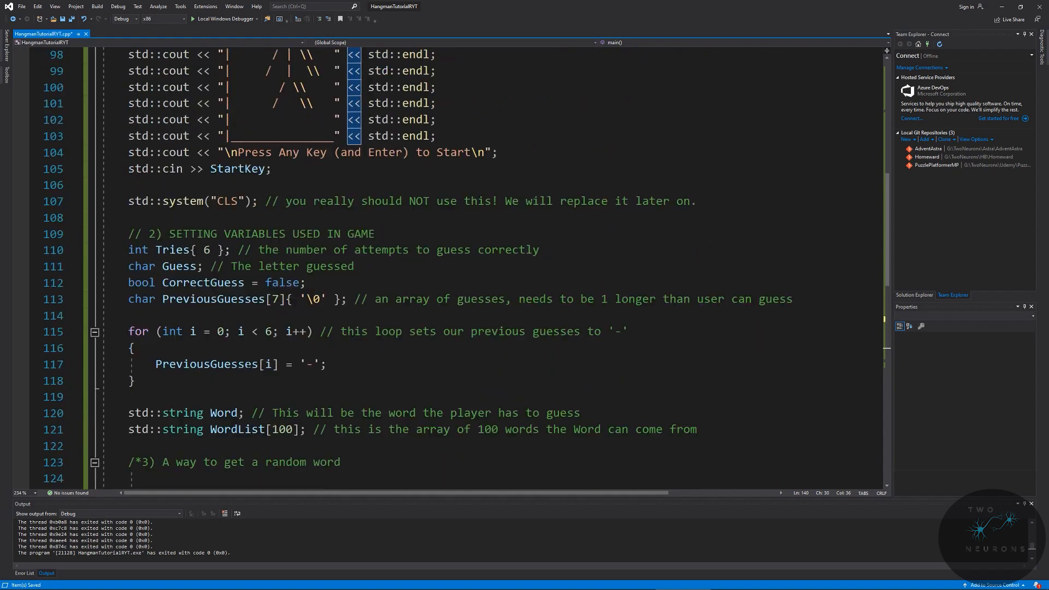
# Step: Scroll the project folder and open the inner HangmanTutorialRYT folder for Words.txt
pyautogui.scroll(-3)
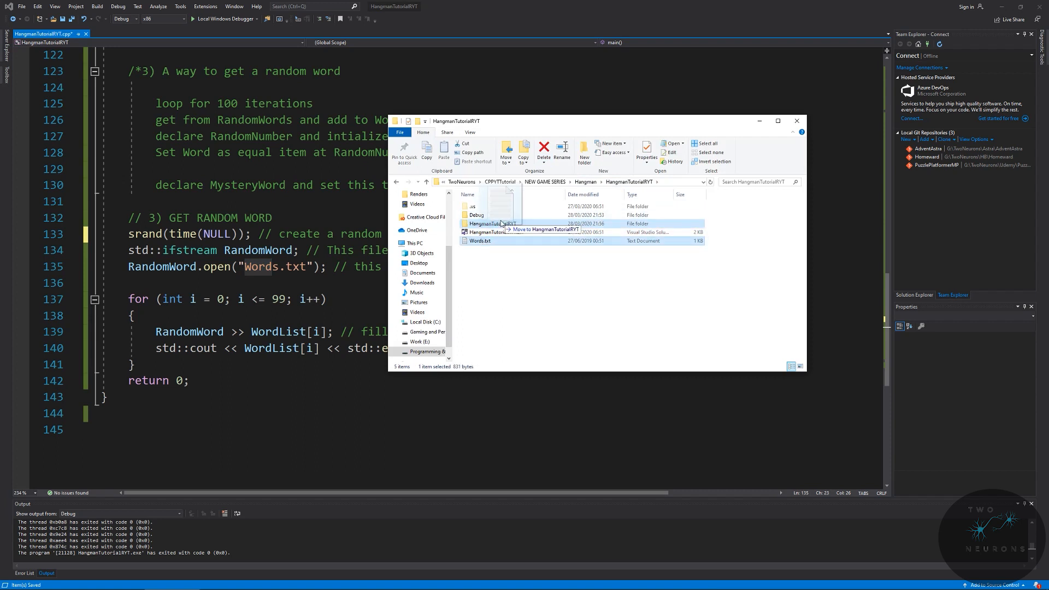
pyautogui.doubleClick(495, 223)
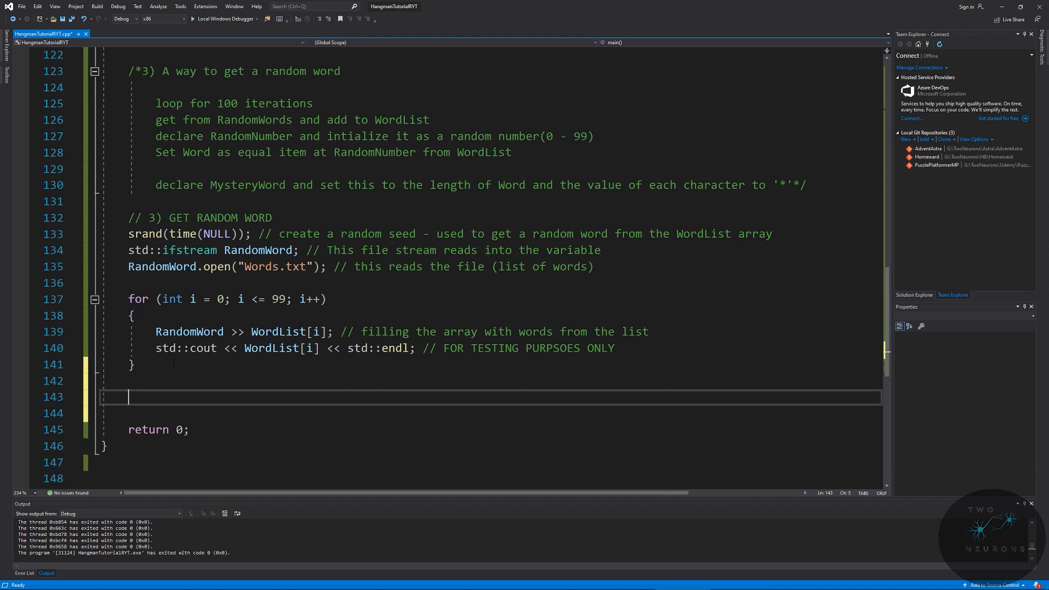
# Step: Delete the two finished steps from the pseudo-code plan comment
pyautogui.write('int')
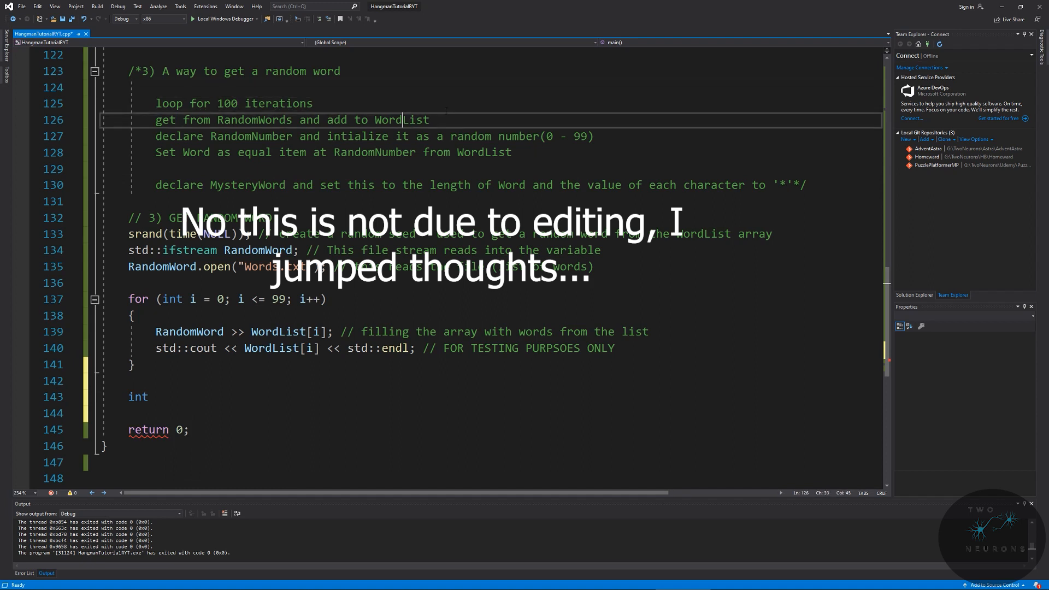
pyautogui.moveTo(155, 103); pyautogui.dragTo(430, 120)
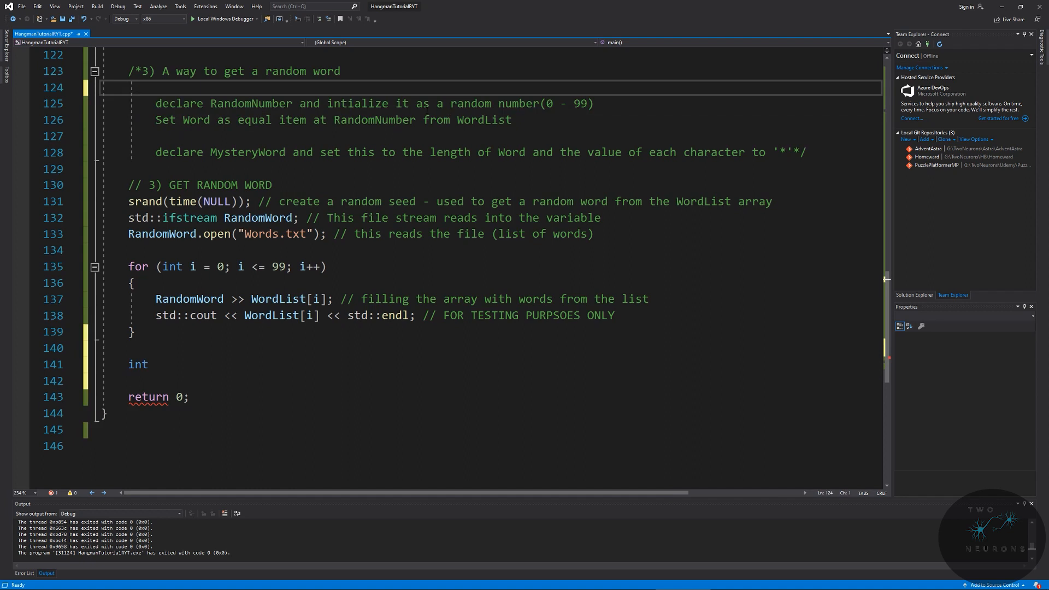
pyautogui.moveTo(416, 104); pyautogui.dragTo(587, 103)
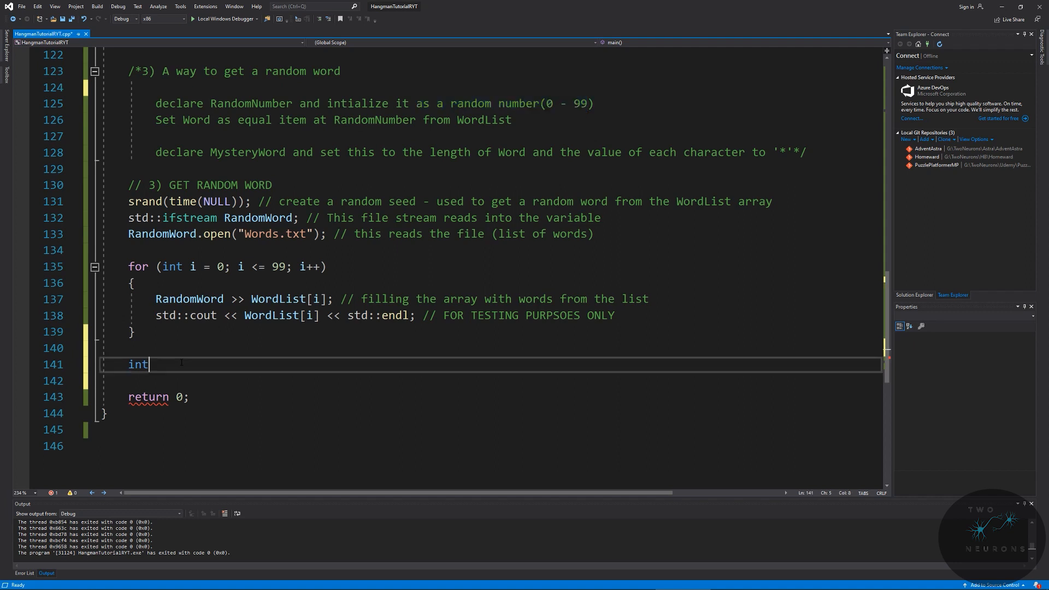
# Step: Add int RandomNum = rand() % 100; commented as returning a number 0 to 99
pyautogui.write('Ran')
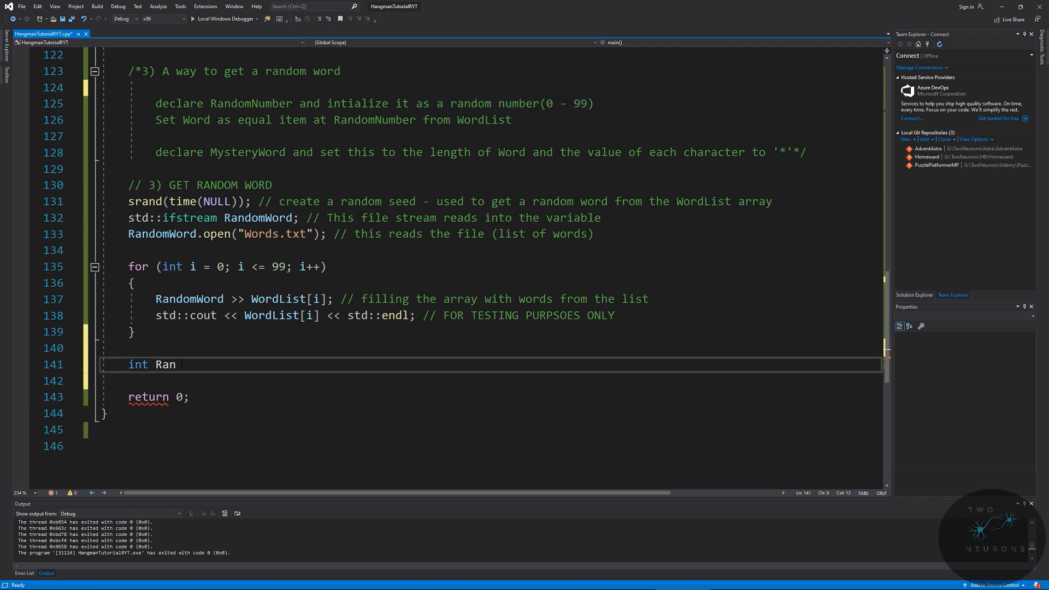
pyautogui.write('domNum')
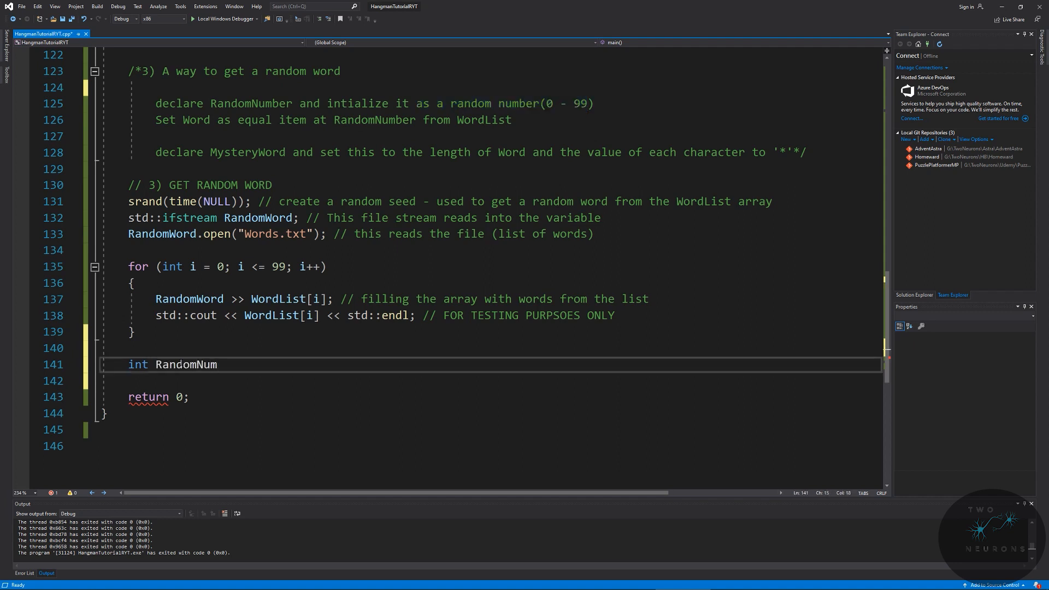
pyautogui.write('= rand()')
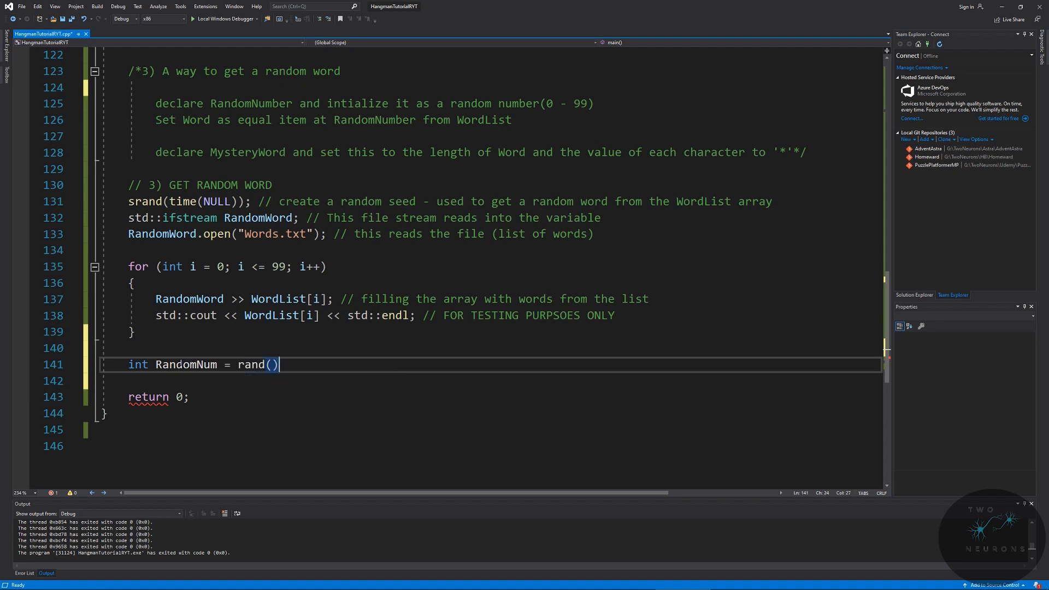
pyautogui.write('% 100')
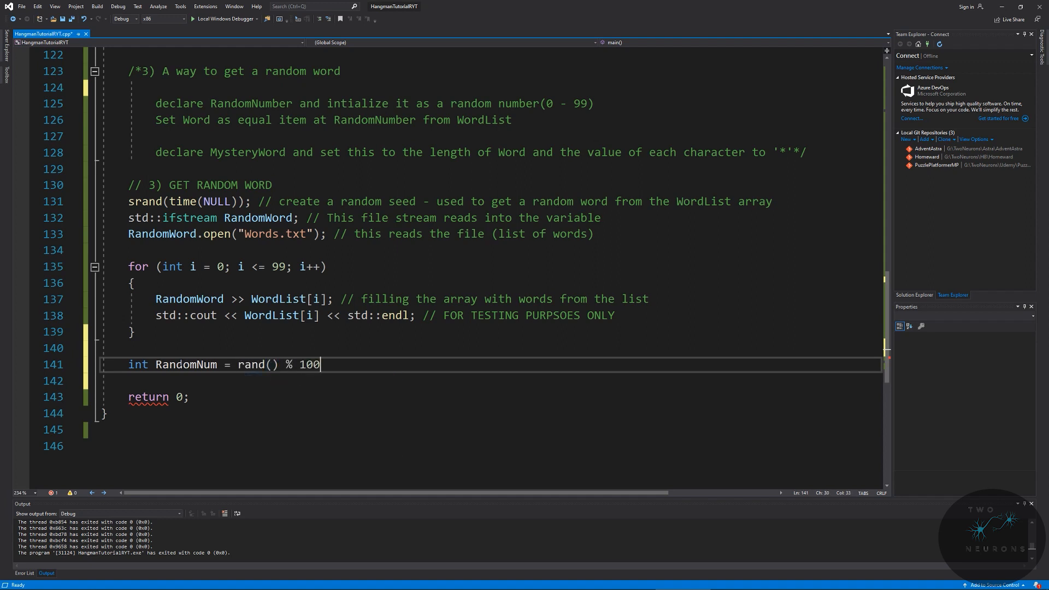
pyautogui.write('// returns a random number 0 to 99')
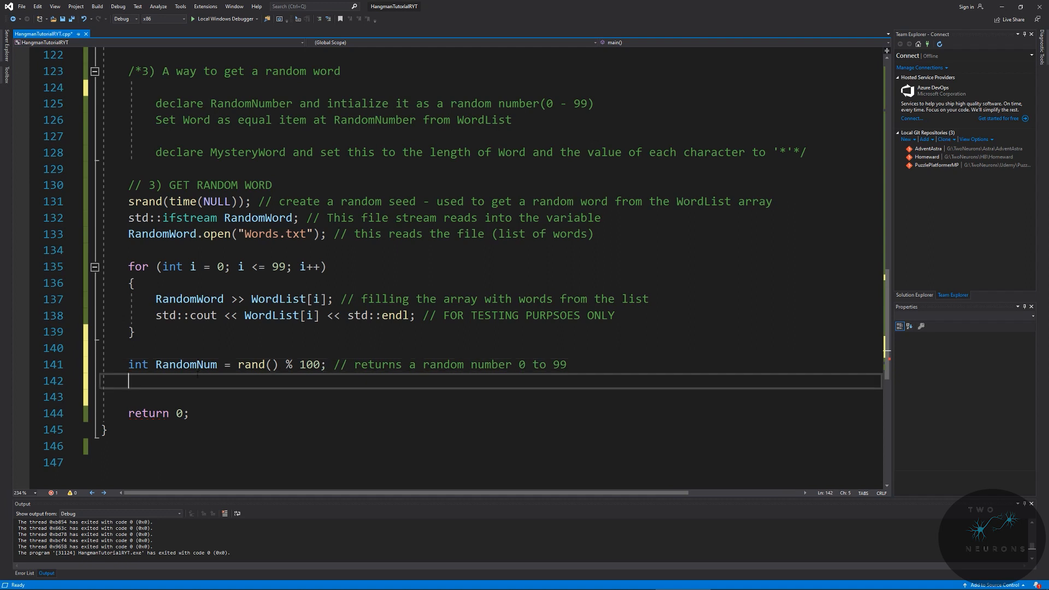
# Step: Type Word = WordList[RandomNum]; with a comment about initializing from array WordList
pyautogui.write('Word =')
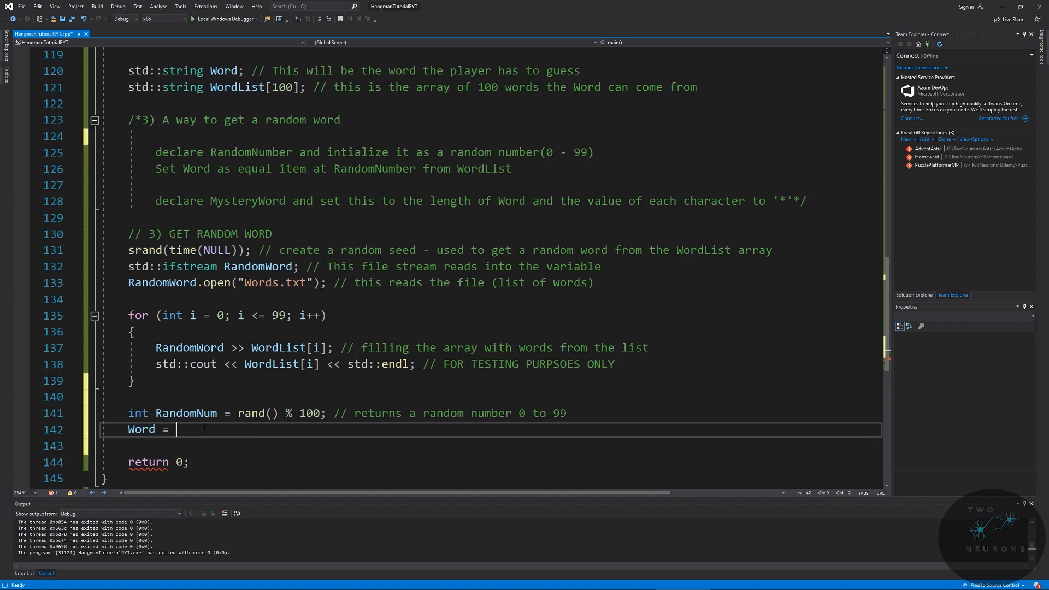
pyautogui.write('Wor')
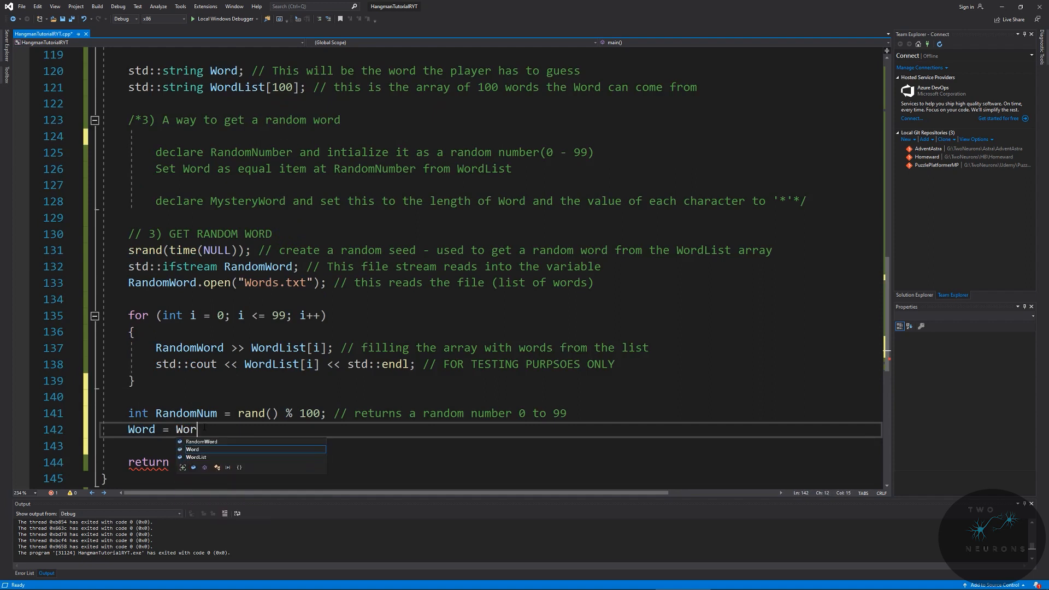
pyautogui.write('dList')
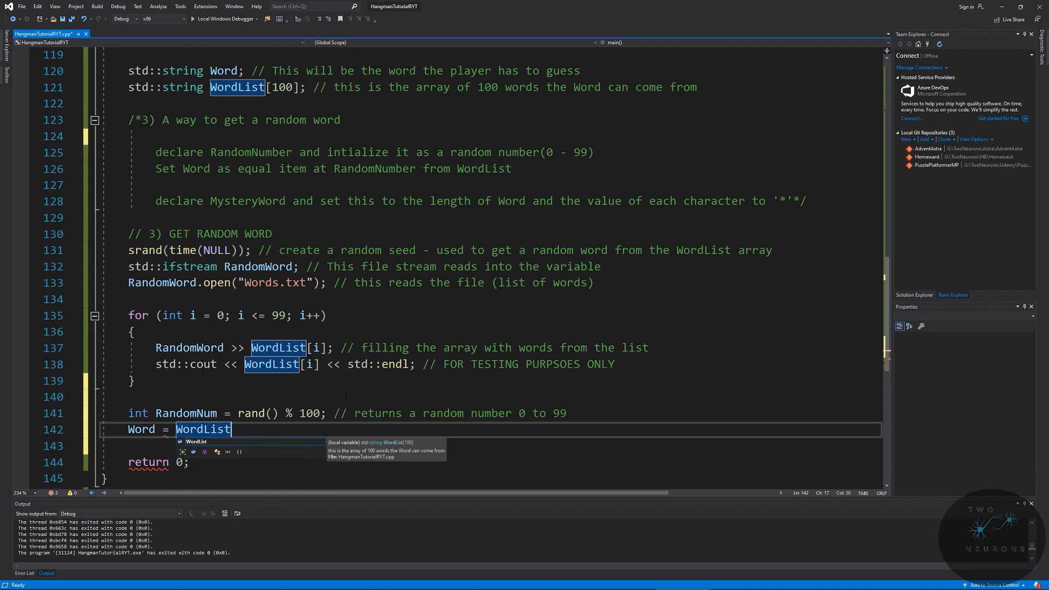
pyautogui.write('[')
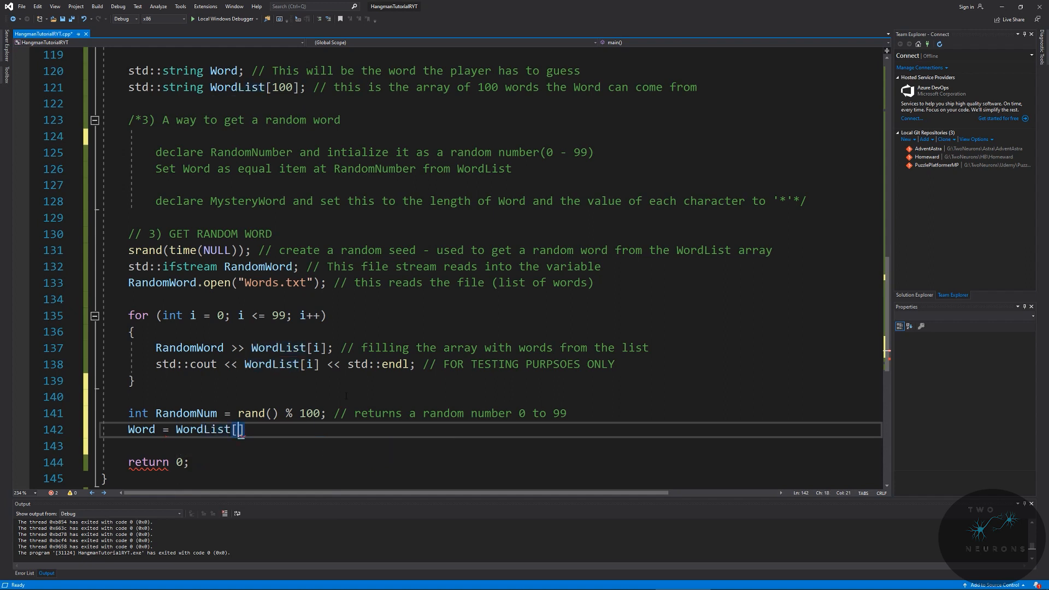
pyautogui.write('R')
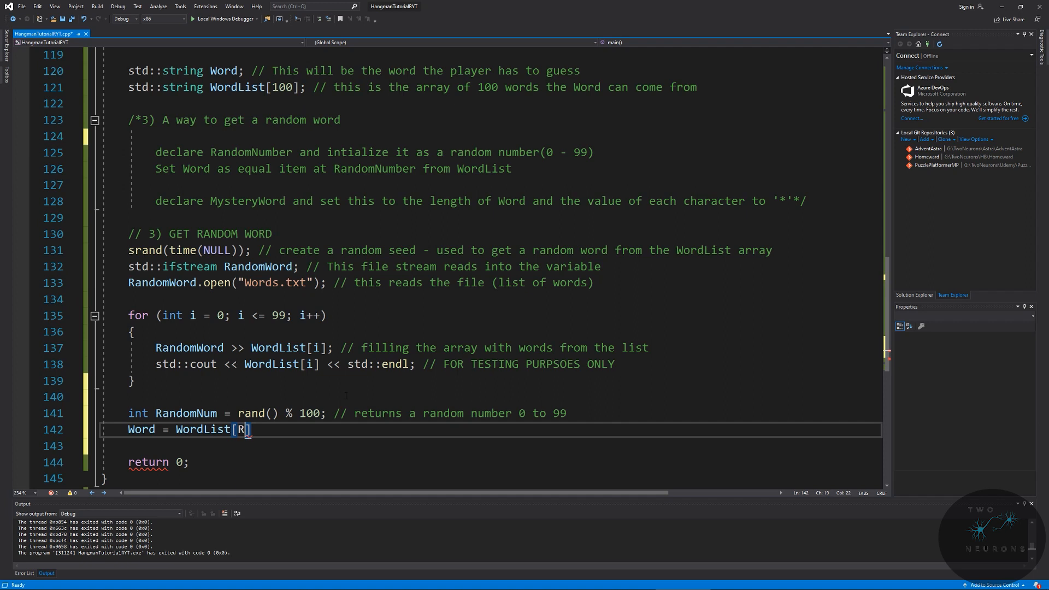
pyautogui.write('andomNu')
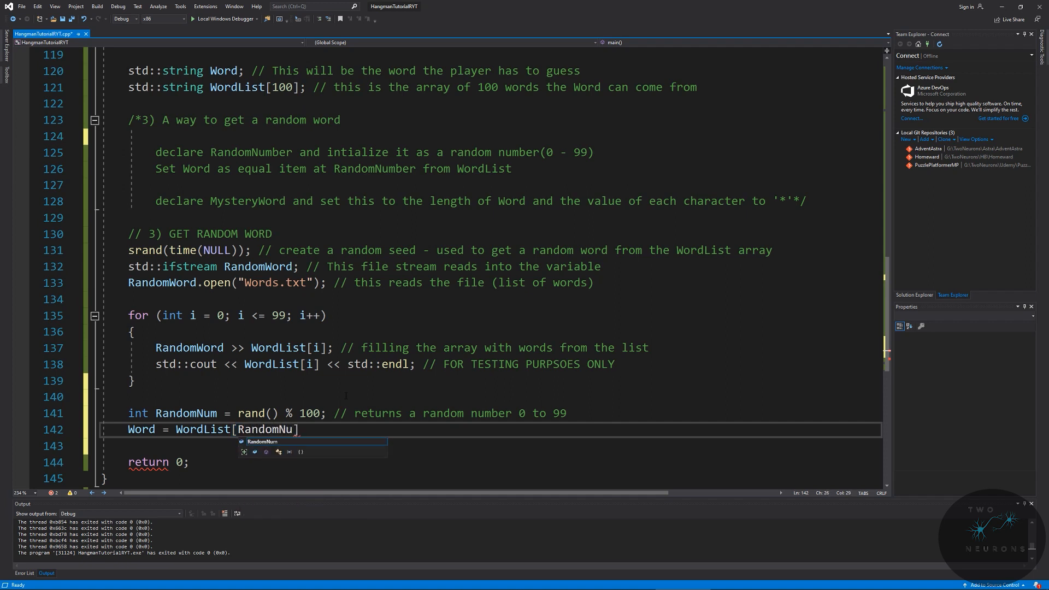
pyautogui.write('m')
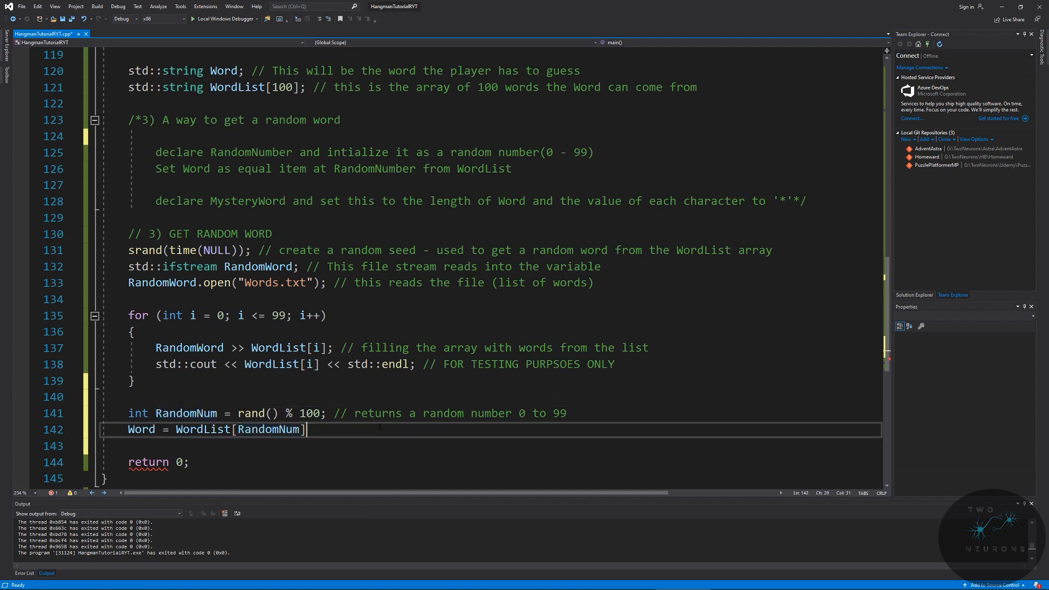
pyautogui.write('// this in')
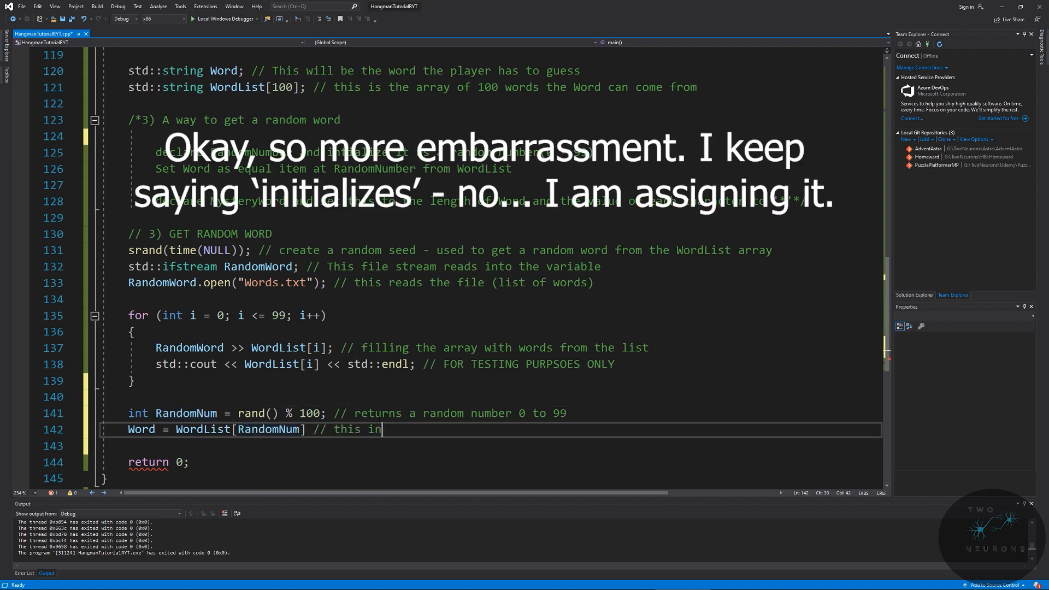
pyautogui.write('ita')
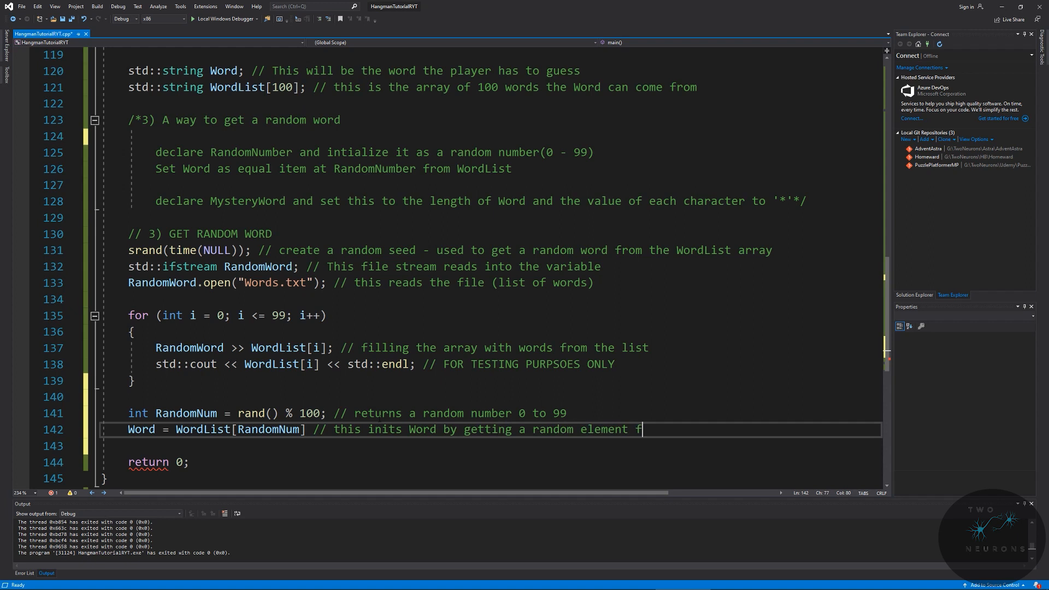
pyautogui.write('rom the array WordL')
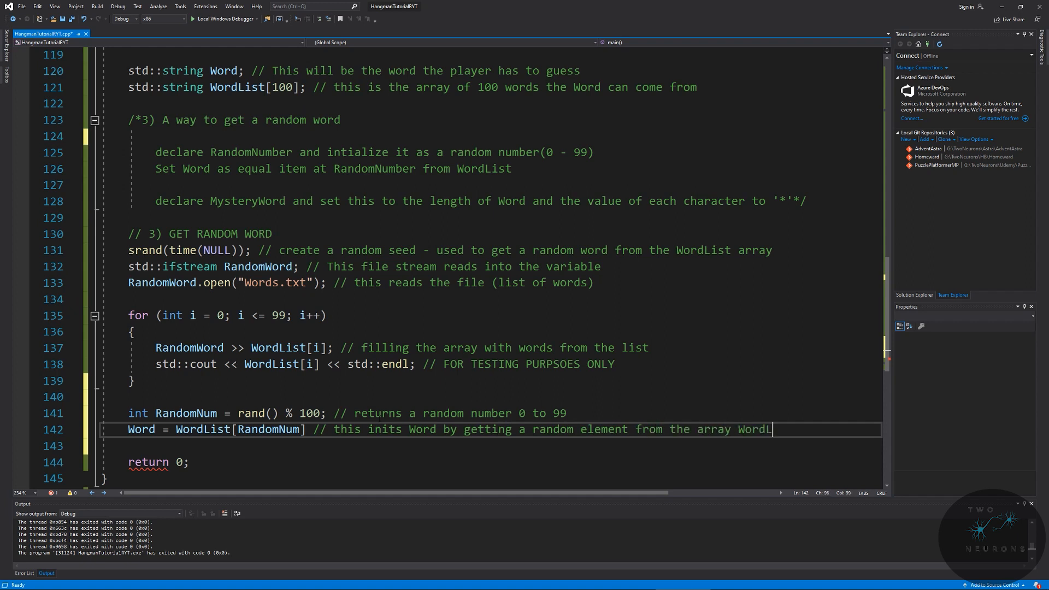
pyautogui.write('ist')
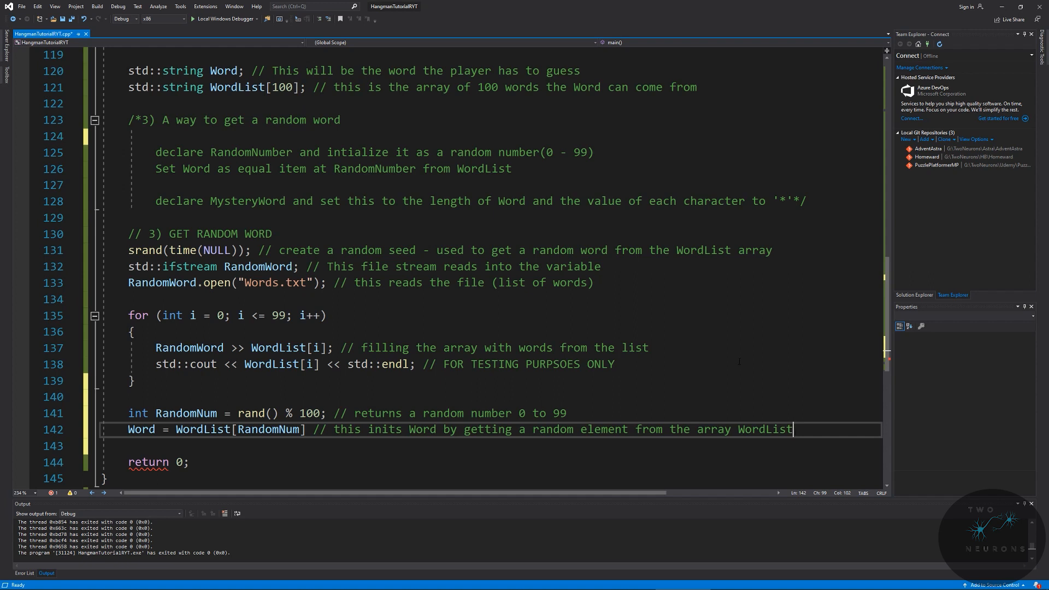
pyautogui.write(';')
pyautogui.press('enter')
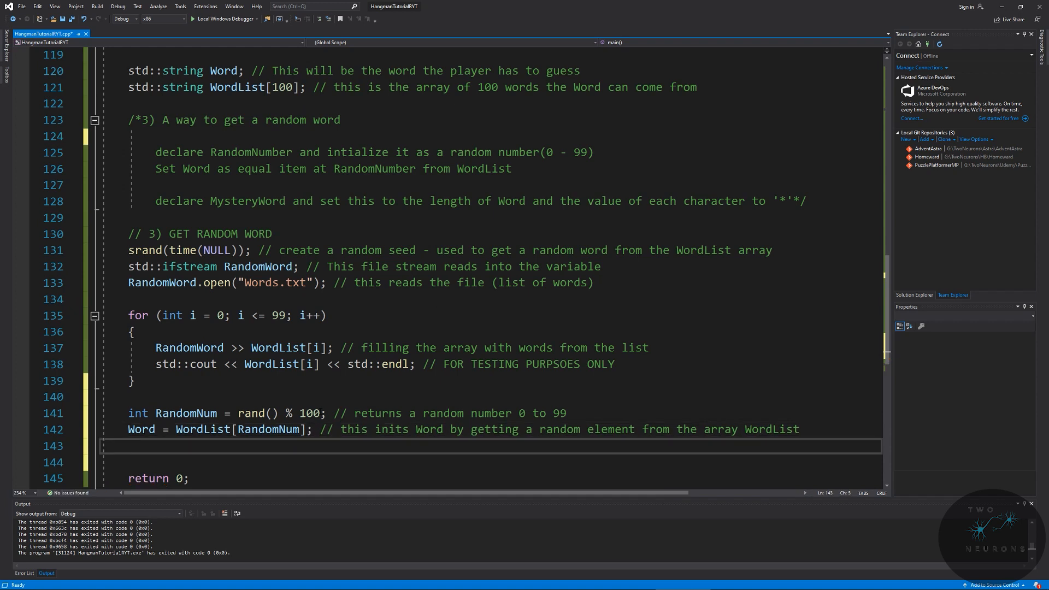
# Step: Add std::cout << Word << std::endl; // this is for testing (or cheating) purposes
pyautogui.write('std::cout')
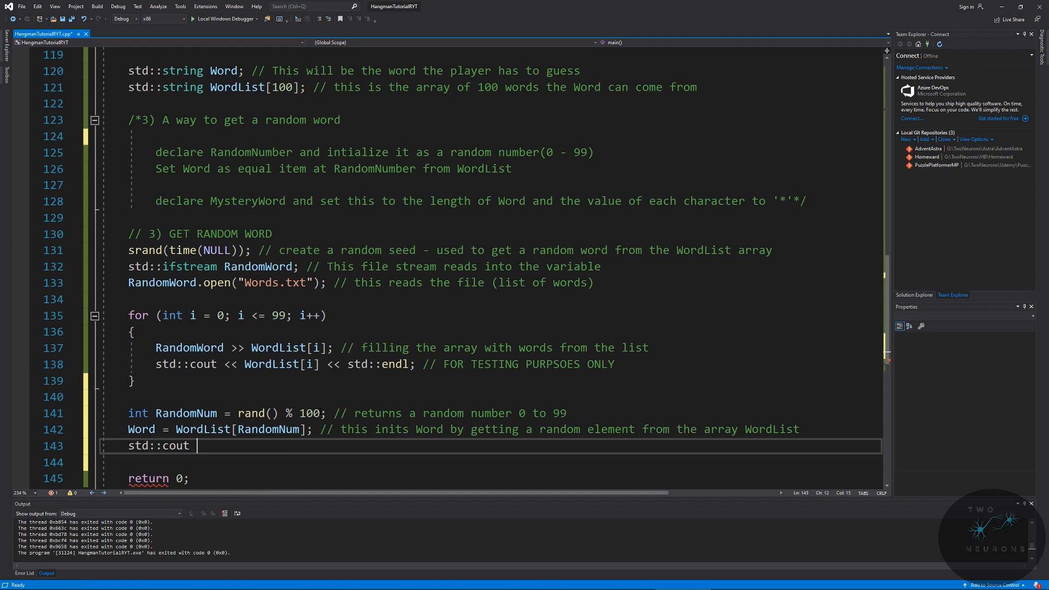
pyautogui.write('<<')
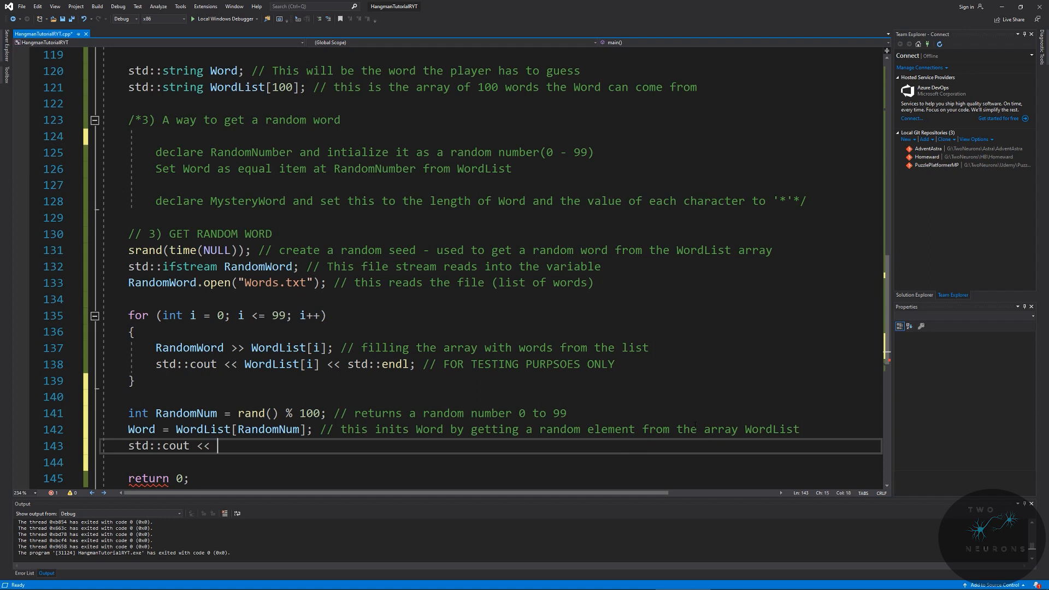
pyautogui.write('Word << s')
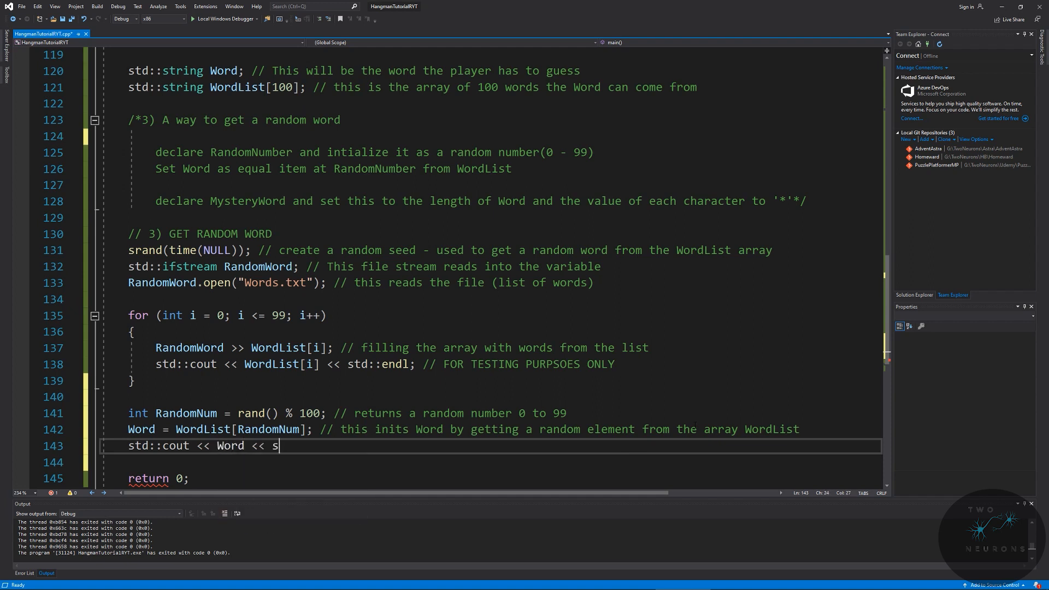
pyautogui.write('td::endl; //')
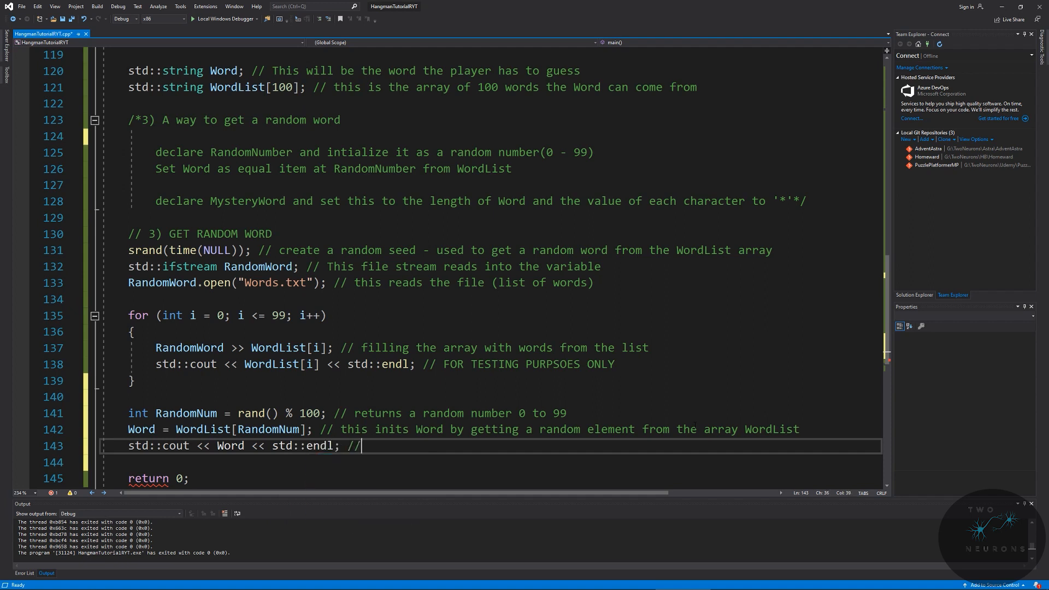
pyautogui.write('this is for te')
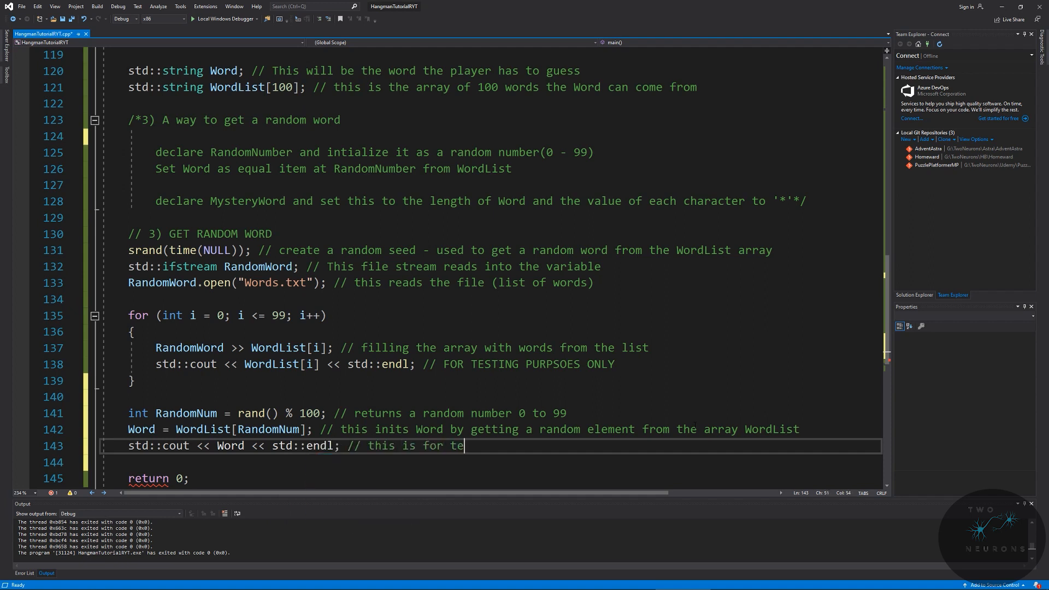
pyautogui.write('sting (or cheat')
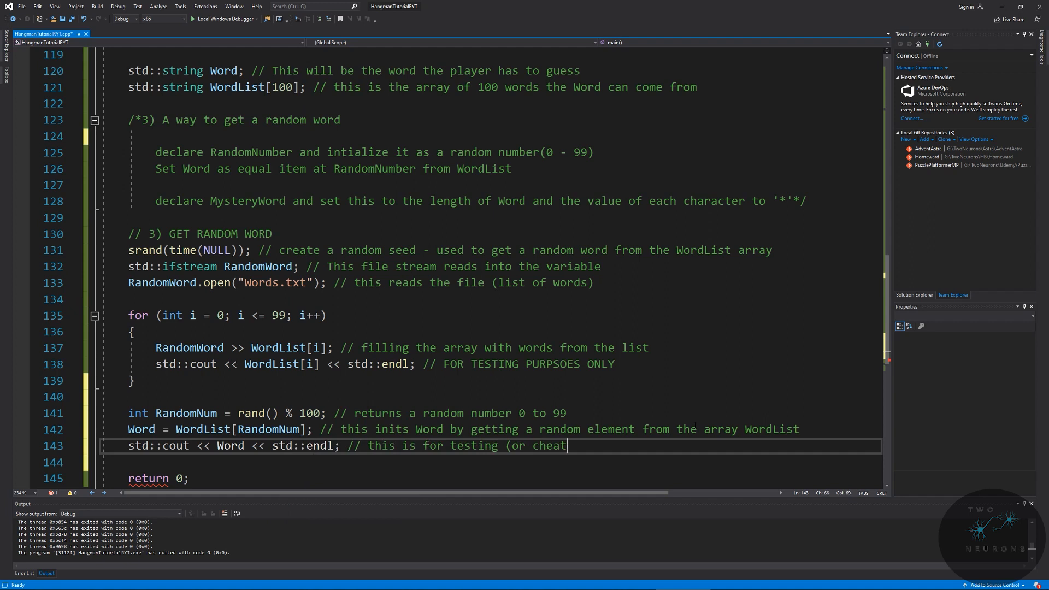
pyautogui.write('ing) purposes.')
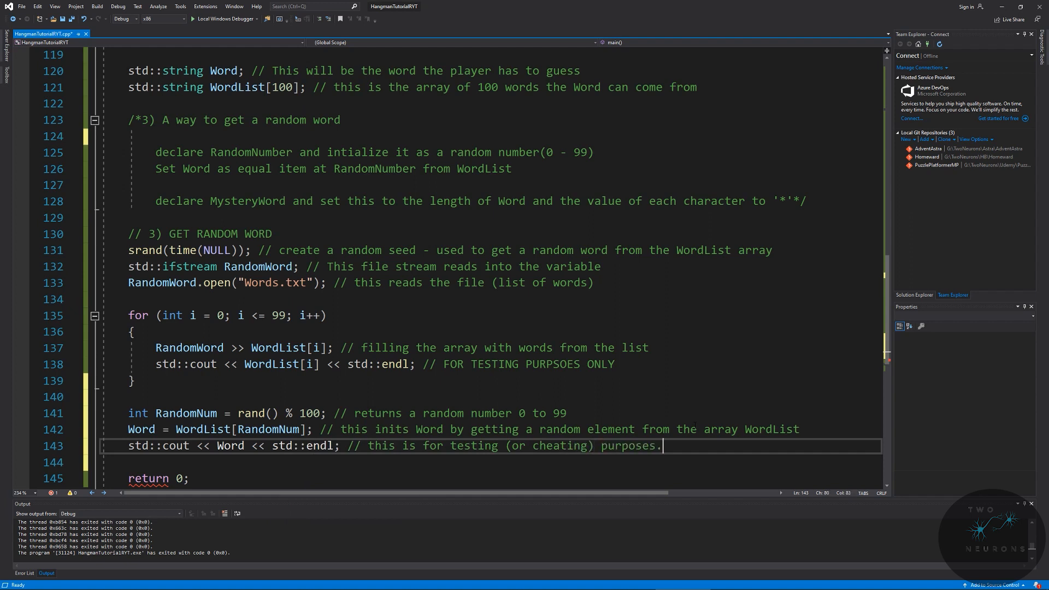
pyautogui.moveTo(225, 18)
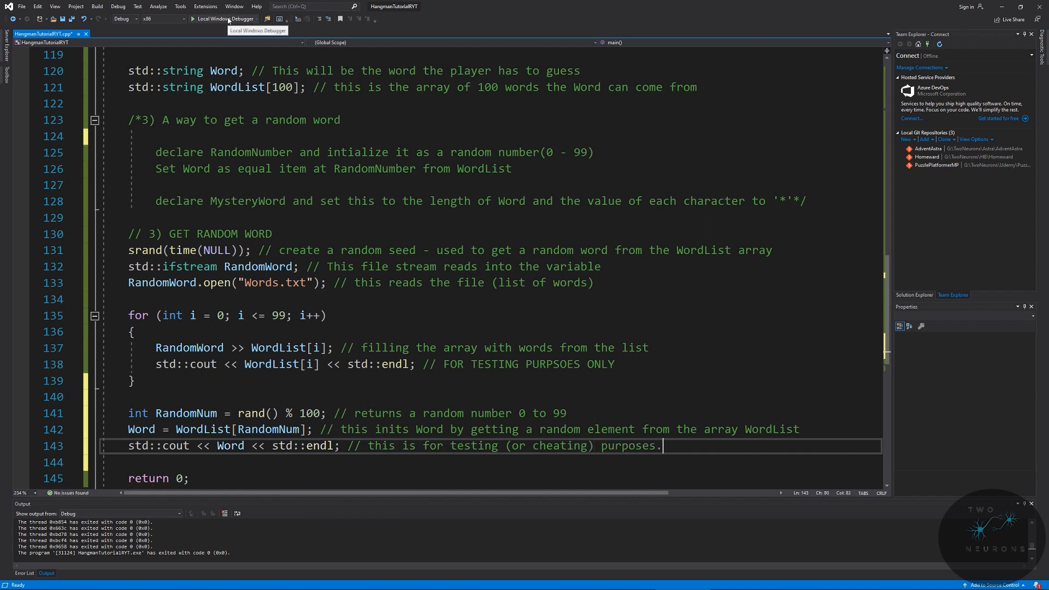
# Step: Run Hangman to check output, then comment out the loop's per-word std::cout line
pyautogui.click(225, 18)
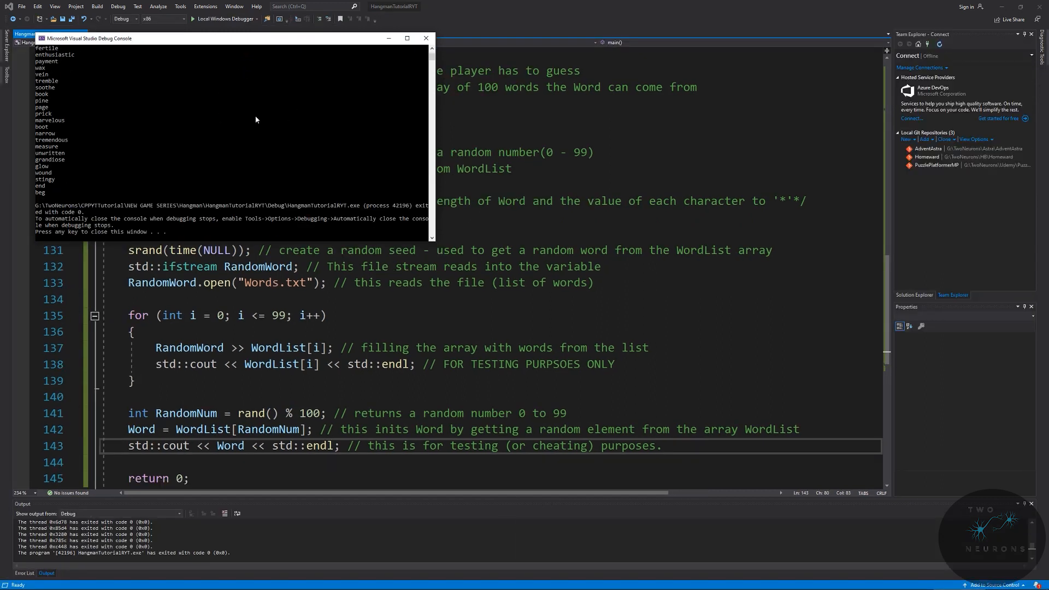
pyautogui.moveTo(49, 193)
pyautogui.write('// ')
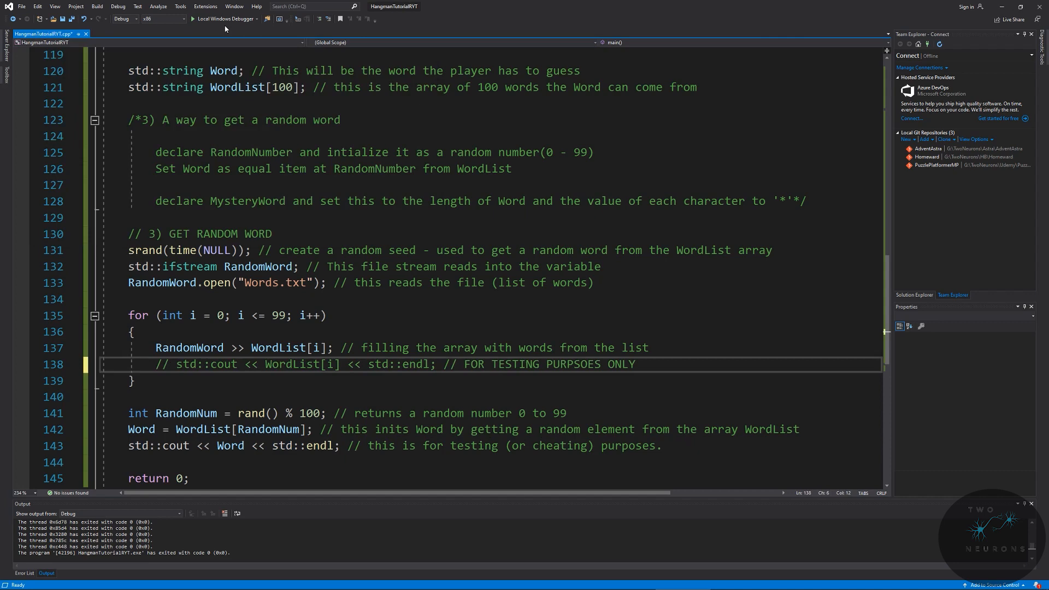
pyautogui.click(196, 18)
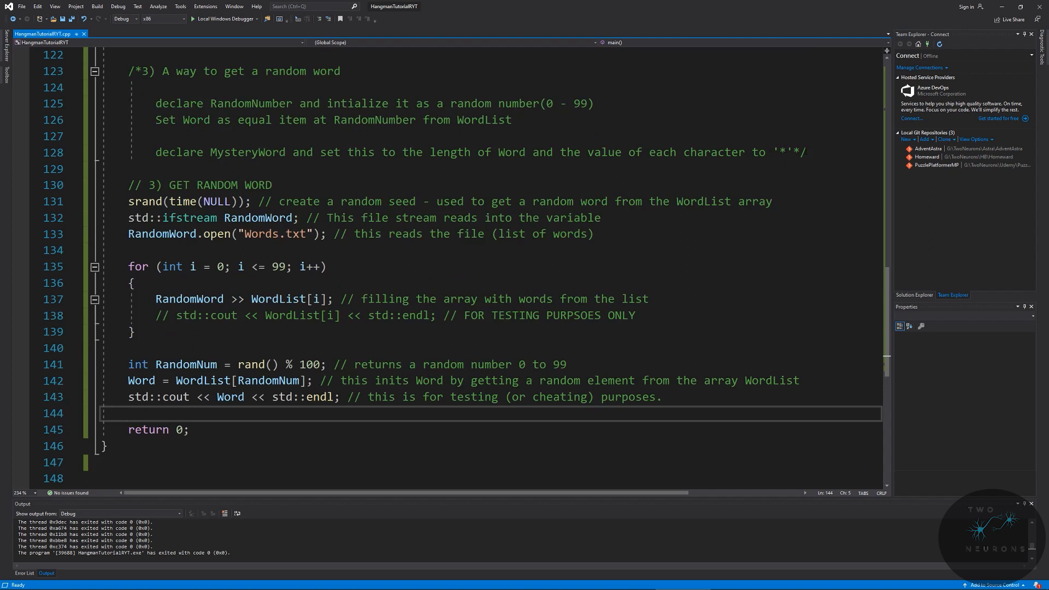
# Step: Delete the random-number and Word plan lines, then add RandomWord.close(); after the print line
pyautogui.moveTo(155, 103); pyautogui.dragTo(155, 136)
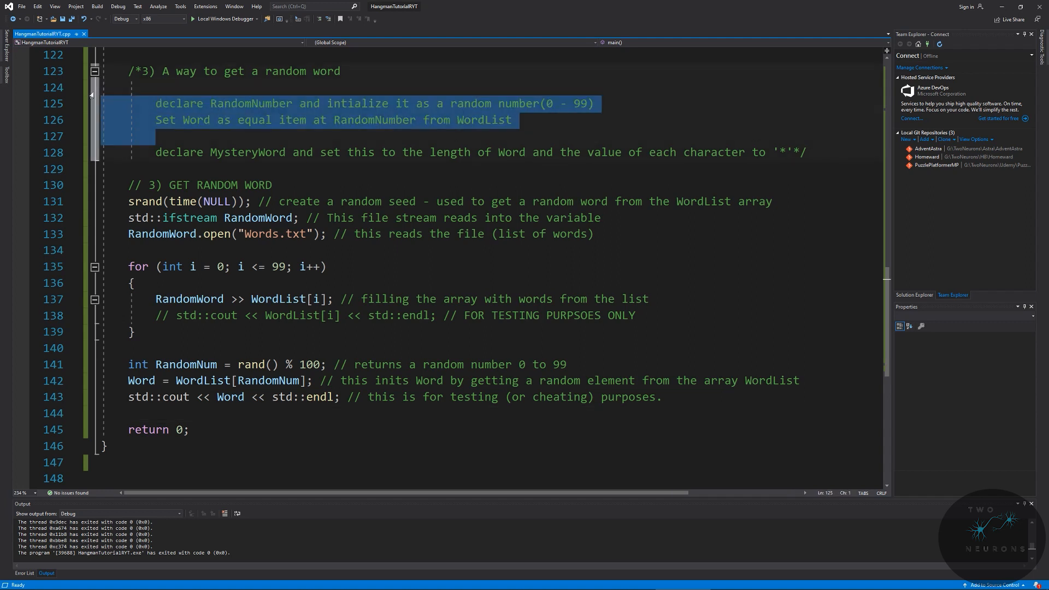
pyautogui.press('Delete')
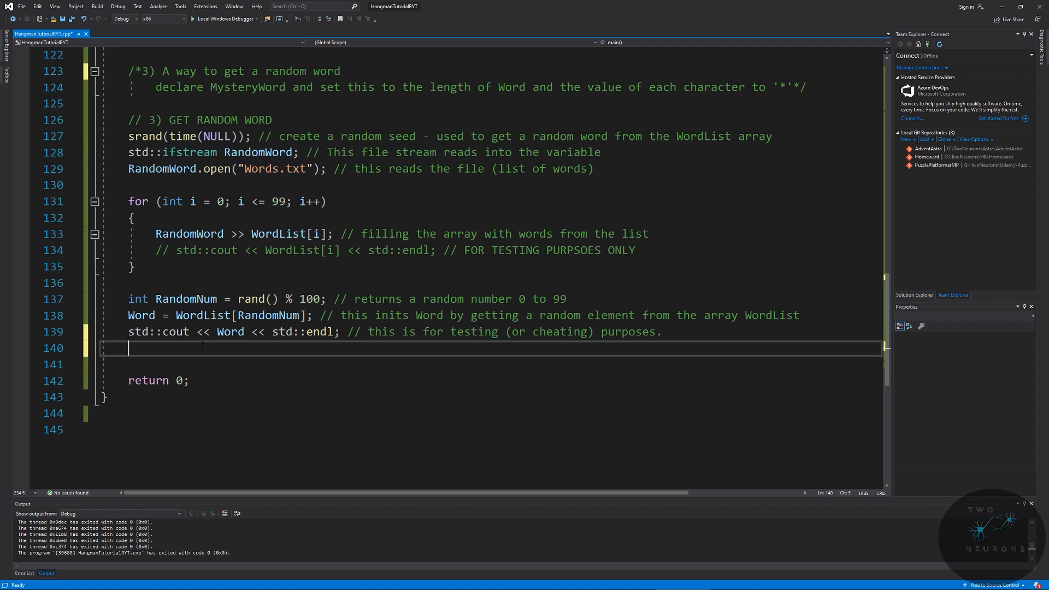
pyautogui.write('RandomWord.')
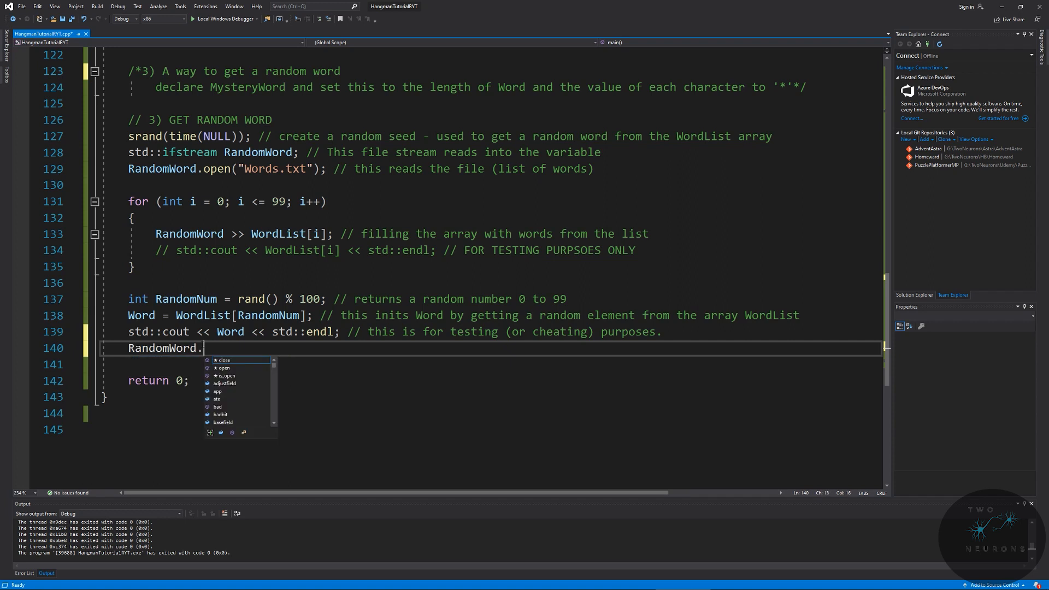
pyautogui.write('close(')
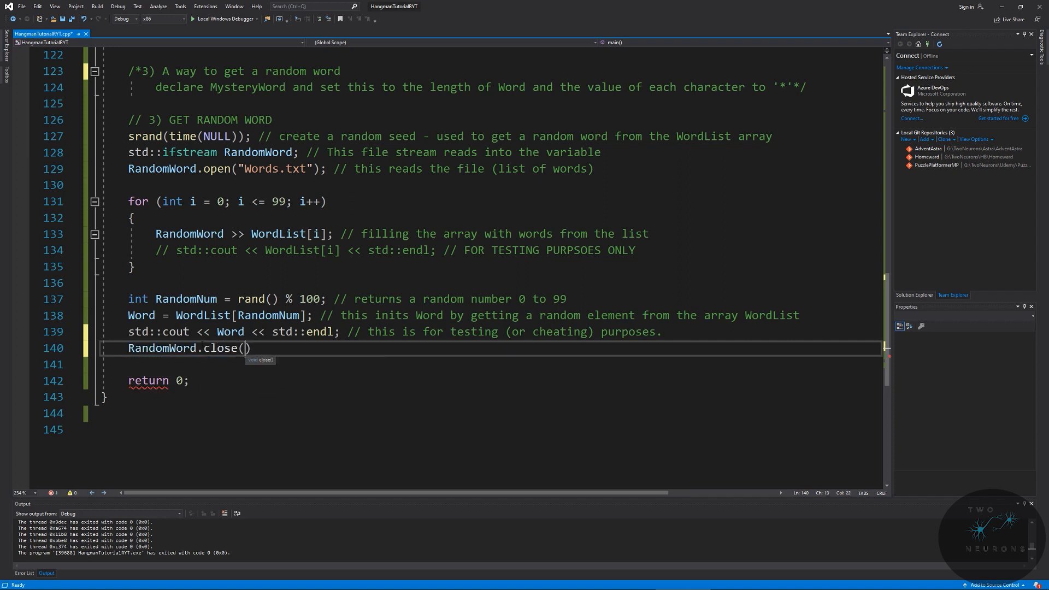
pyautogui.write(';')
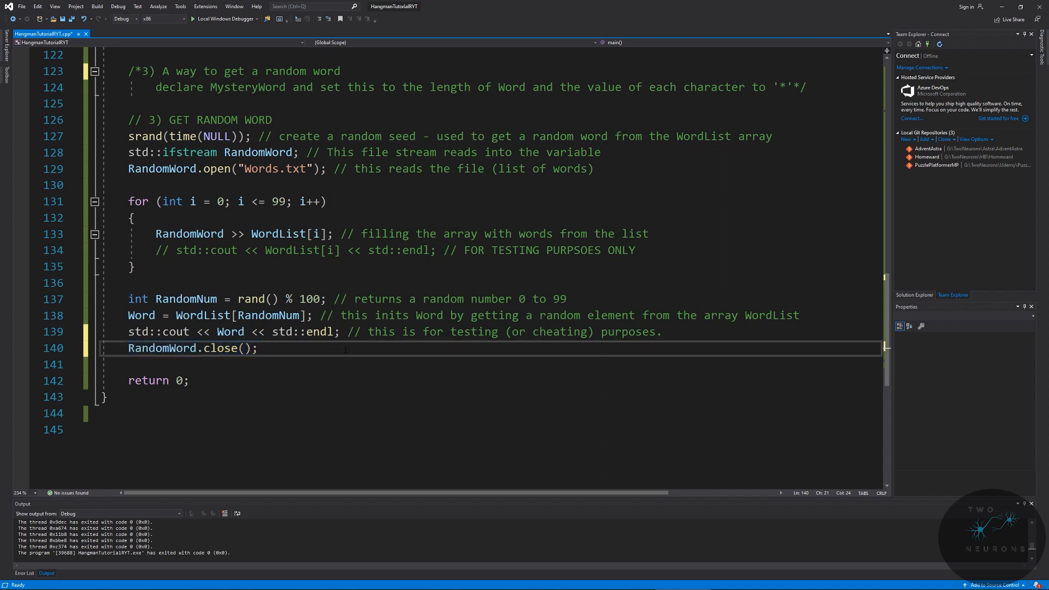
# Step: Declare std::string MysteryWord(Word.length(), '*'); with comments explaining it creates an asterisk string
pyautogui.press('enter')
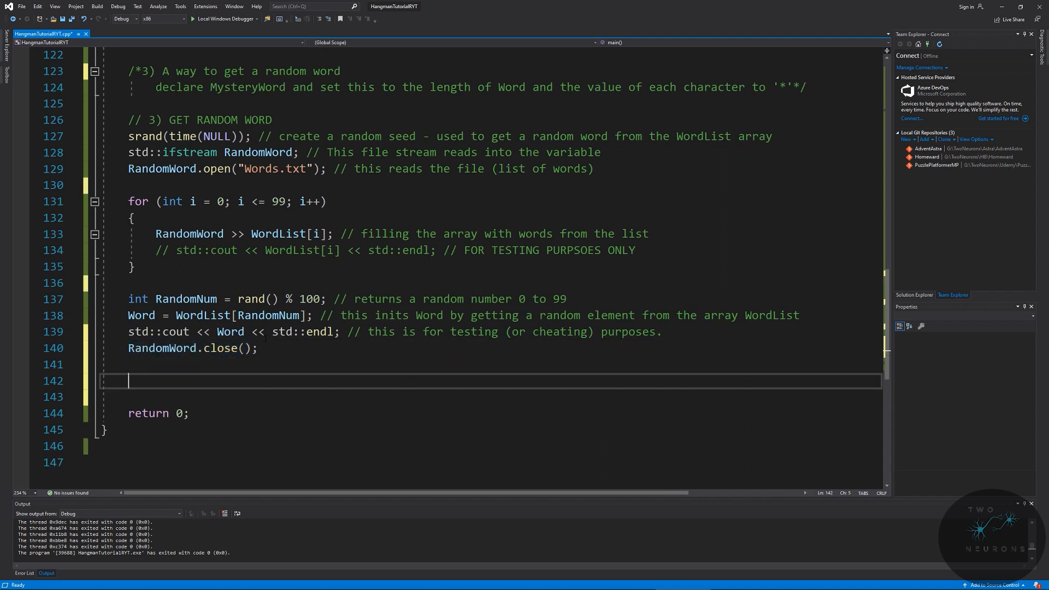
pyautogui.write('// Make Word a m')
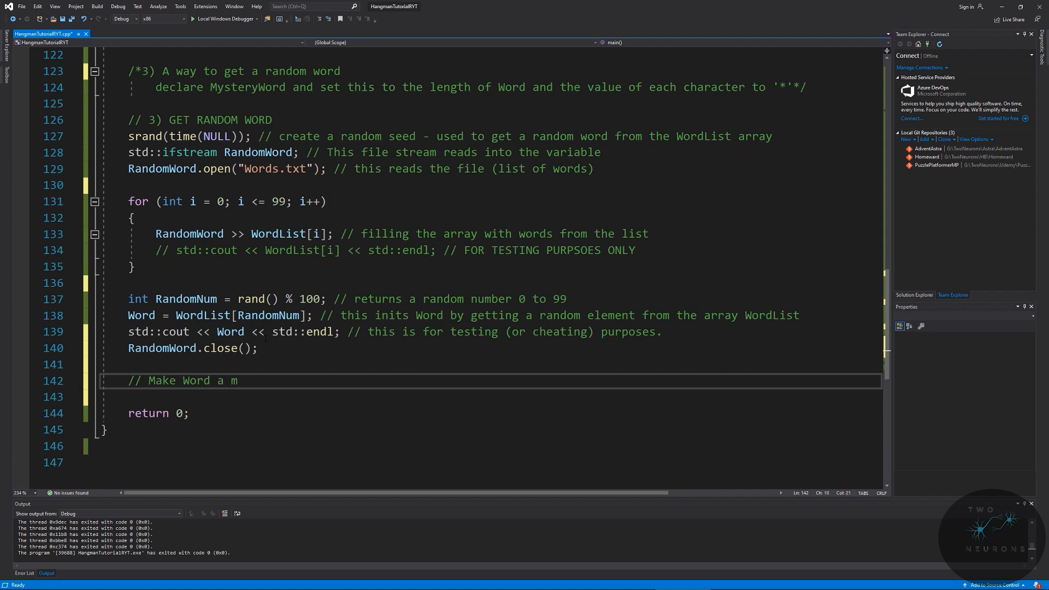
pyautogui.write('ystery')
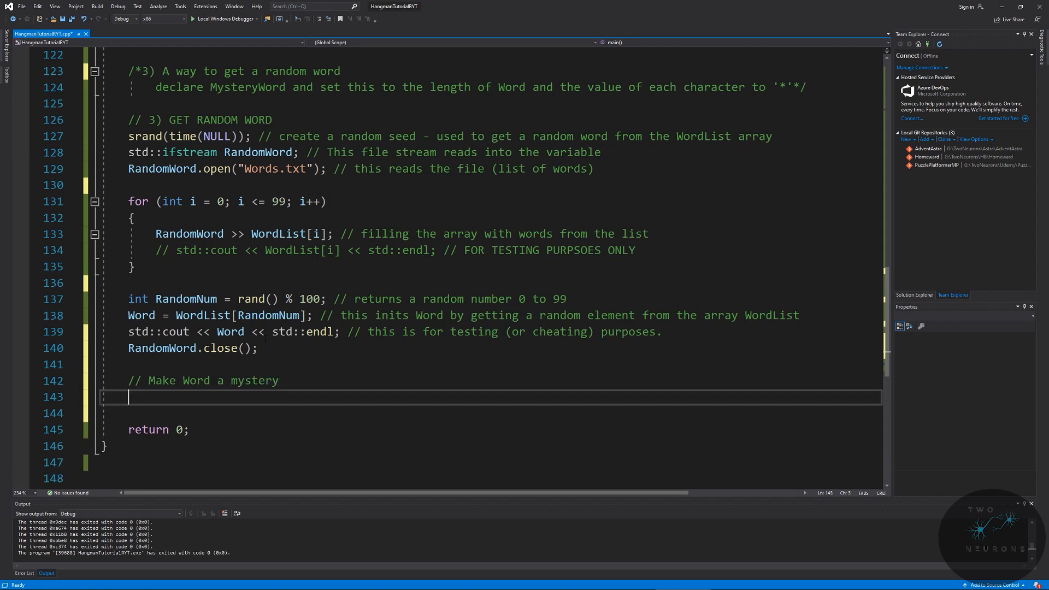
pyautogui.write('std::str')
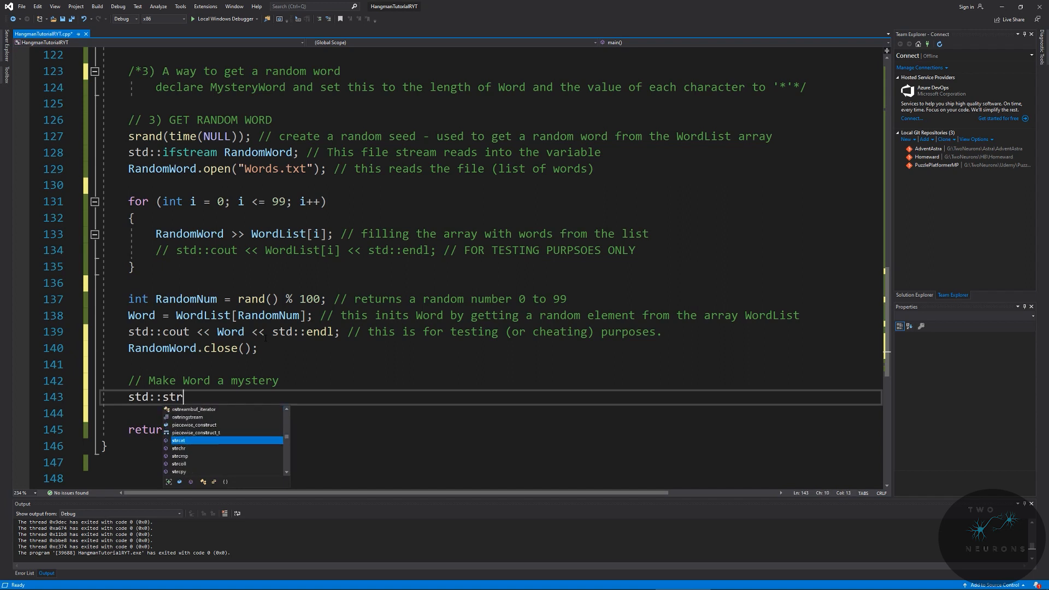
pyautogui.write('ing')
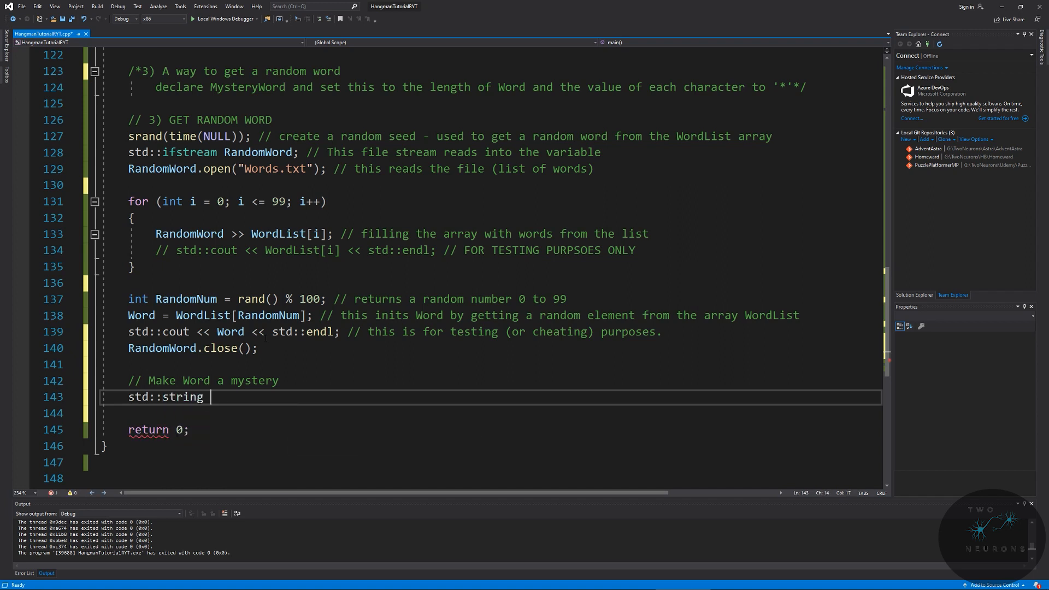
pyautogui.write('MysteryW')
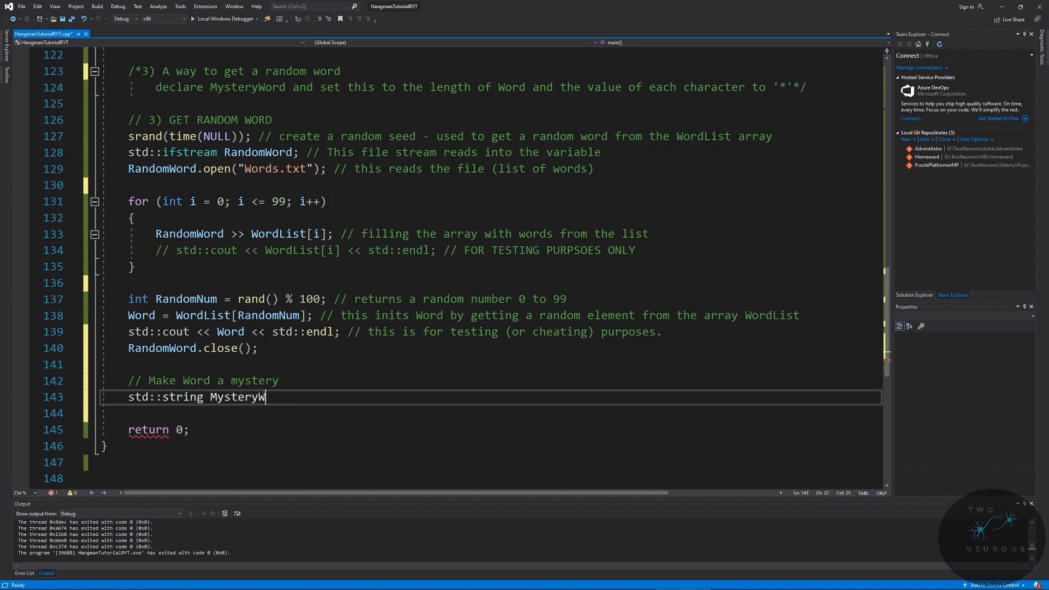
pyautogui.write('ord(')
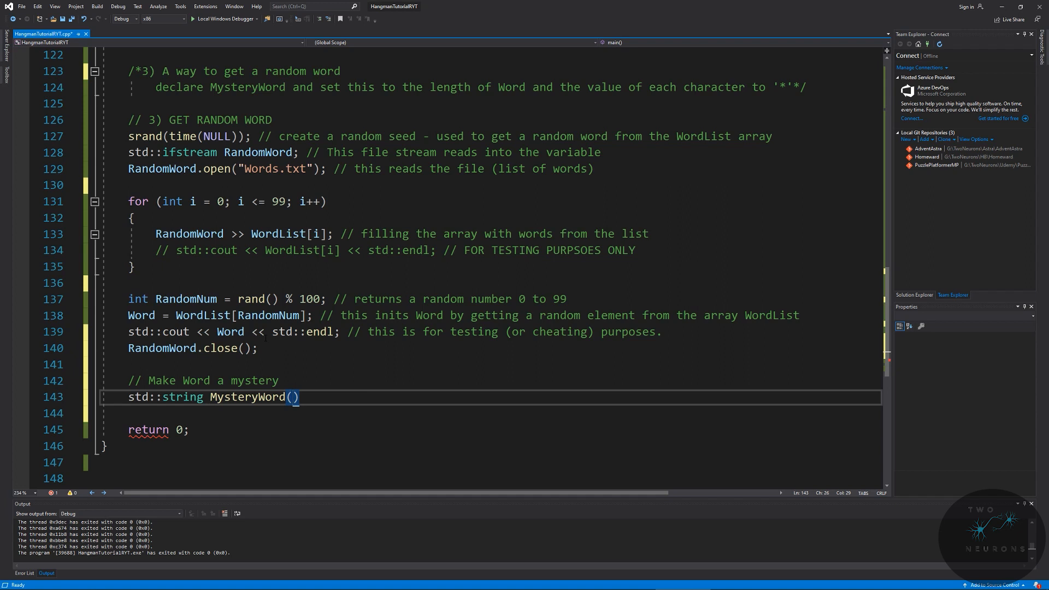
pyautogui.write('Word.')
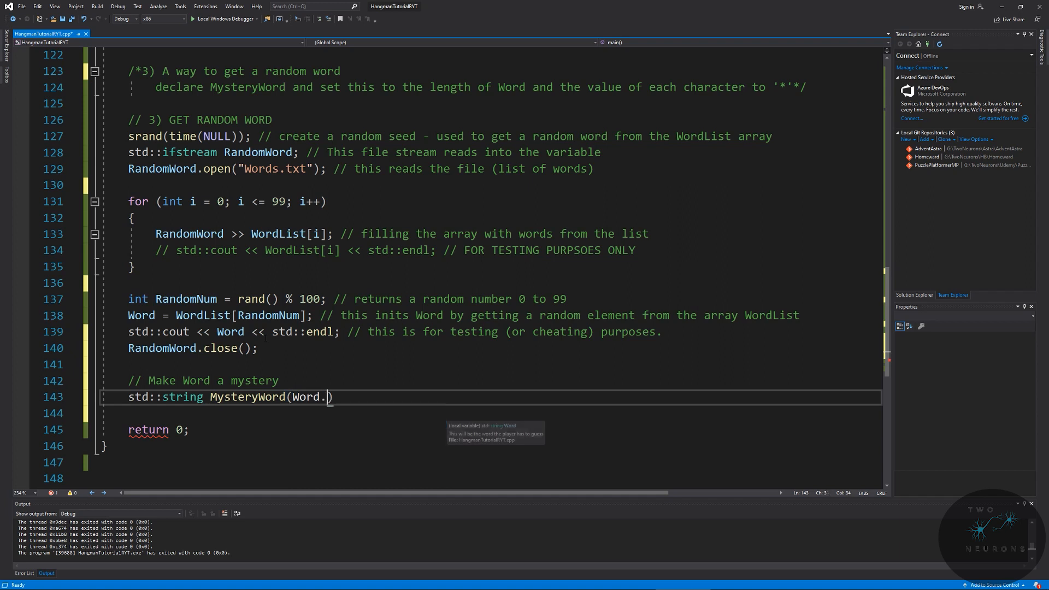
pyautogui.write('Le')
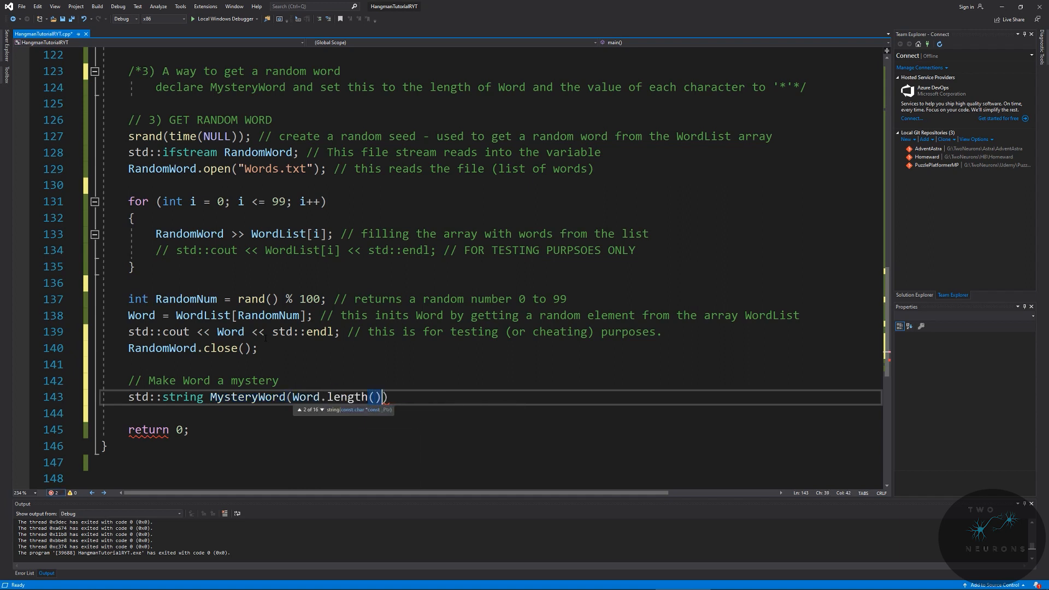
pyautogui.write(',')
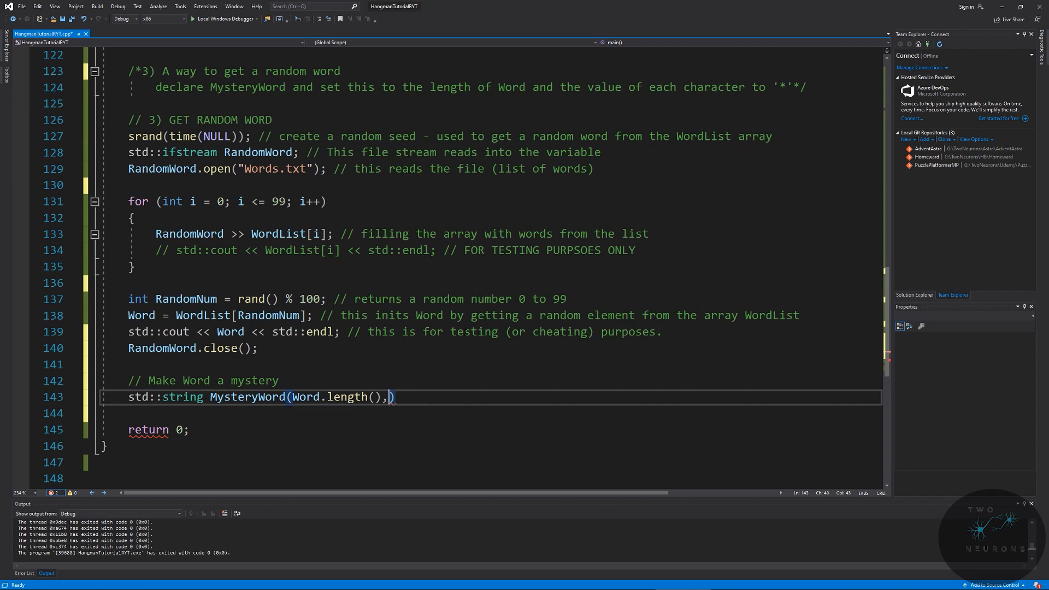
pyautogui.write("'*'")
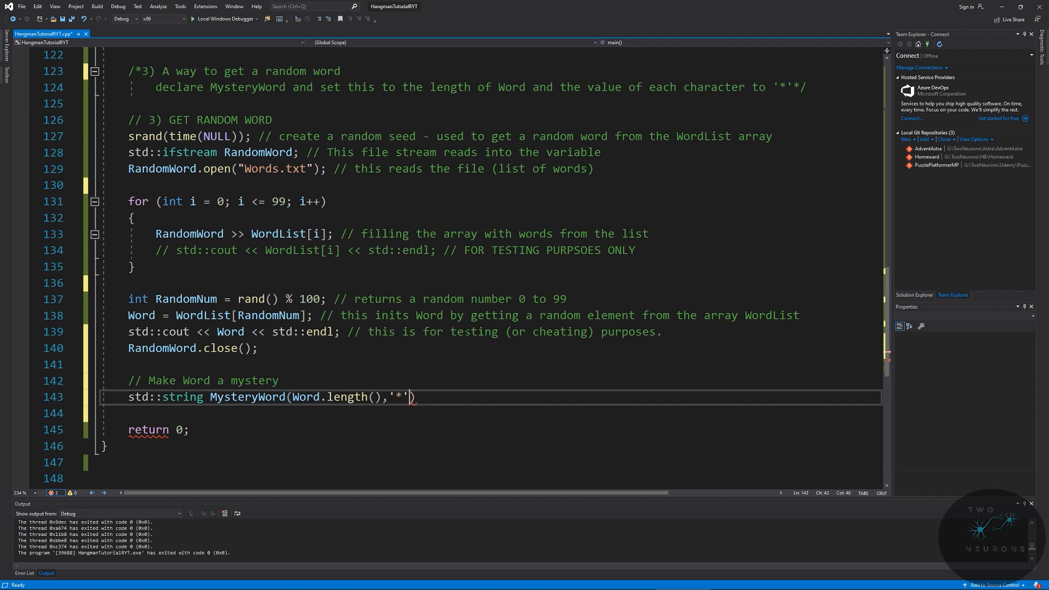
pyautogui.write(';')
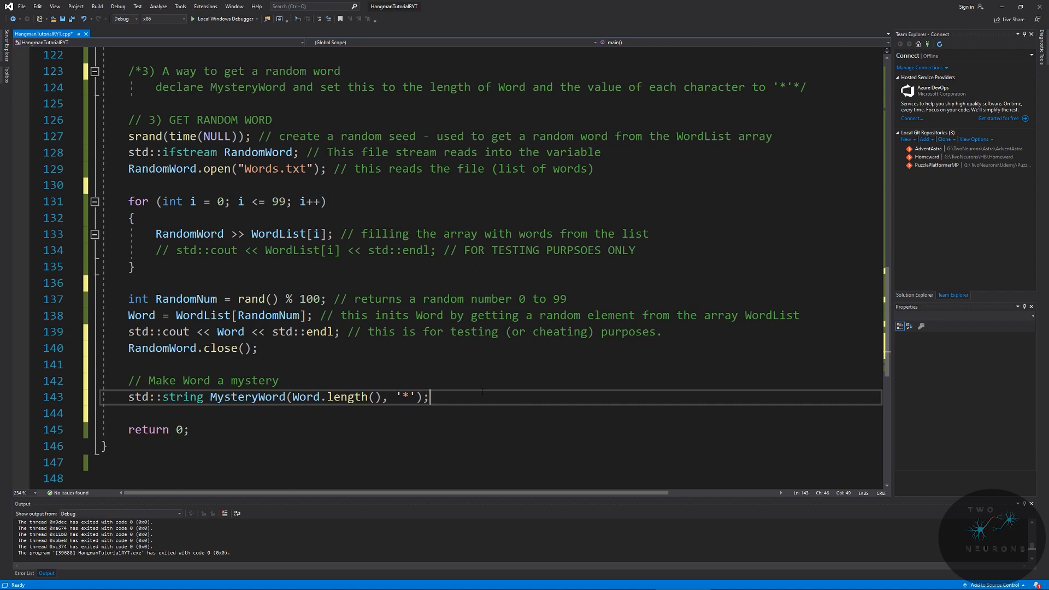
pyautogui.write('// to c')
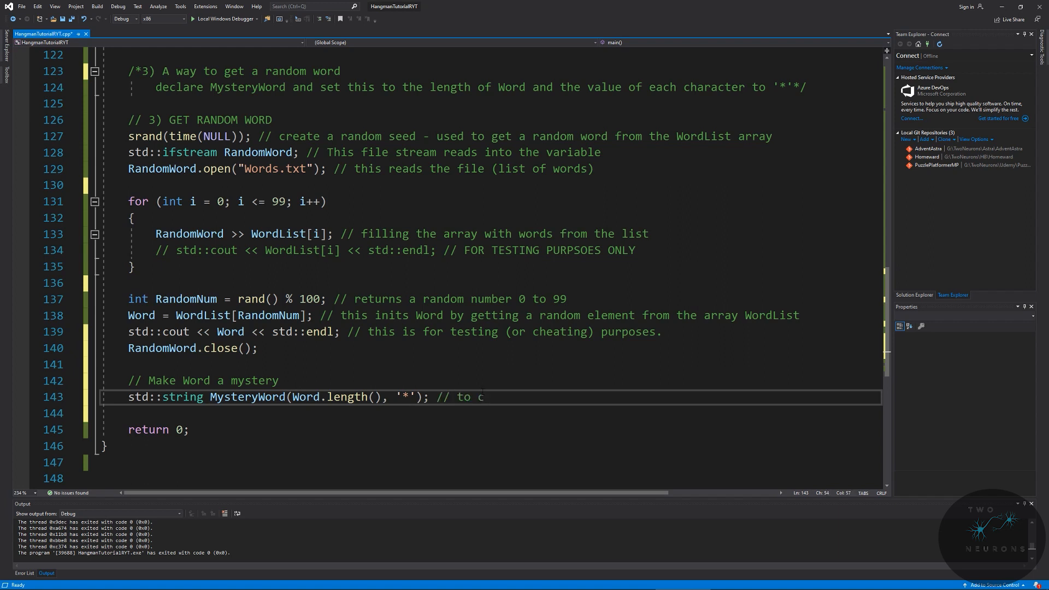
pyautogui.write('reates a string that is as long as Word is and')
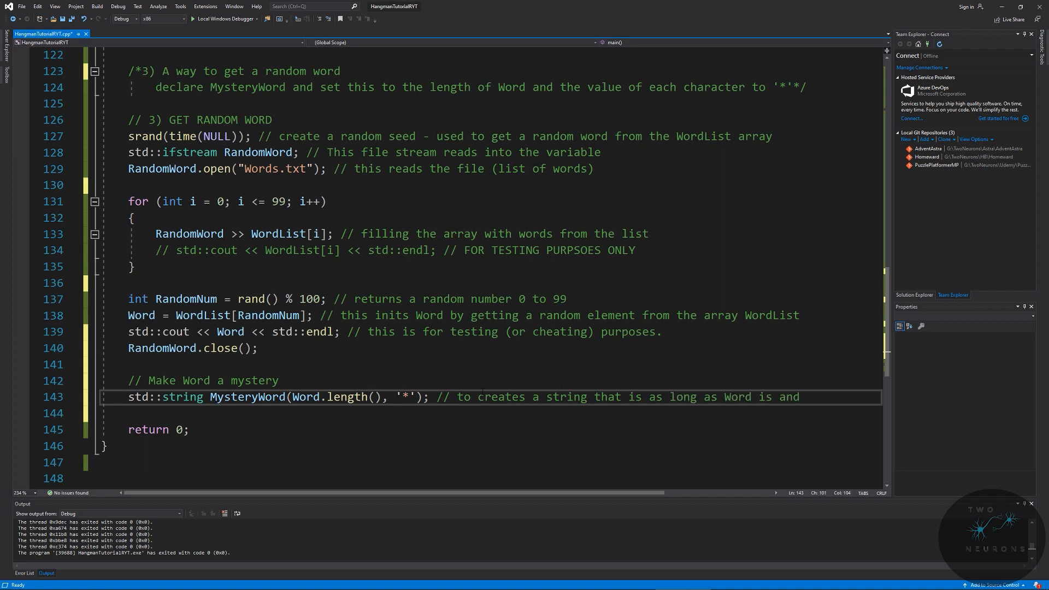
pyautogui.write("makes all '*")
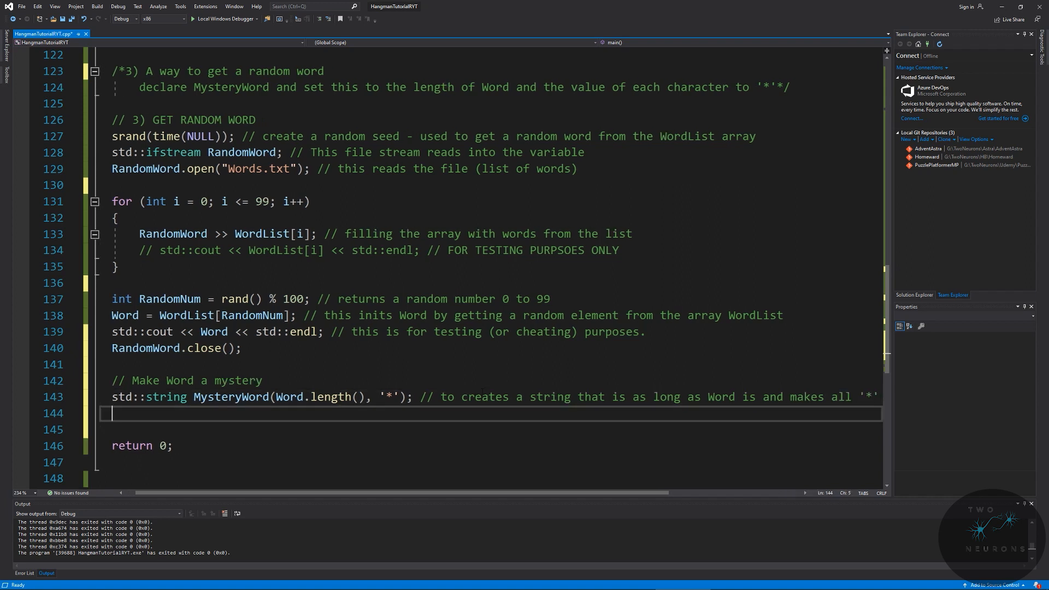
# Step: Print MysteryWord with std::cout and std::endl, commented about the word's length
pyautogui.write('std')
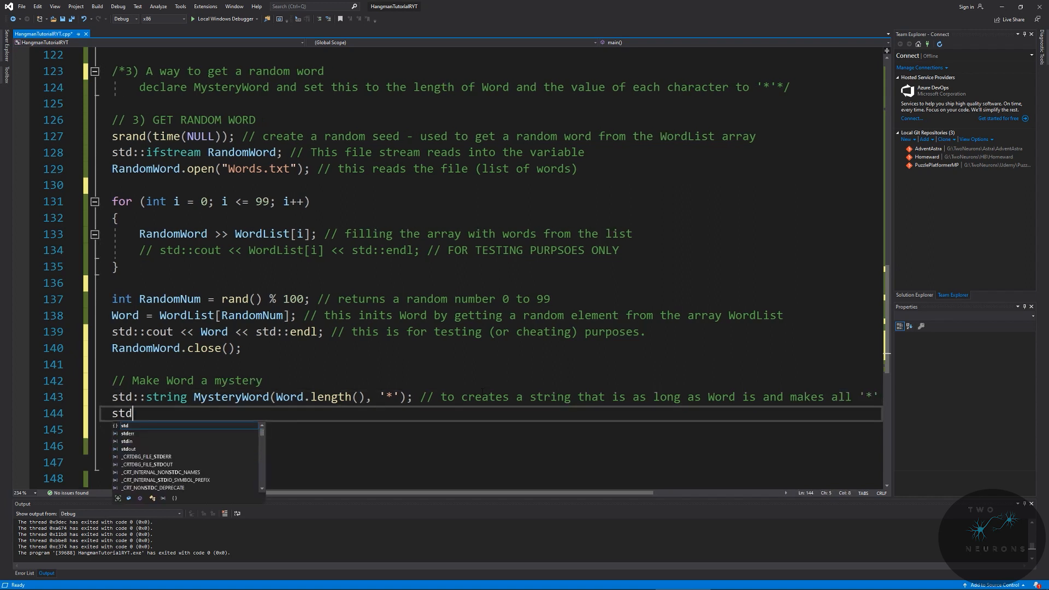
pyautogui.write('::cout <<')
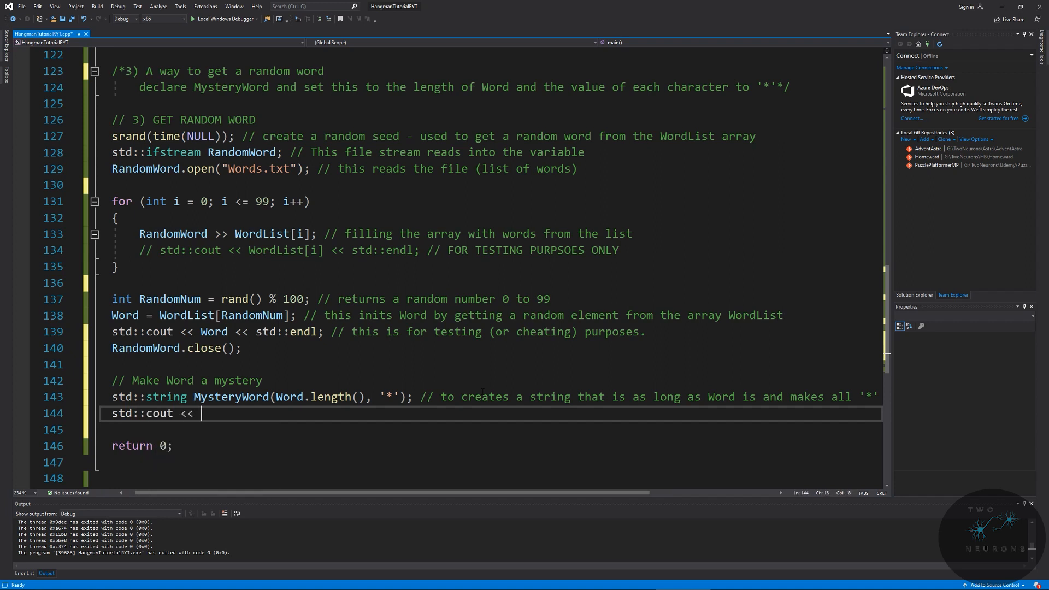
pyautogui.write('MysteryWord <<')
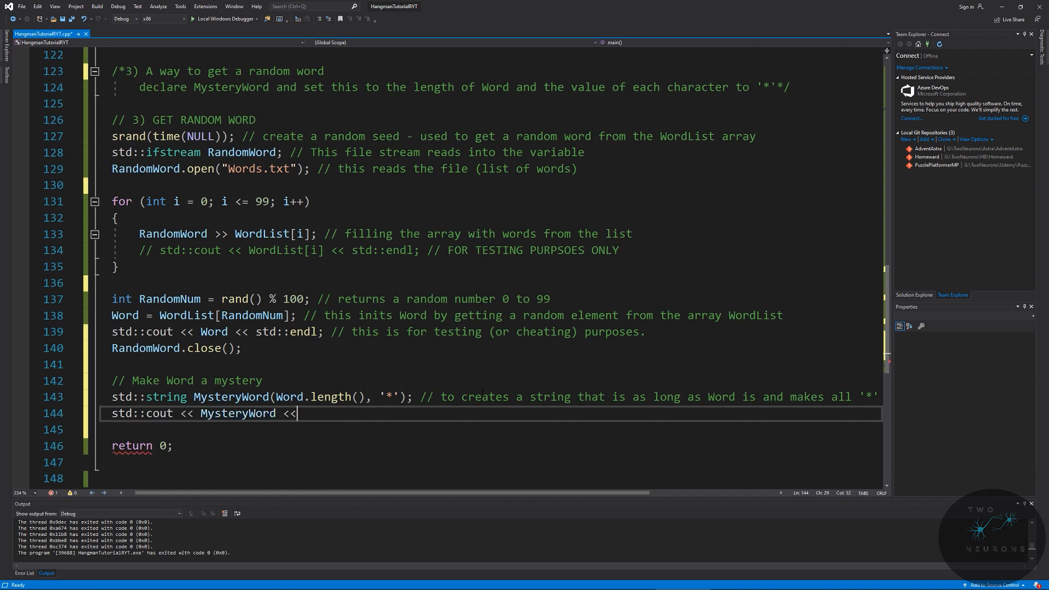
pyautogui.write('std')
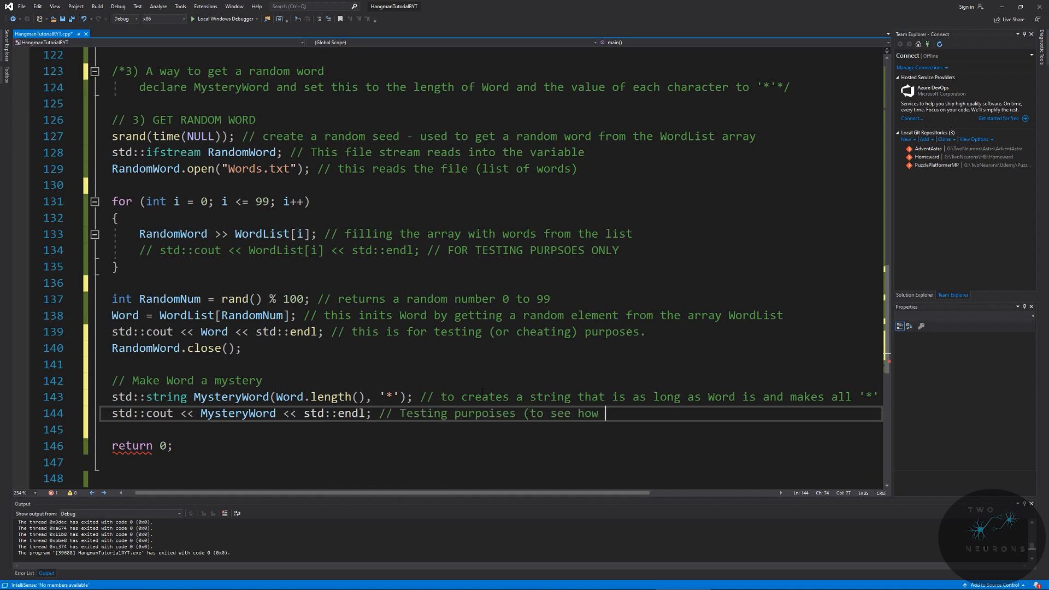
pyautogui.write('long the word is;')
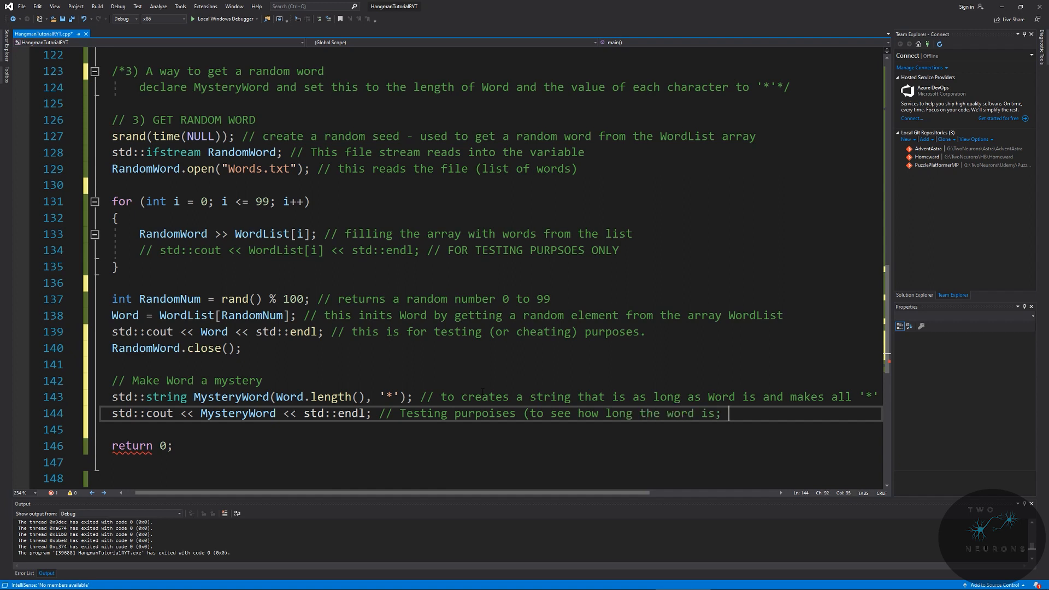
pyautogui.write('however, we will use')
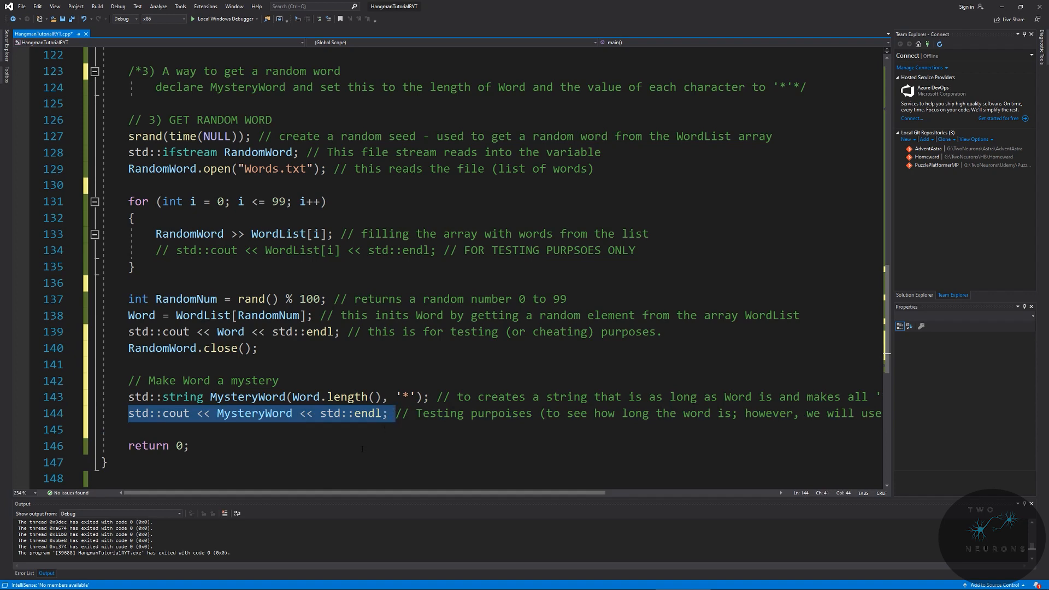
# Step: Build and run Hangman, confirm the word and matching asterisks print, then close the console
pyautogui.click(223, 18)
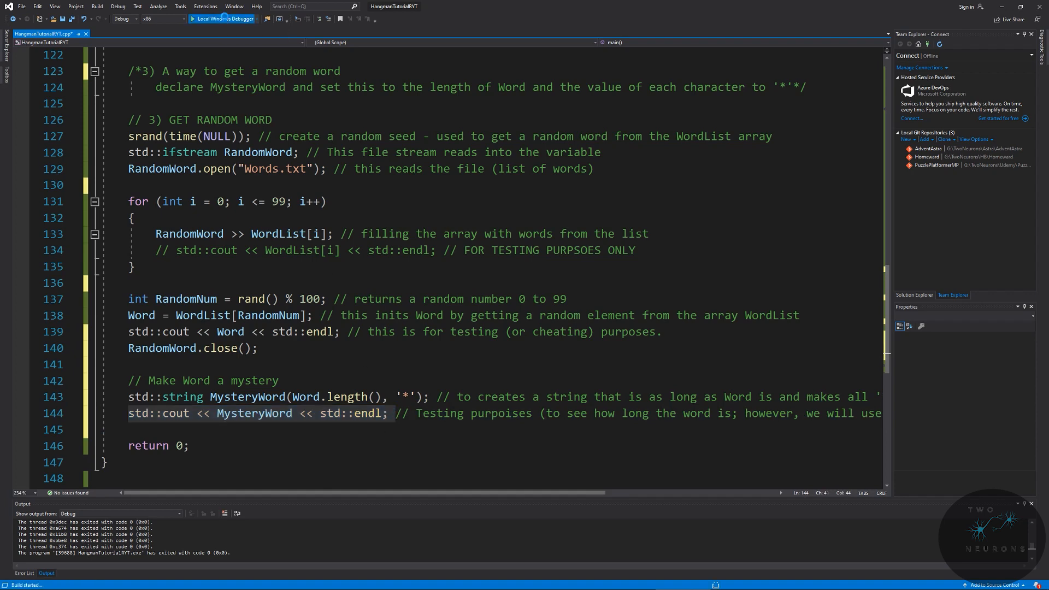
pyautogui.click(224, 18)
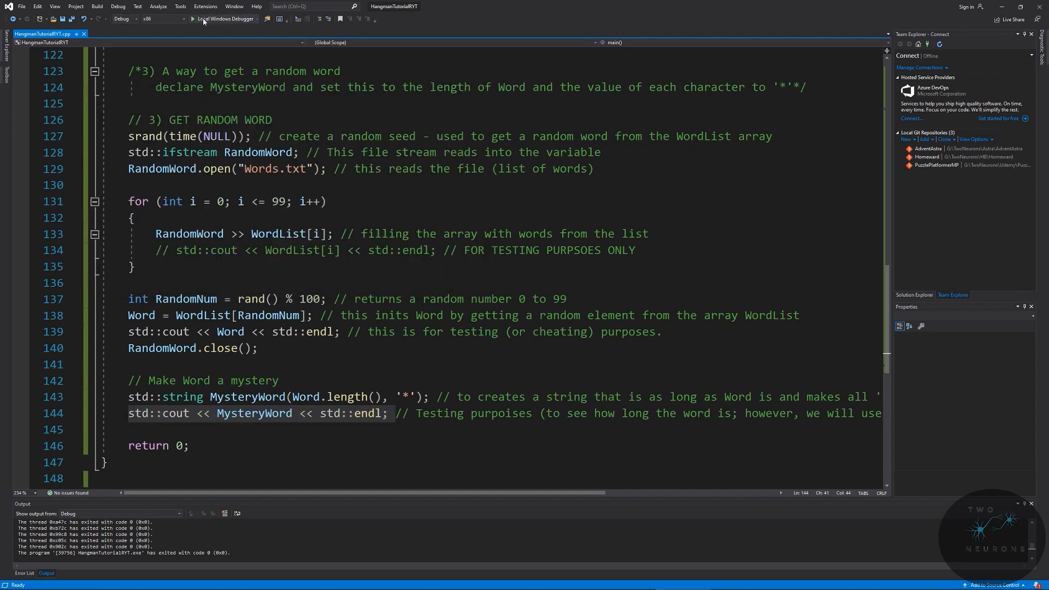
pyautogui.click(224, 18)
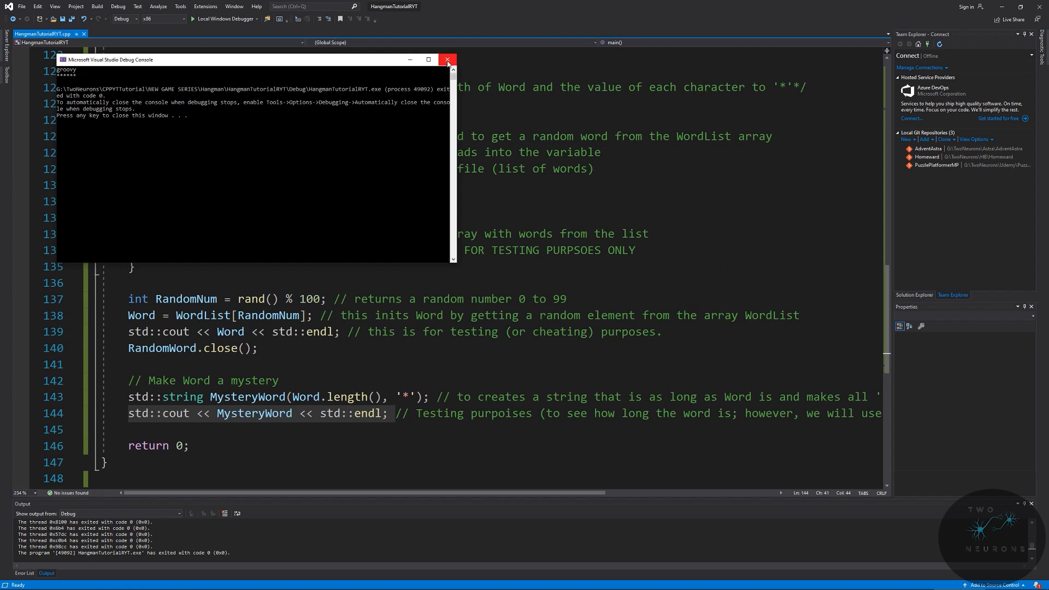
pyautogui.click(446, 59)
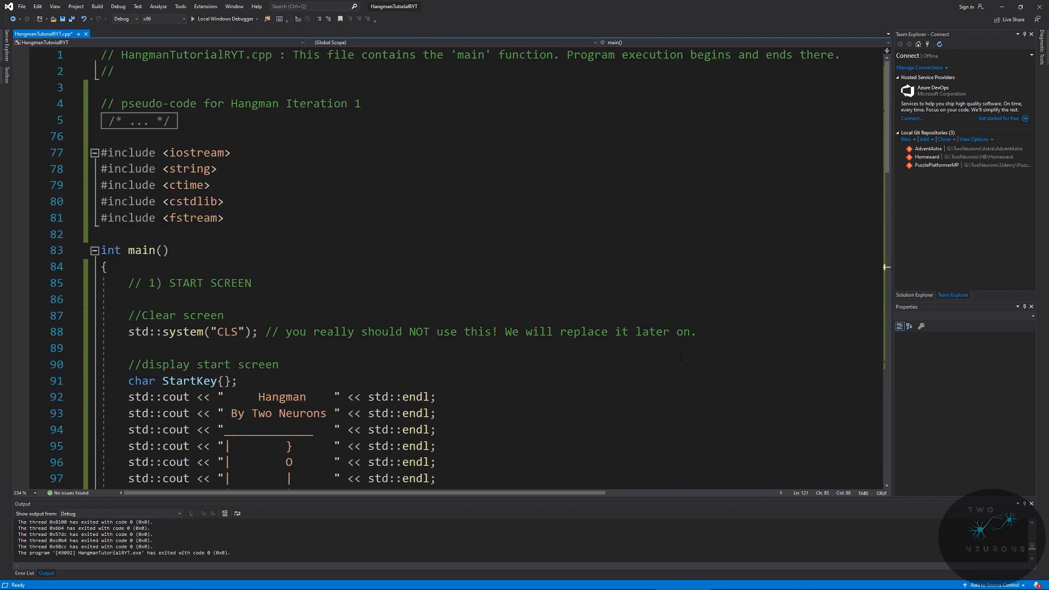
# Step: Expand the collapsed /* ... */ plan block on line 5 and scroll through the guess-loop steps
pyautogui.click(95, 120)
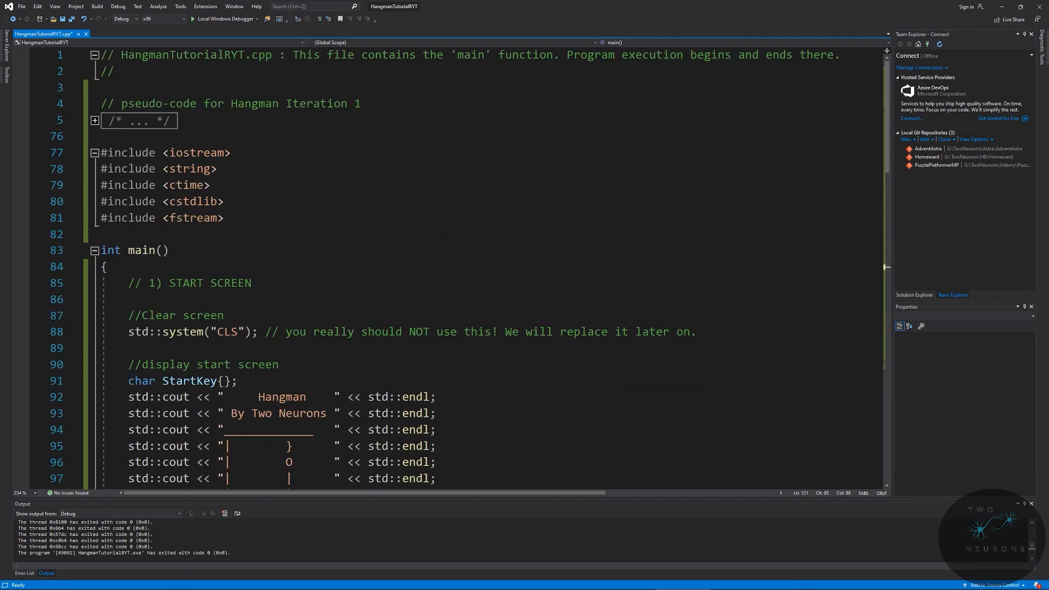
pyautogui.scroll(-3)
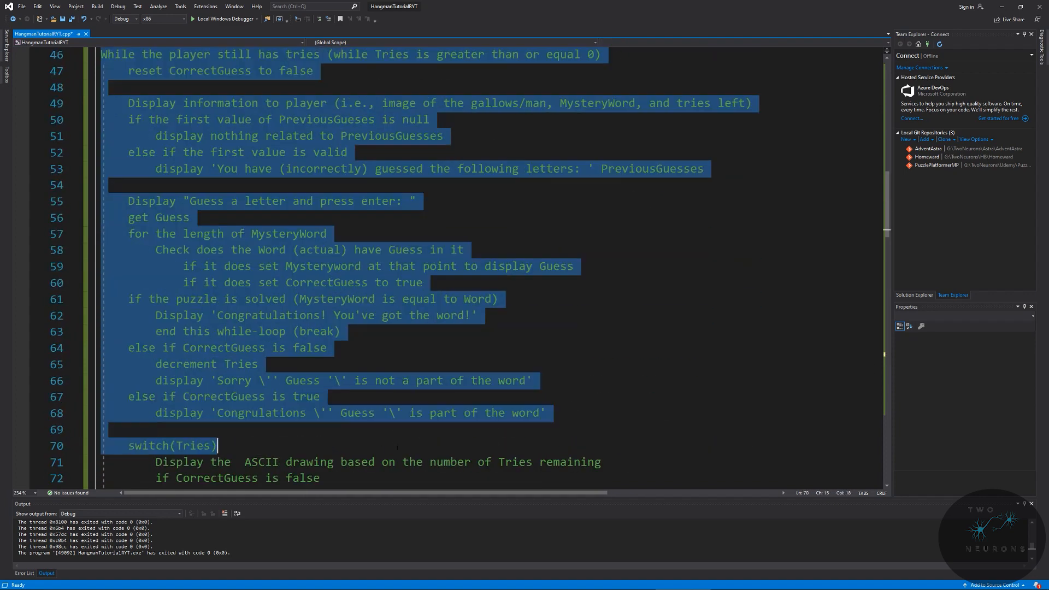
pyautogui.scroll(-3)
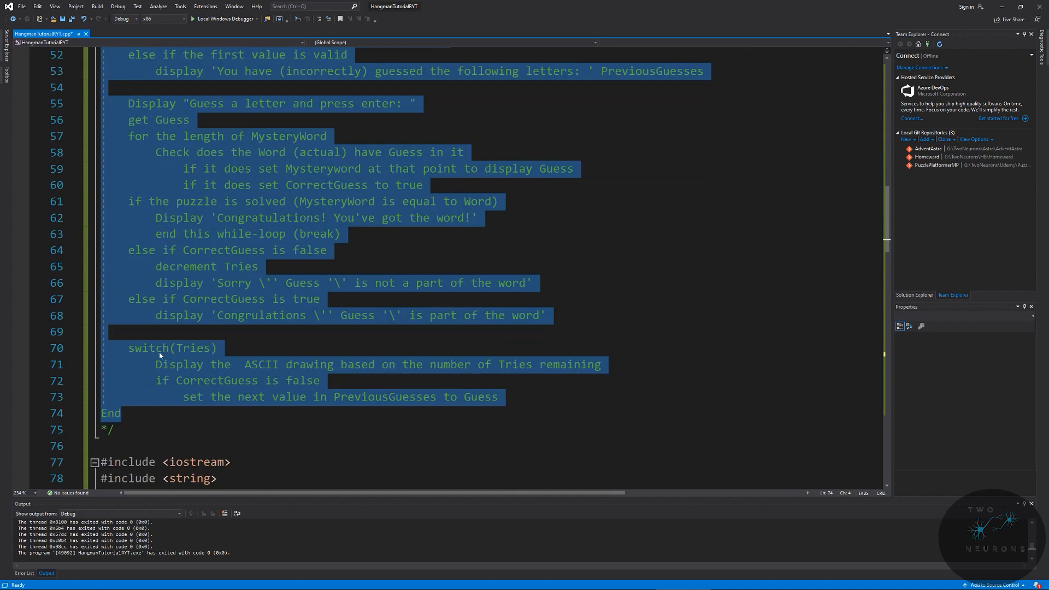
pyautogui.moveTo(213, 316)
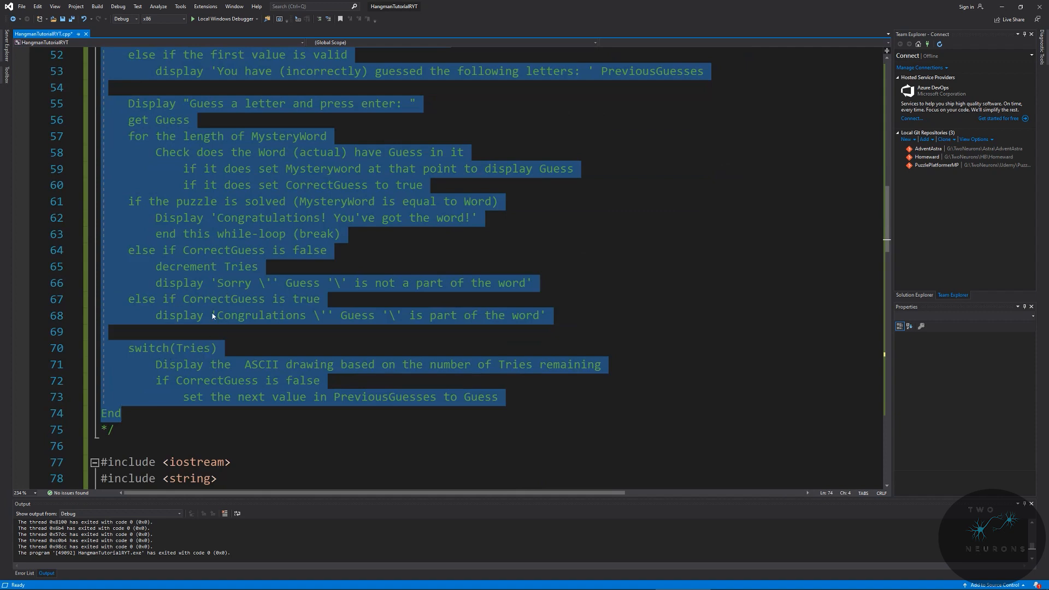
pyautogui.click(170, 348)
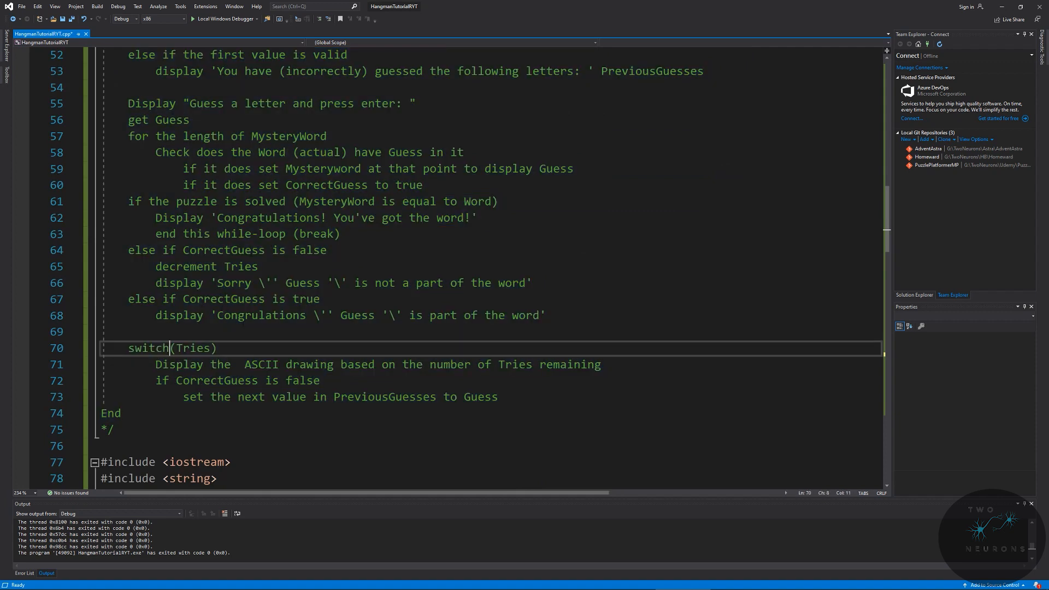
pyautogui.scroll(-3)
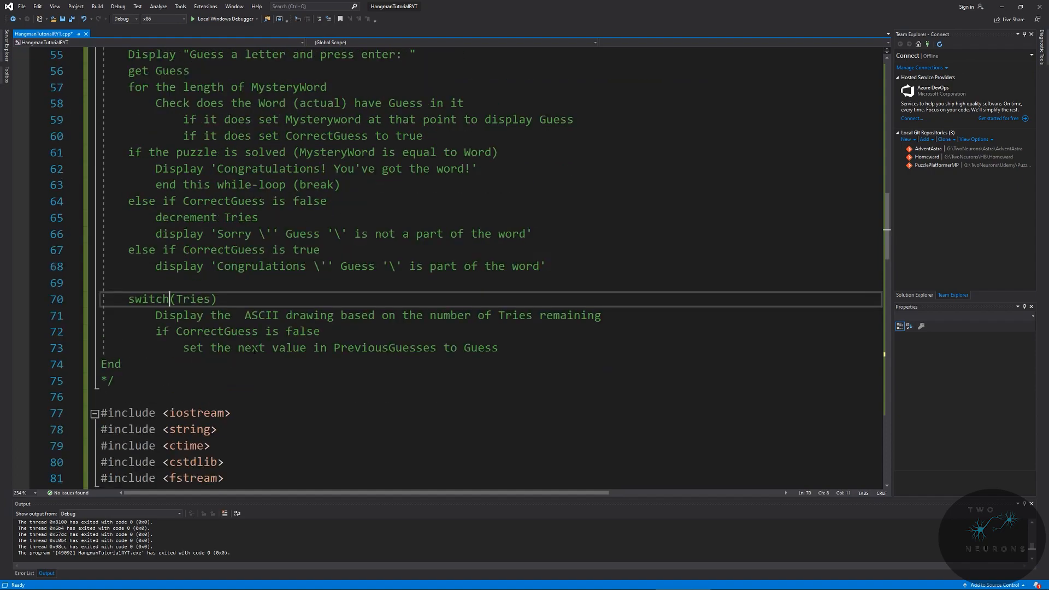